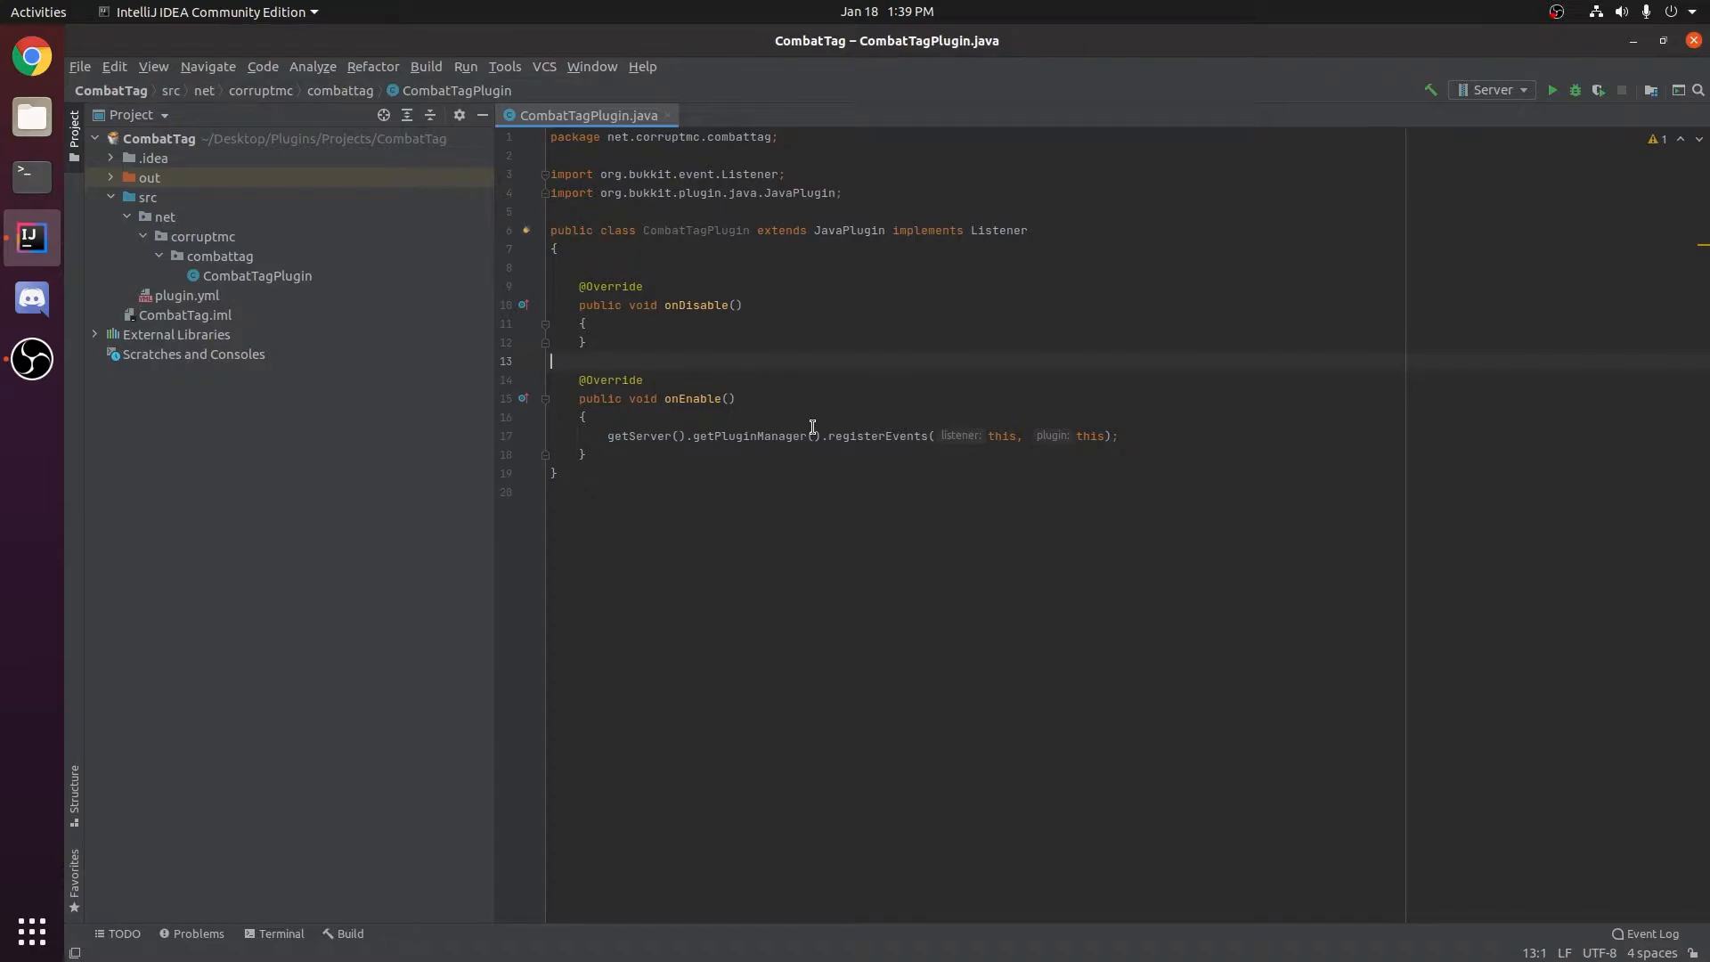
mouse_move(771, 459)
text(public void)
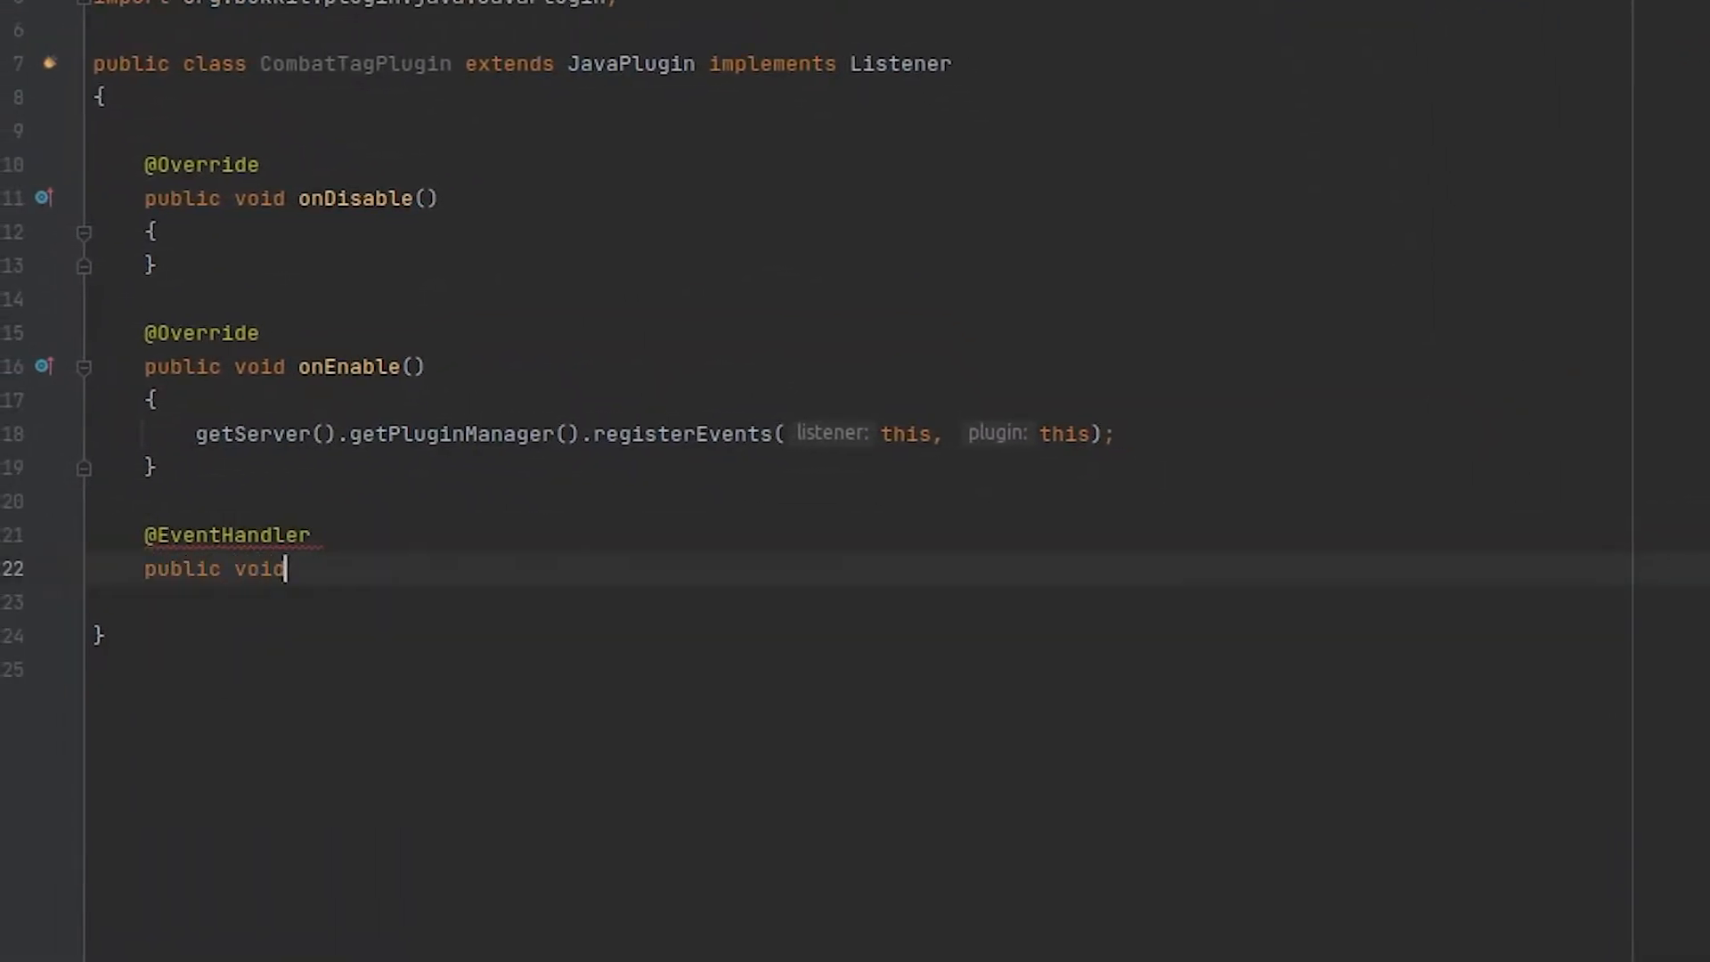
Write onDamage(EntityDamageByEntityEvent) guarded by getEntity() and getDamager() both instanceof Player.
text(onDamage(EntityDamageByEntityEvent event)
text(if)
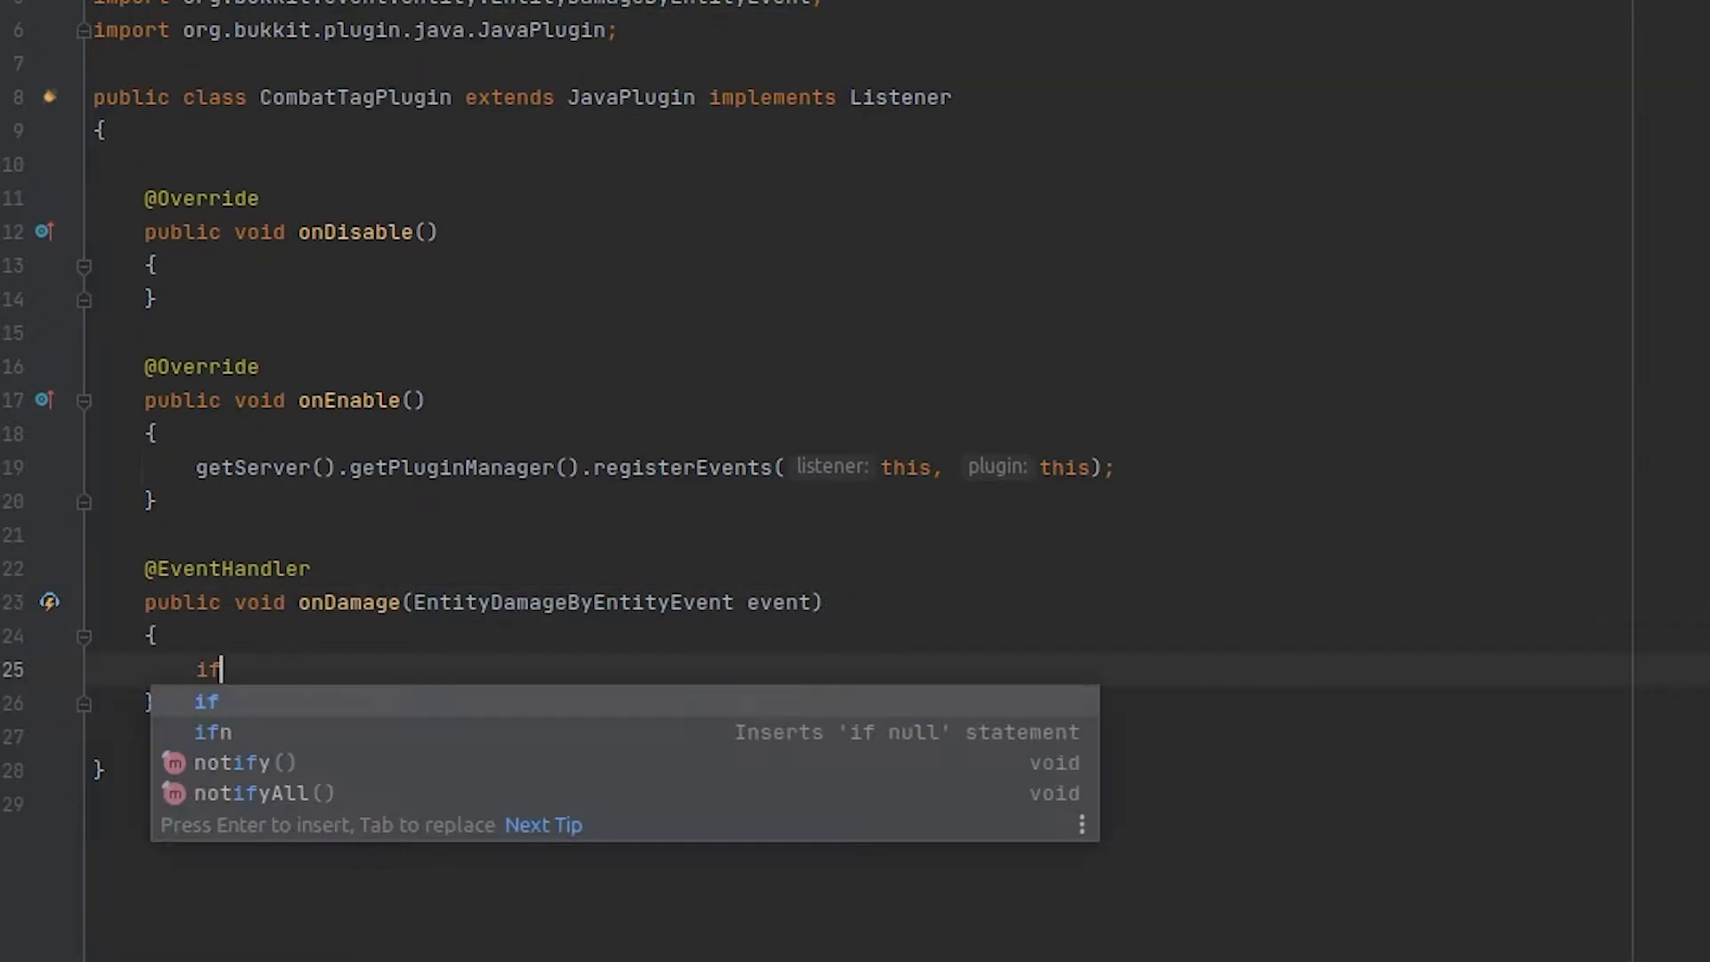
text((event.getEntity() ins)
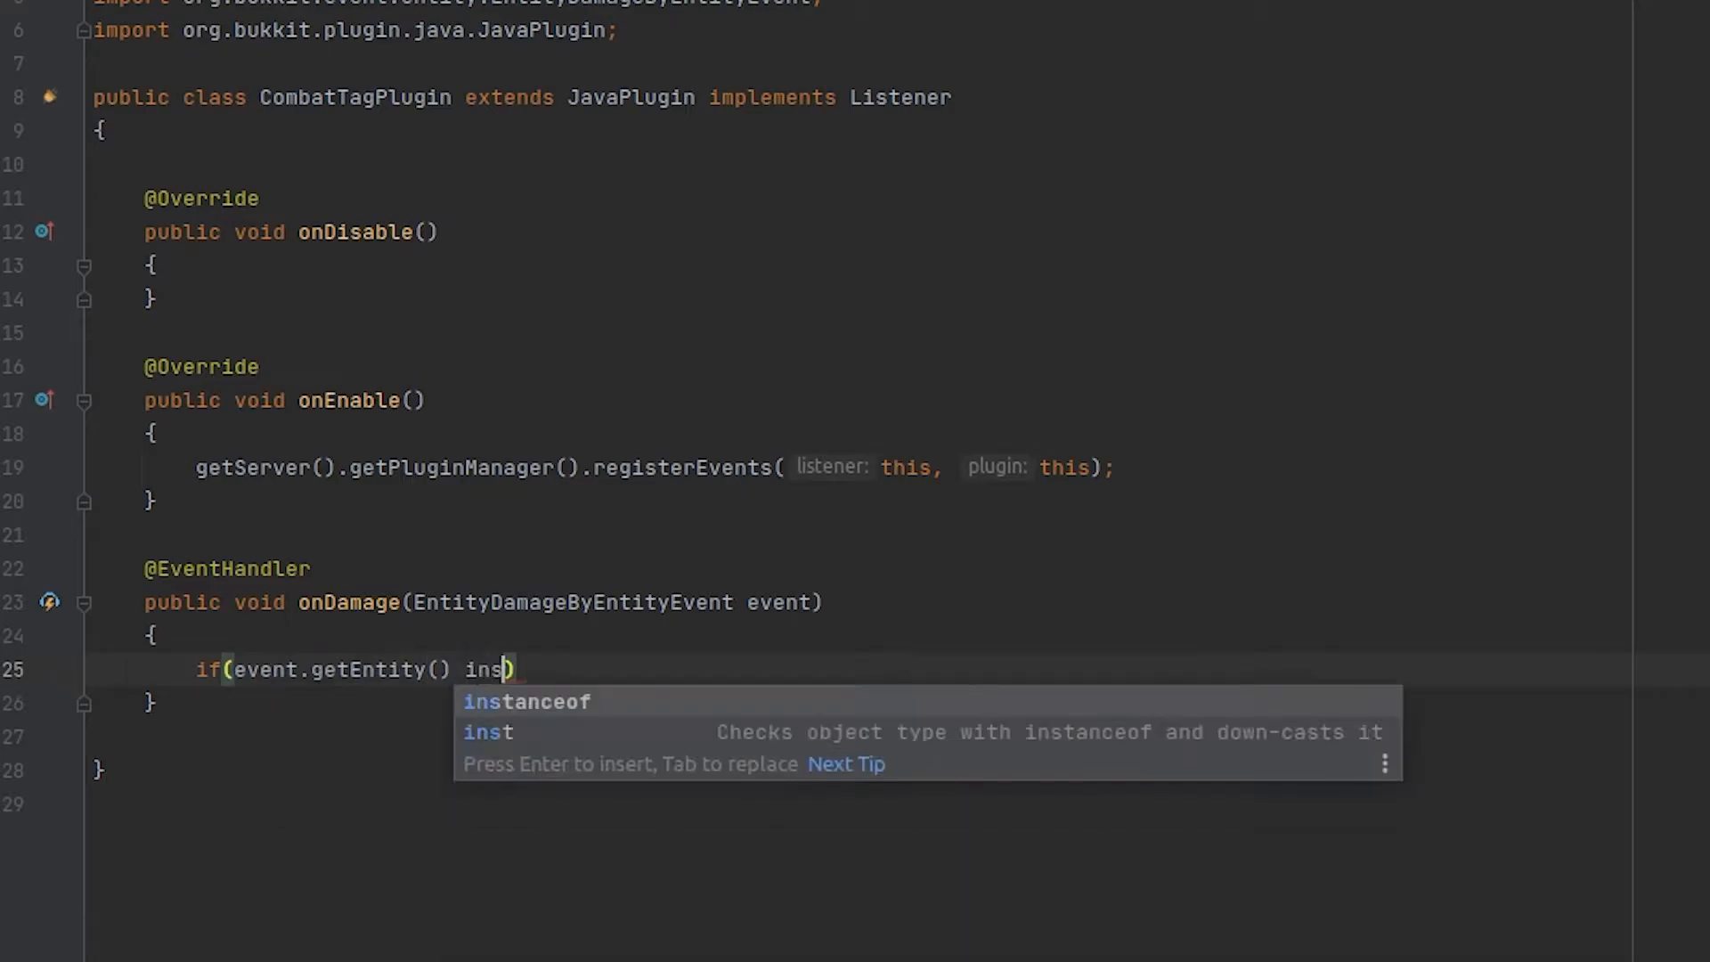
text(tanceof Player && e)
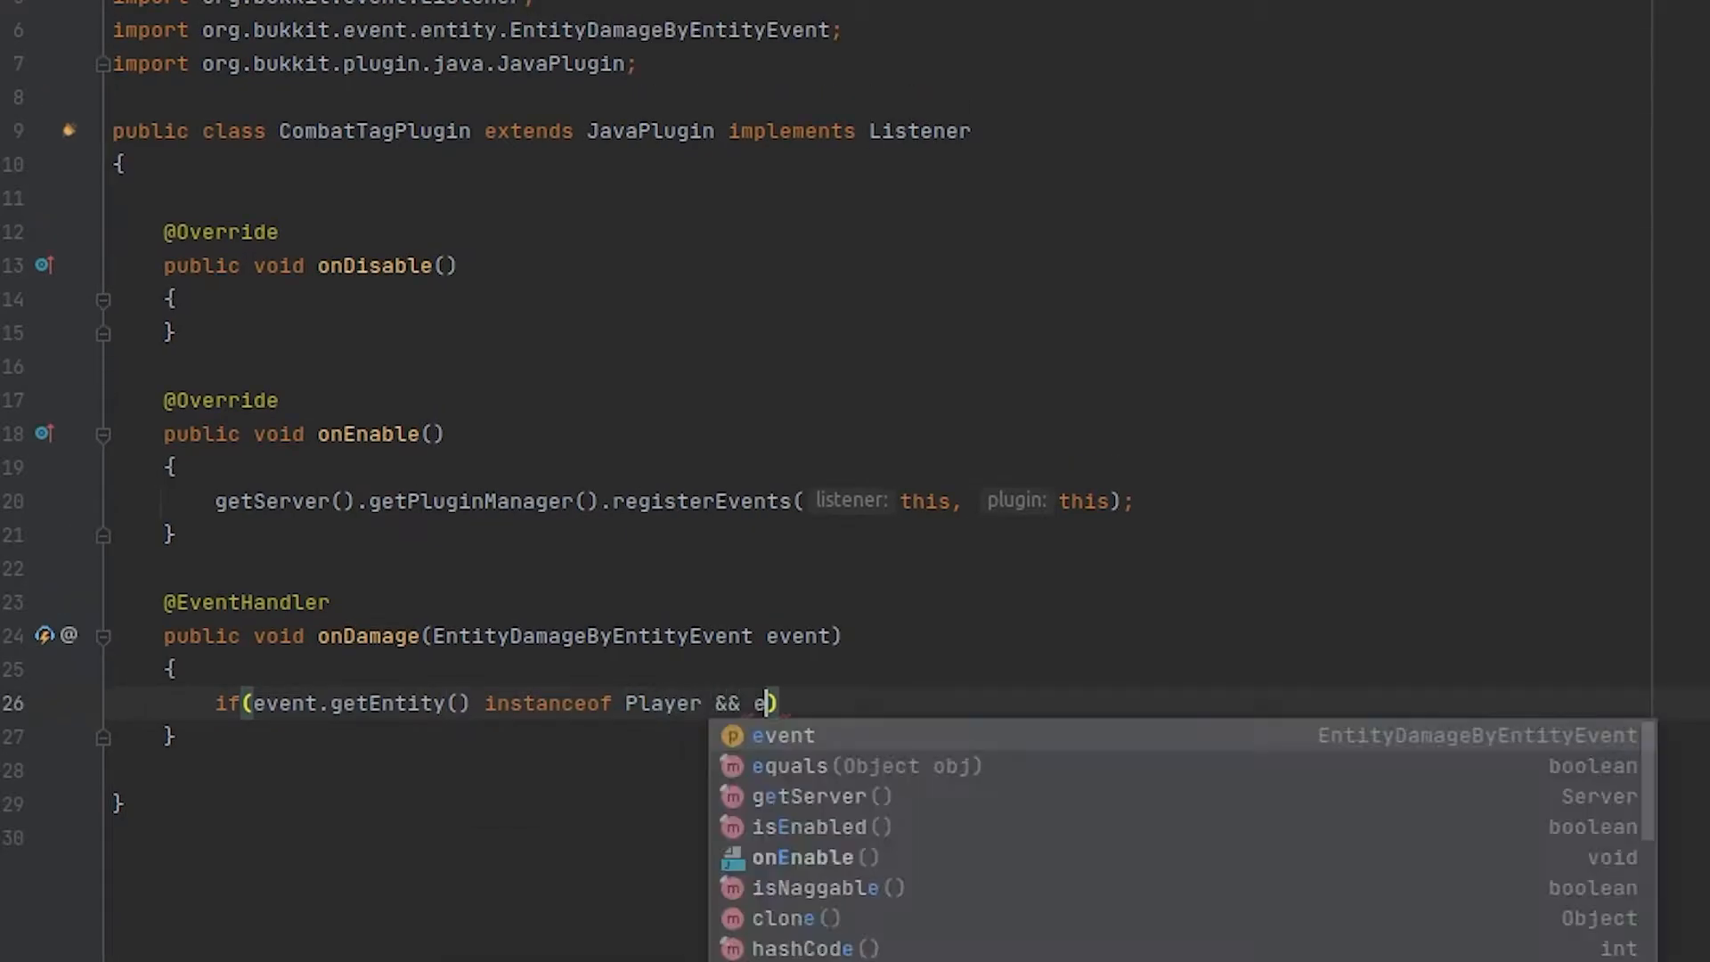
text(vent.getDamager() instanceof Player)
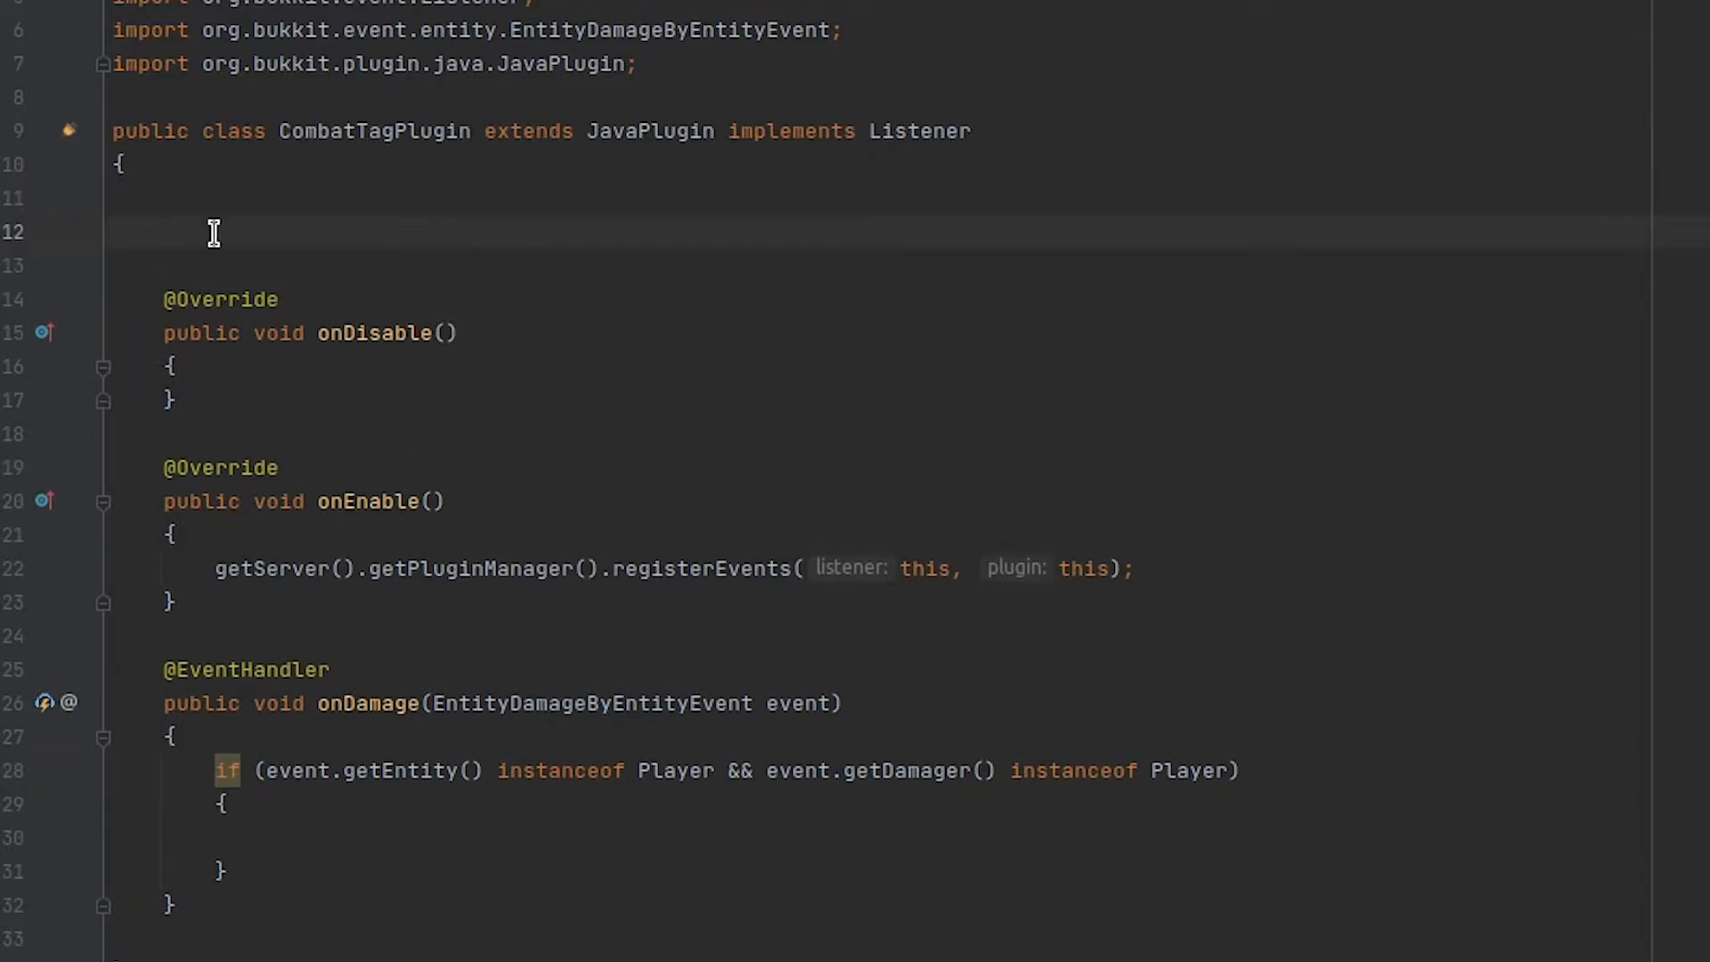
Declare private HashMap<UUID, Integer> combatList and initialize it with new HashMap<>() in onEnable.
text(private HashMap<UUID, Integer> combatList;)
text(thi)
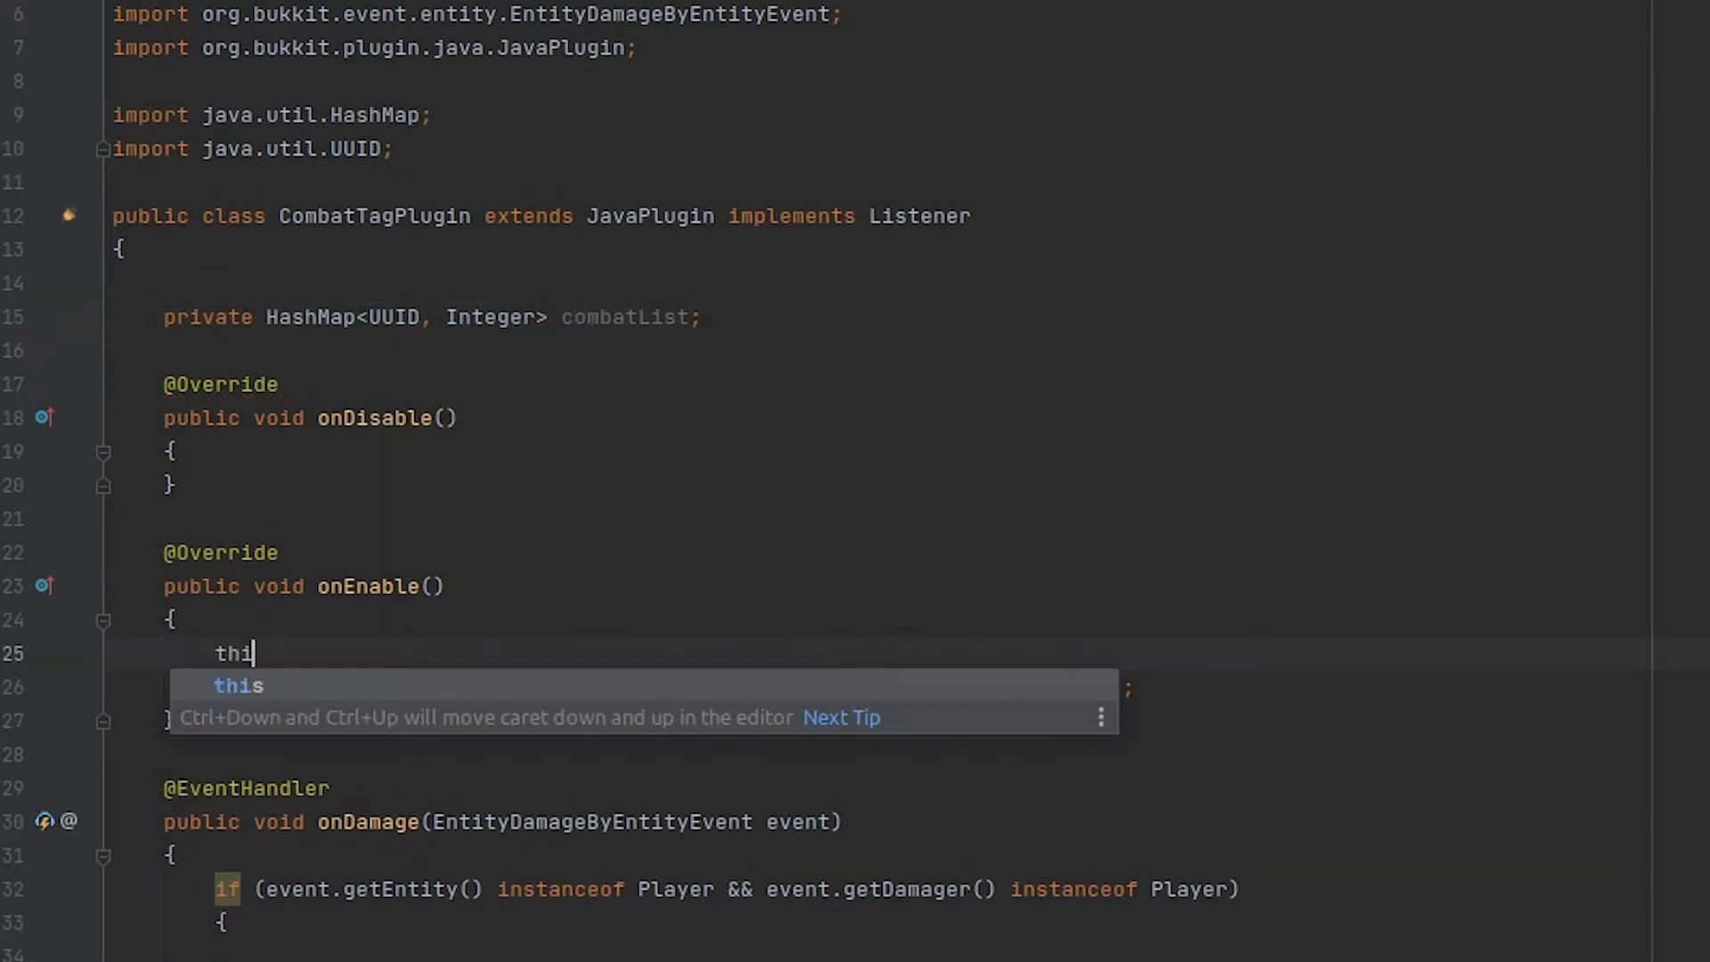
key(Tab)
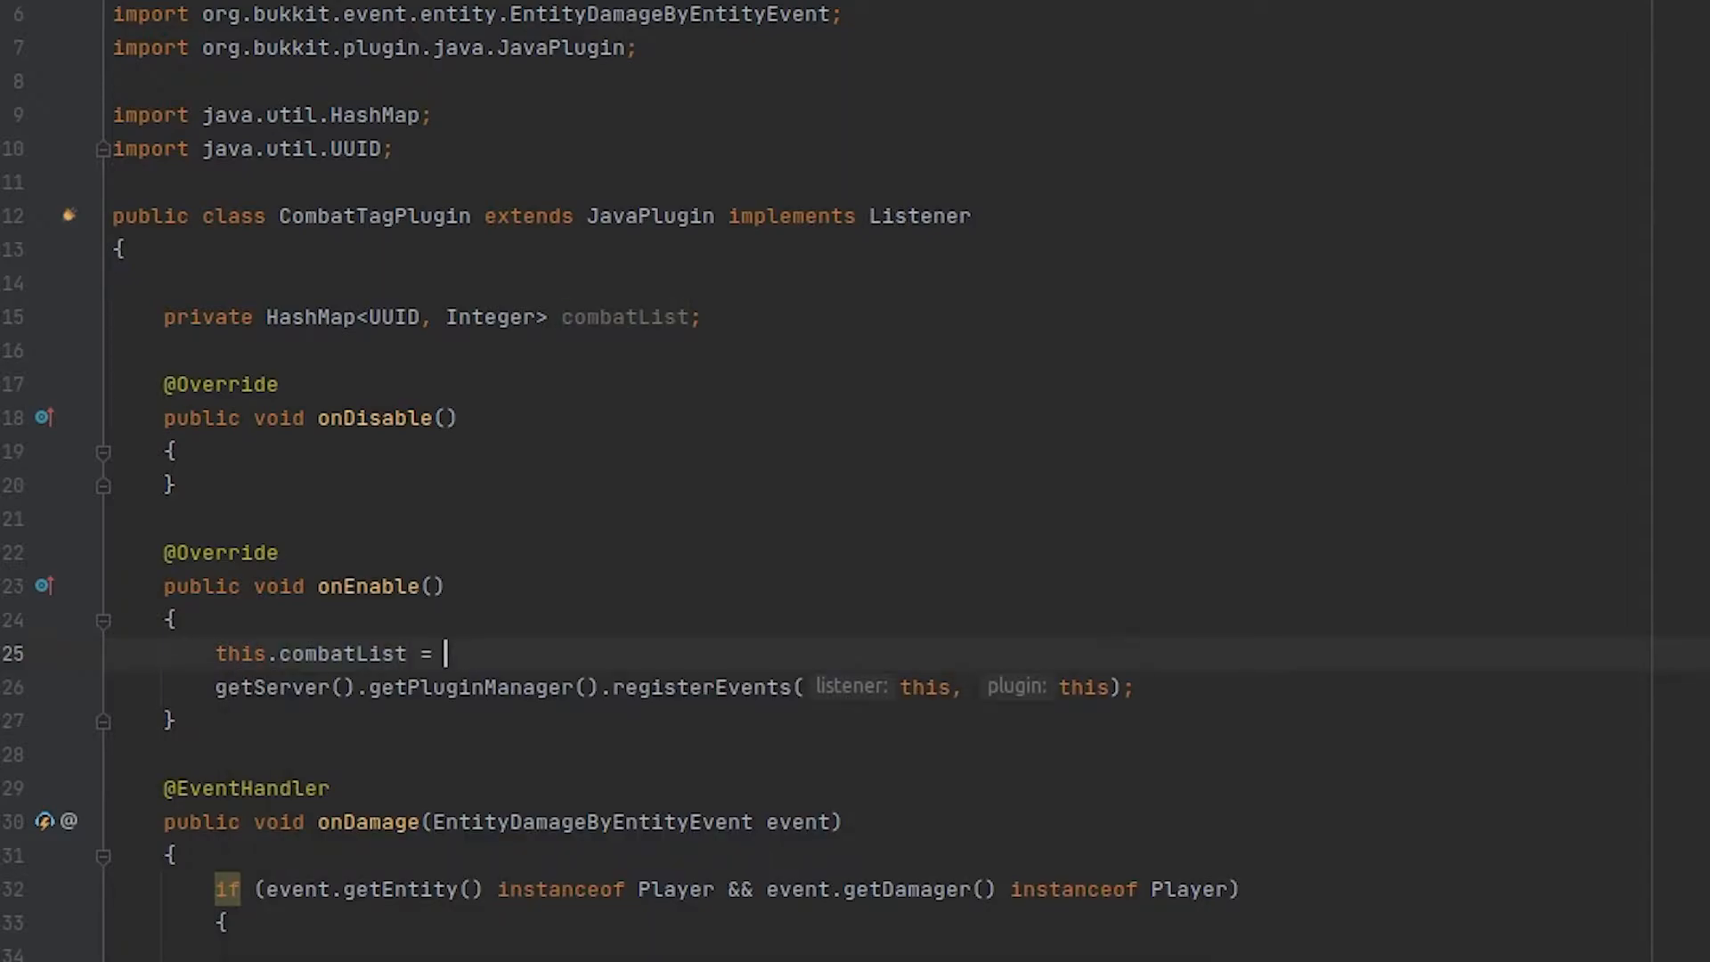
text(new HashMap<>();)
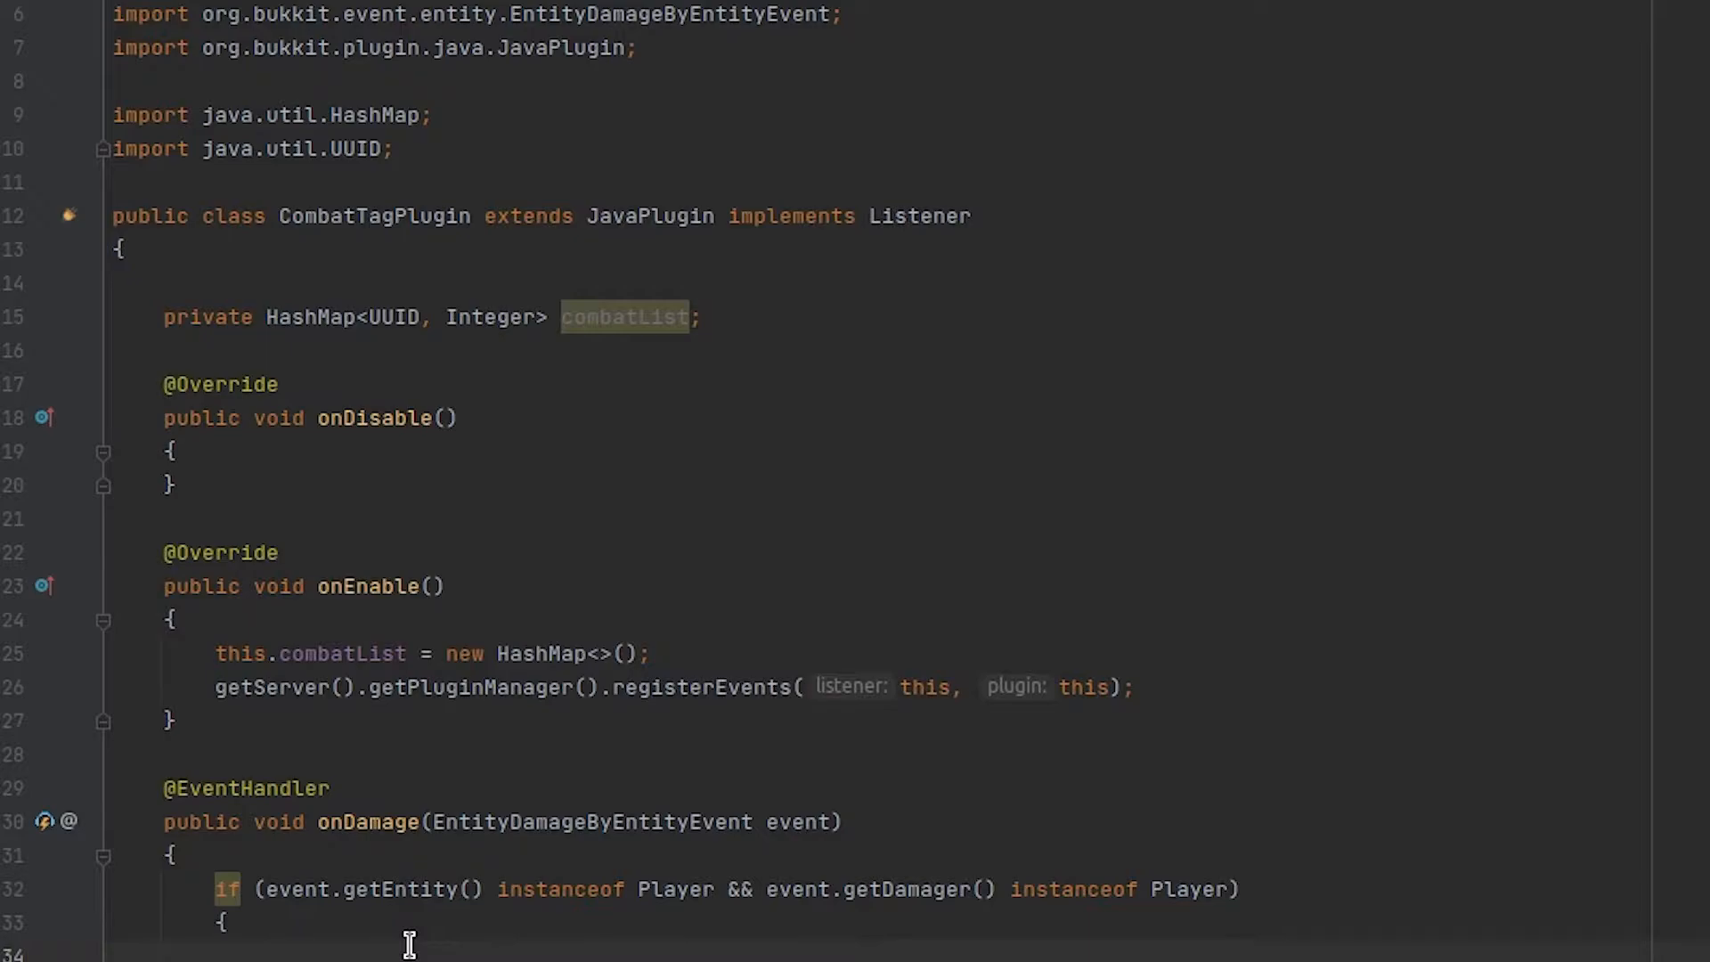
Cast target and damager to Player, put both UUIDs at 5, and send red 'You are now in combat!'.
text(Play)
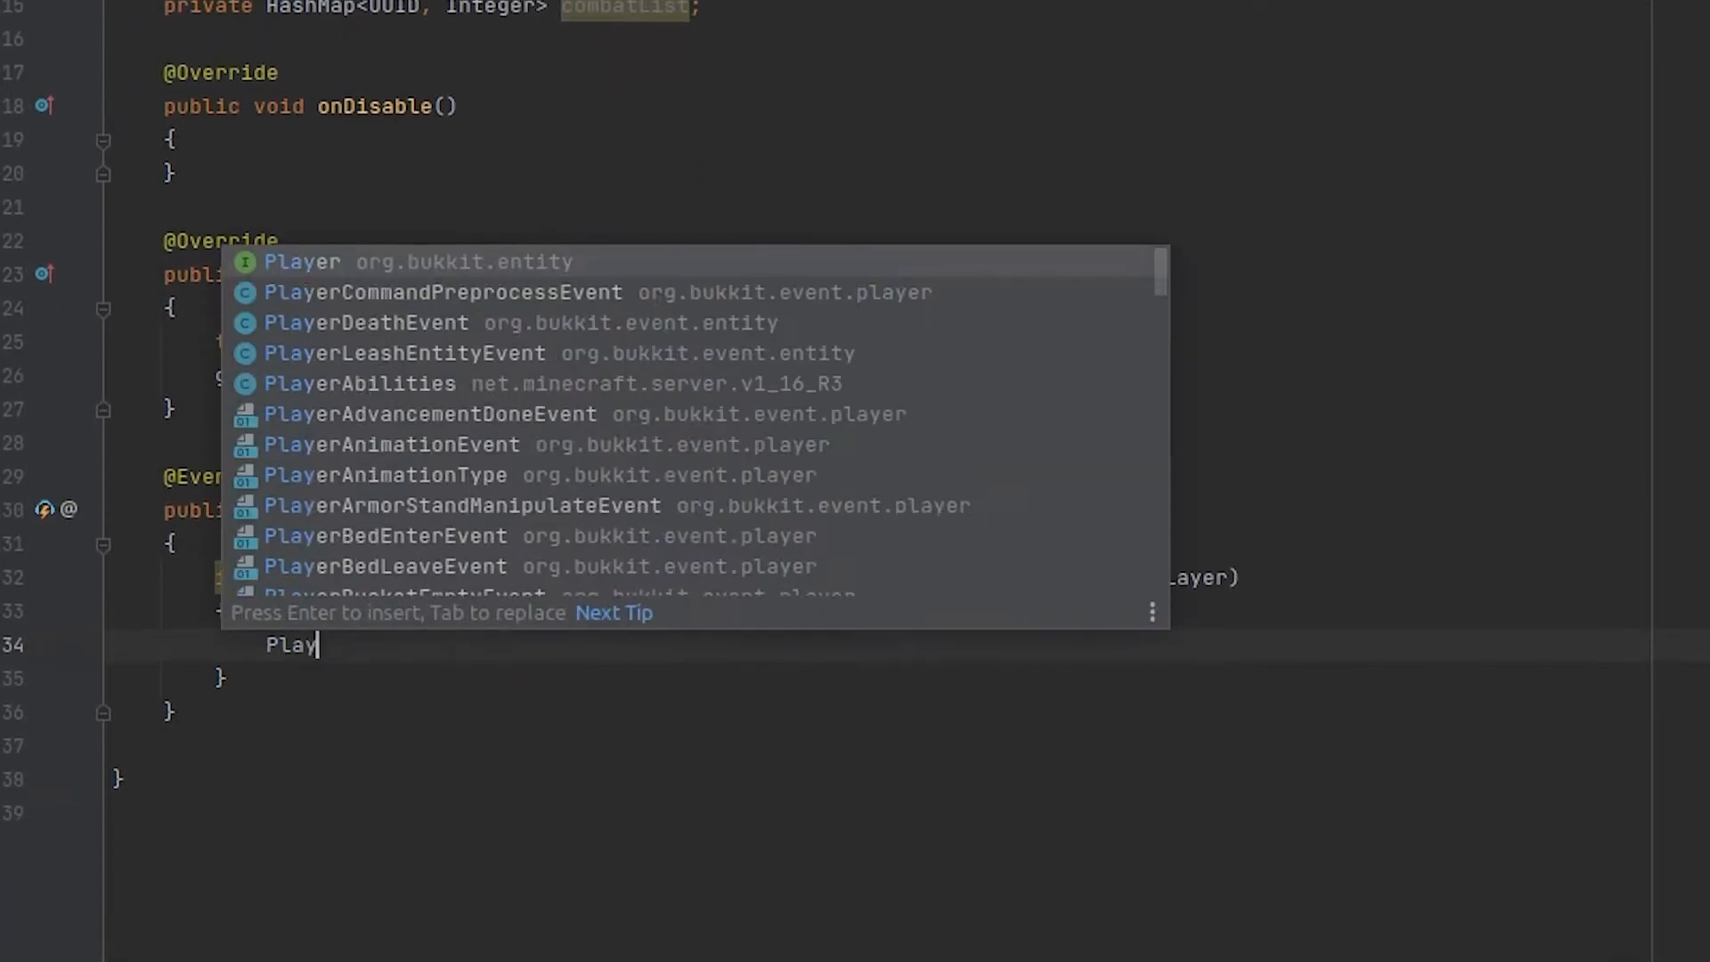
key(Enter)
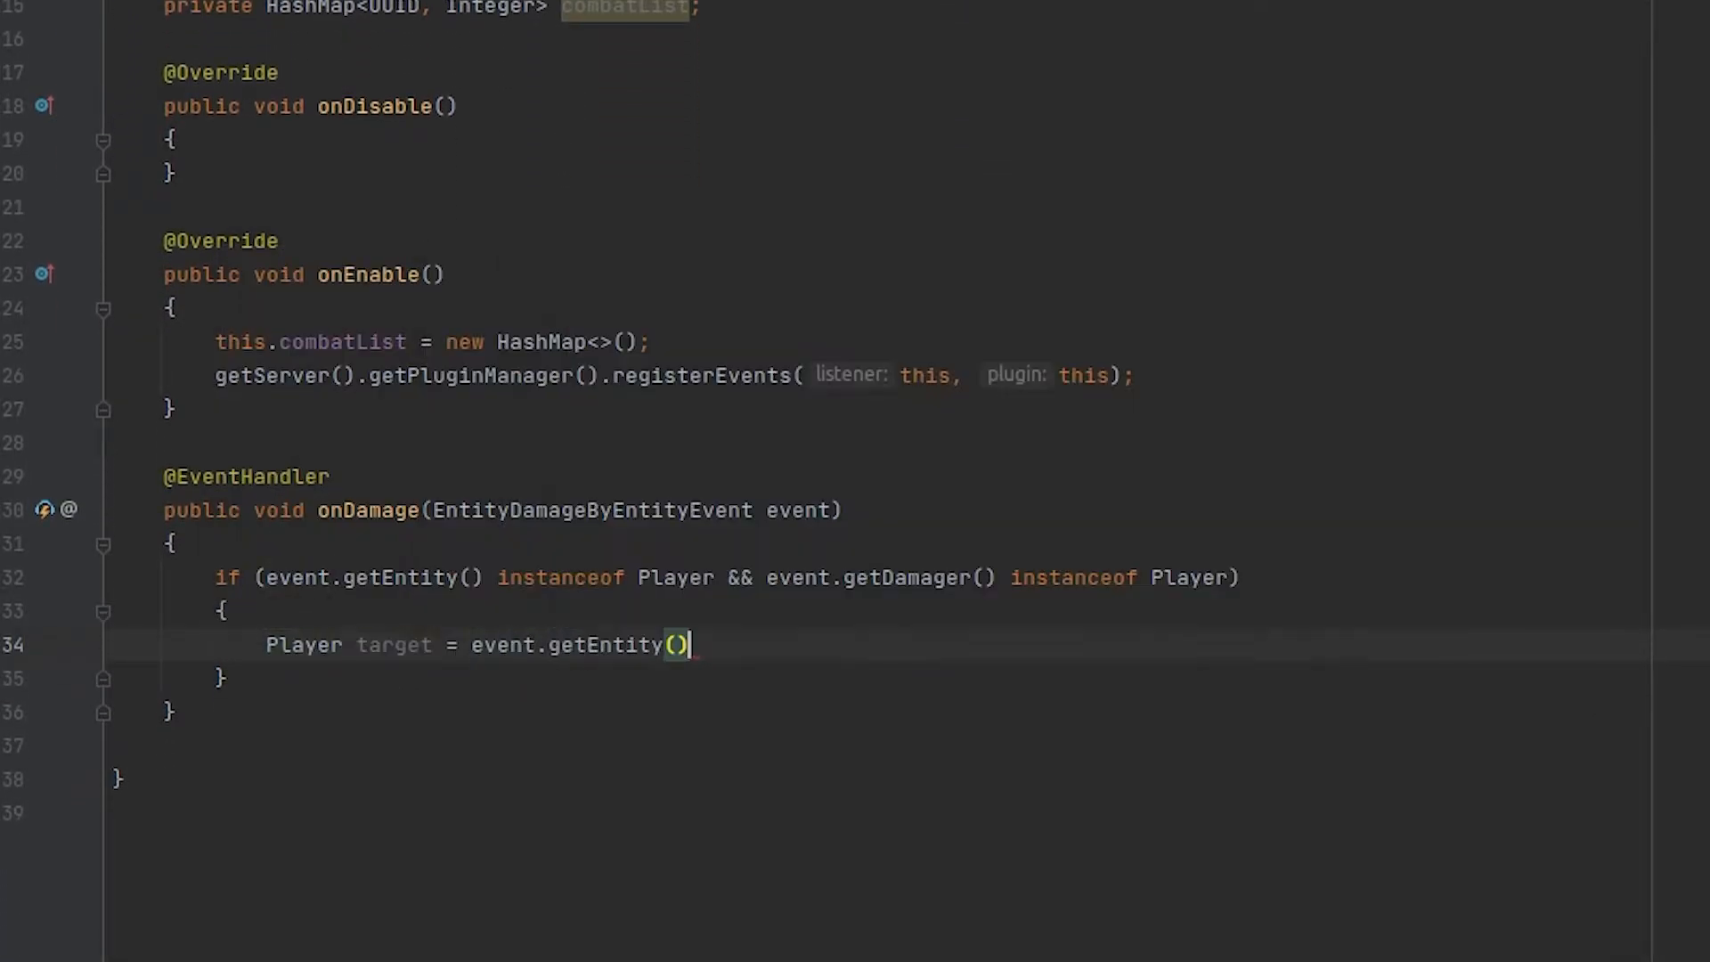
text(Player damager = (Player)
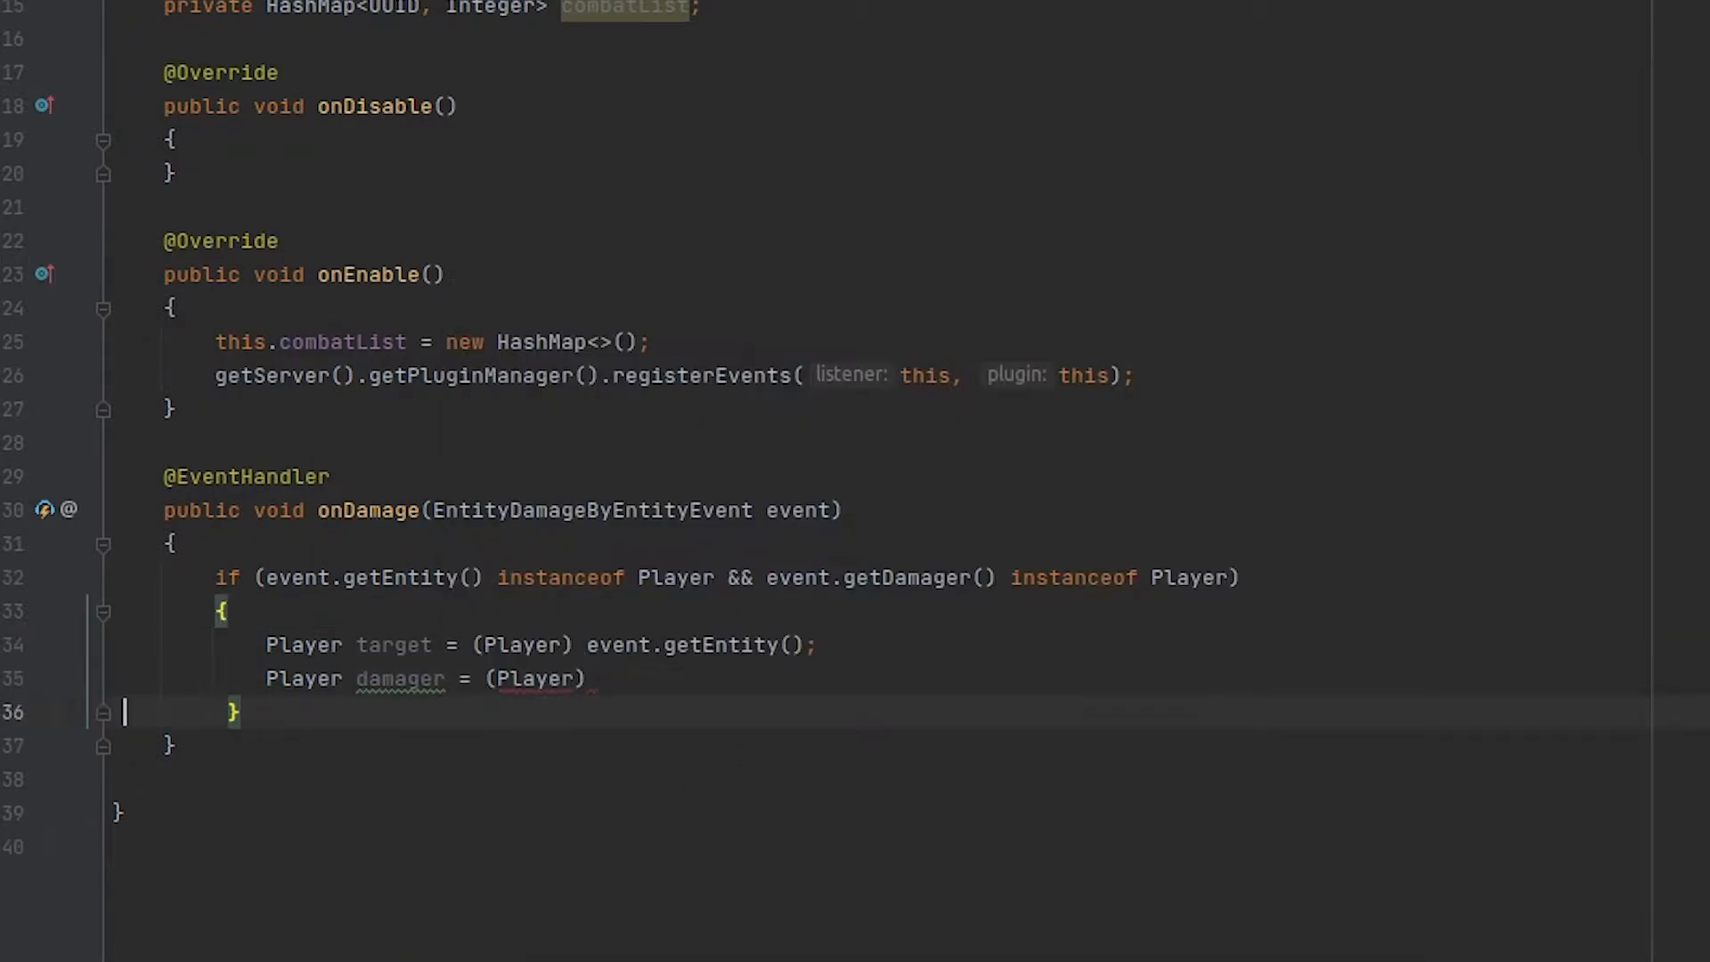
text(combatList.put(target.getUniqueId(), 5);)
text(target.sendMessage(ChatColor.RED + "You are not ");)
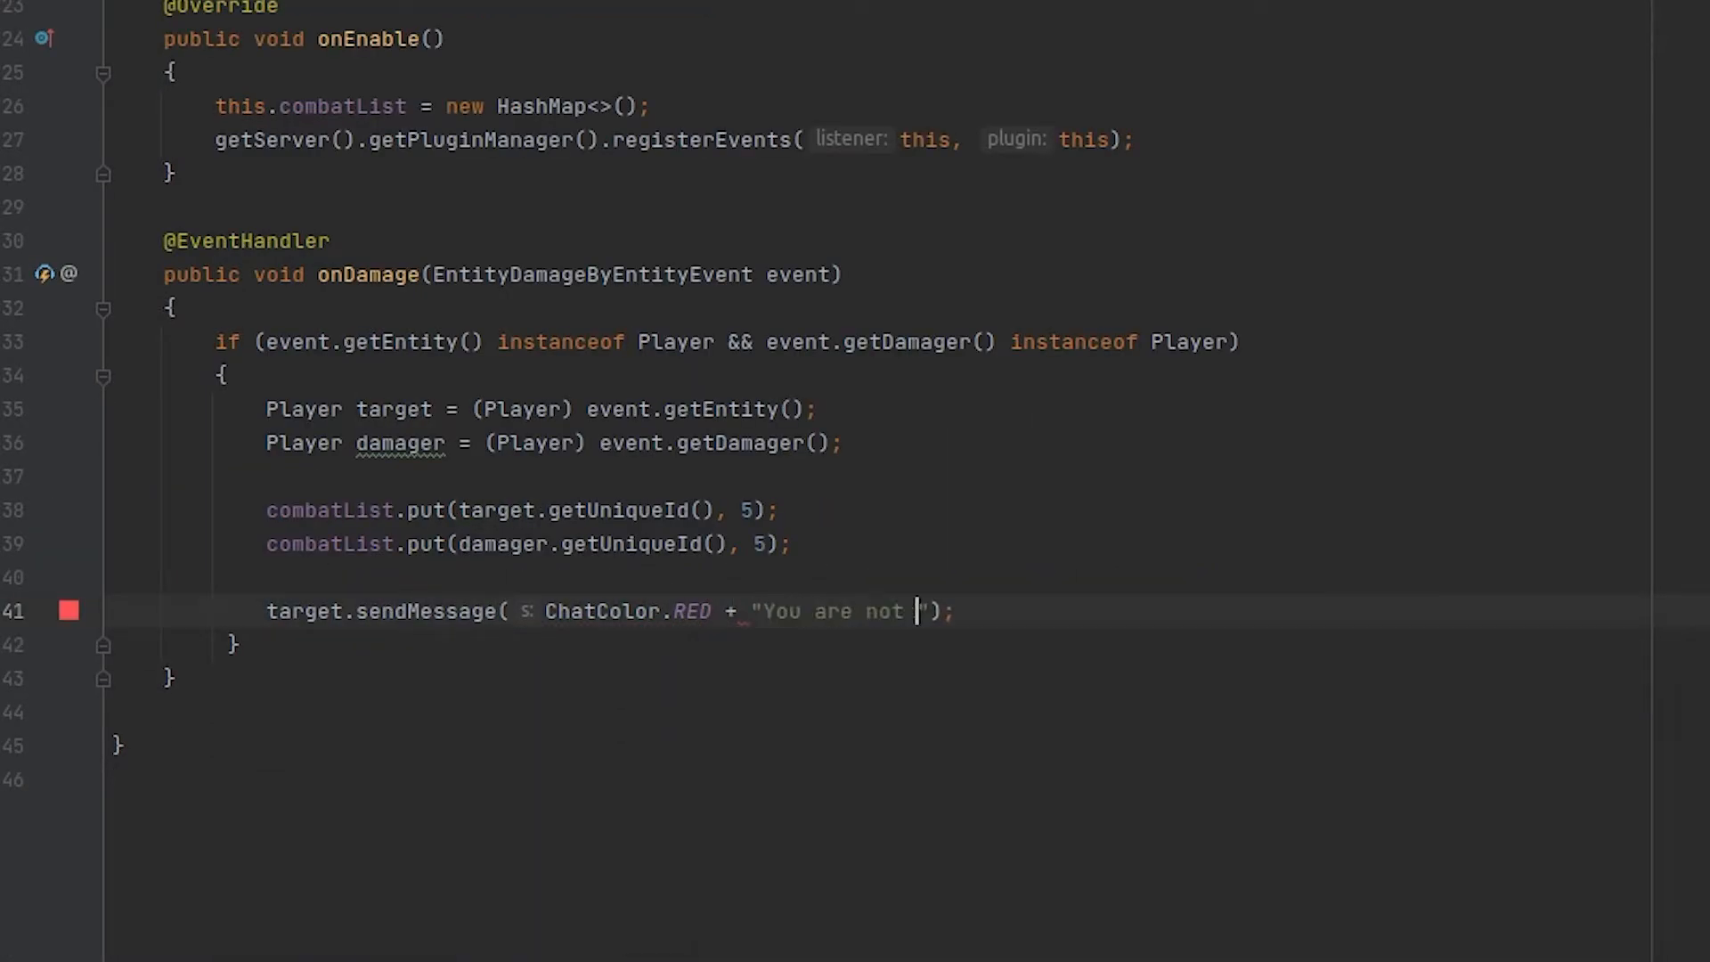
text(now in combat!");)
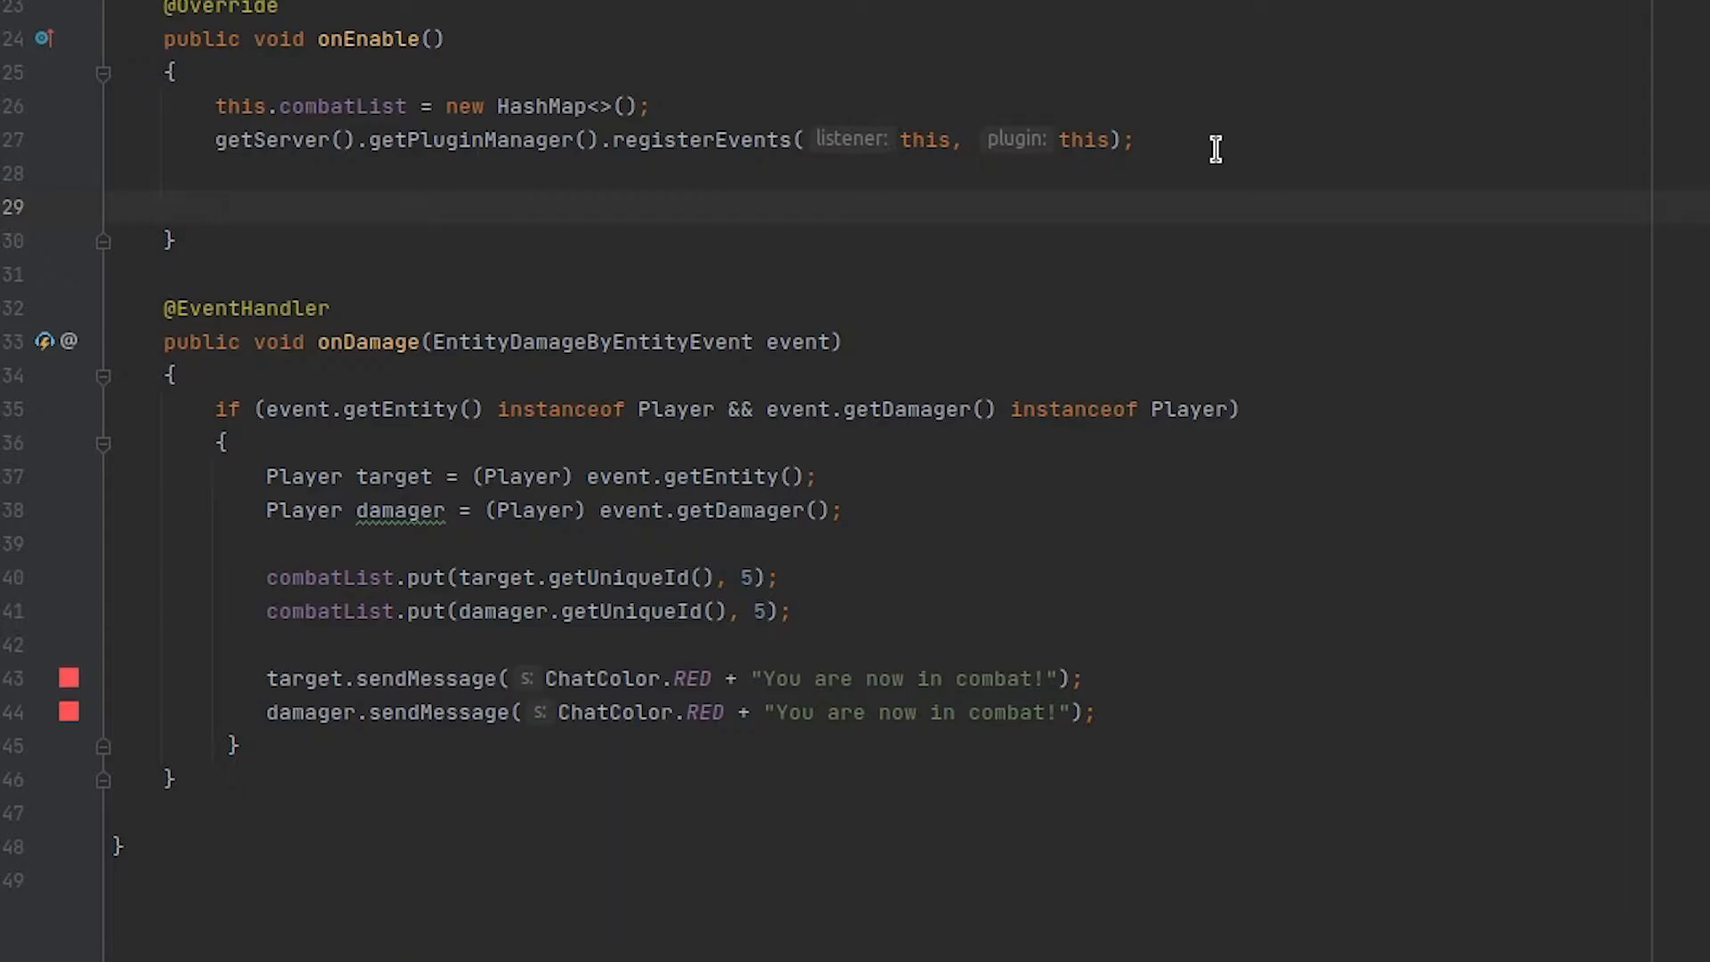
Create a new BukkitRunnable in onEnable with its run() method implemented and empty.
text(new BukkitRunnable())
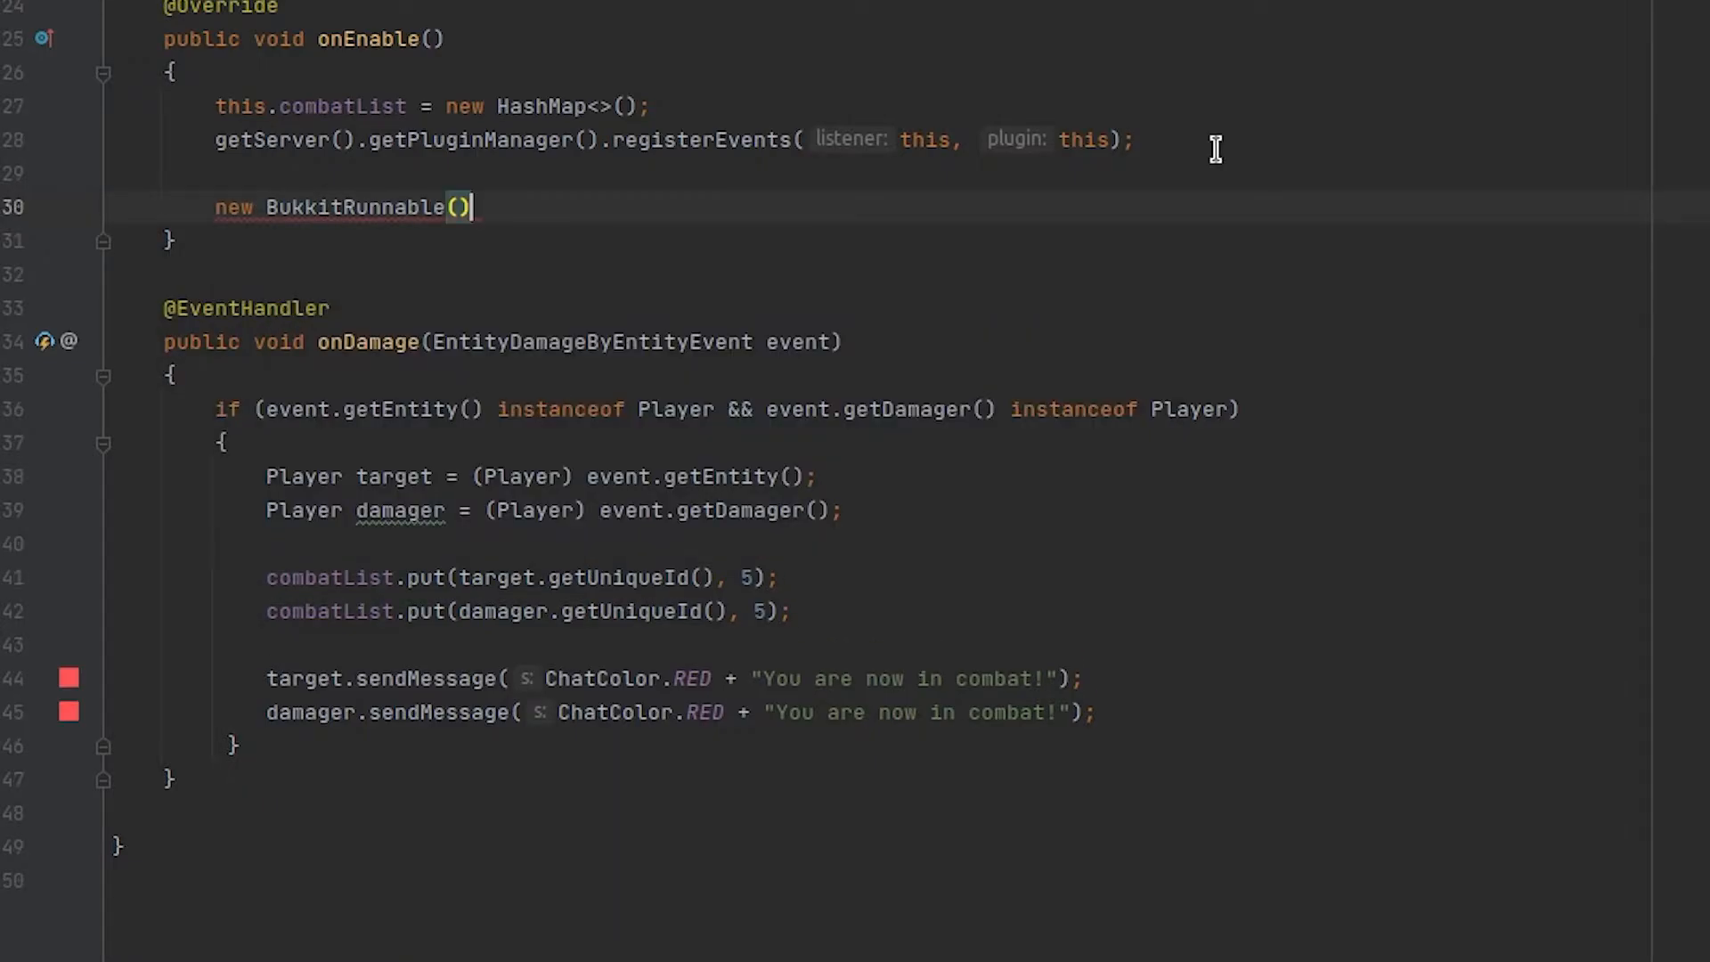
text(;)
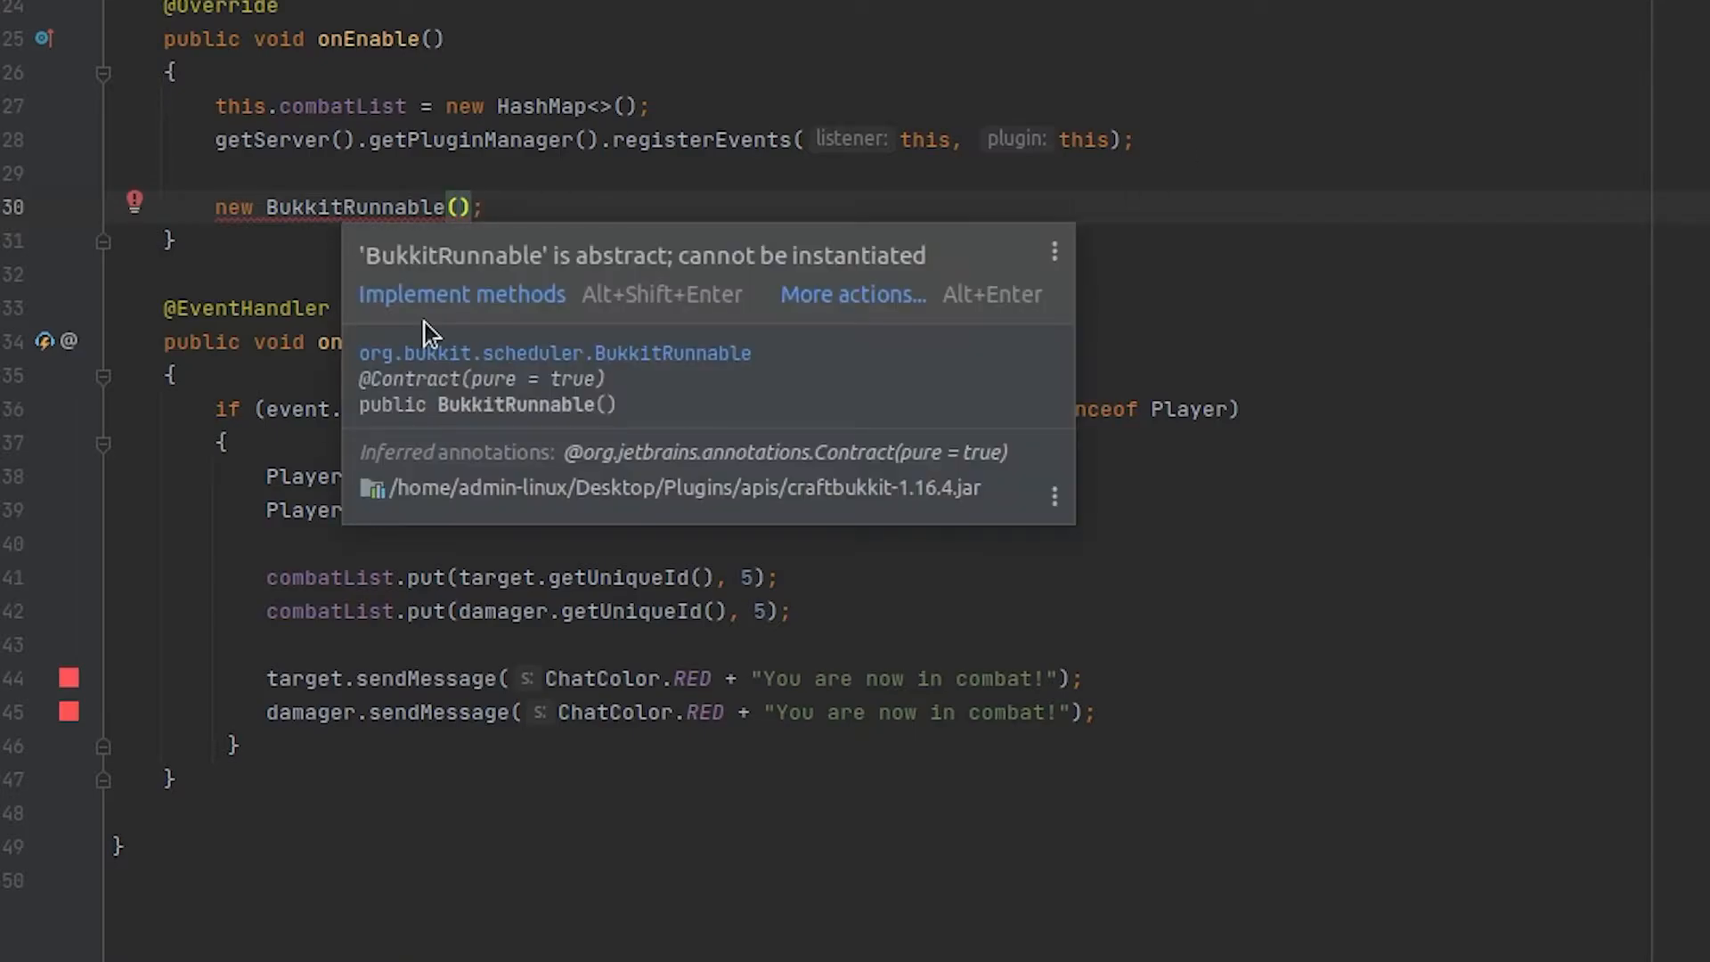
click(461, 294)
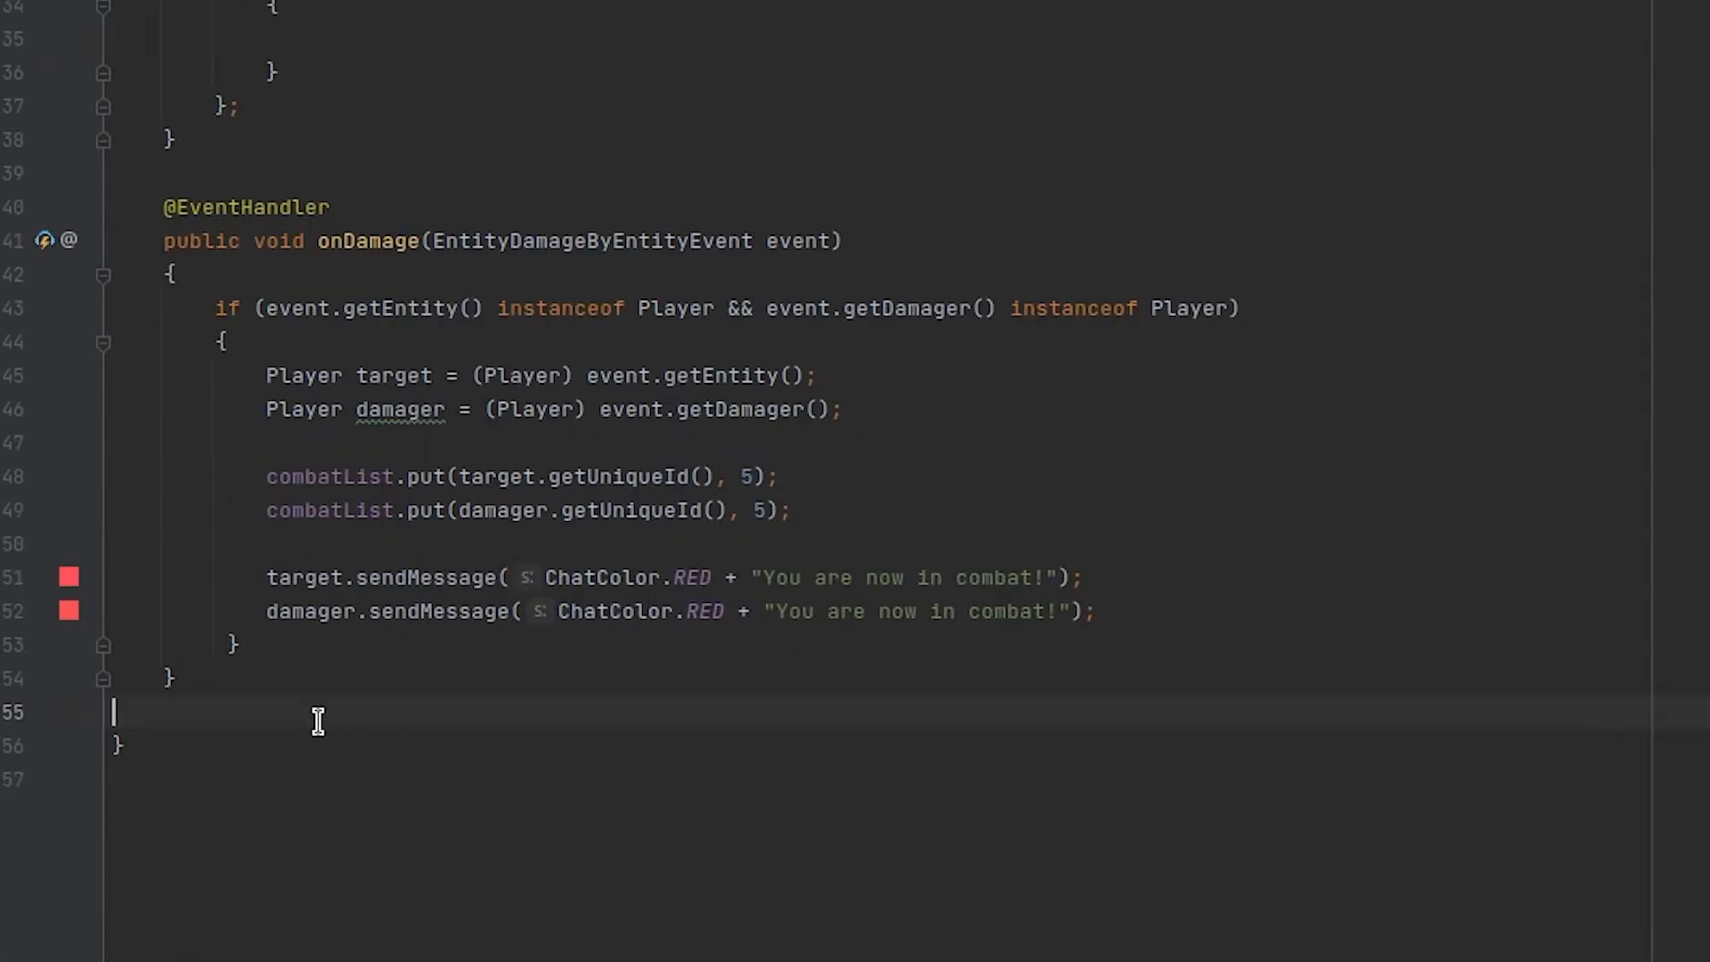
key(enter)
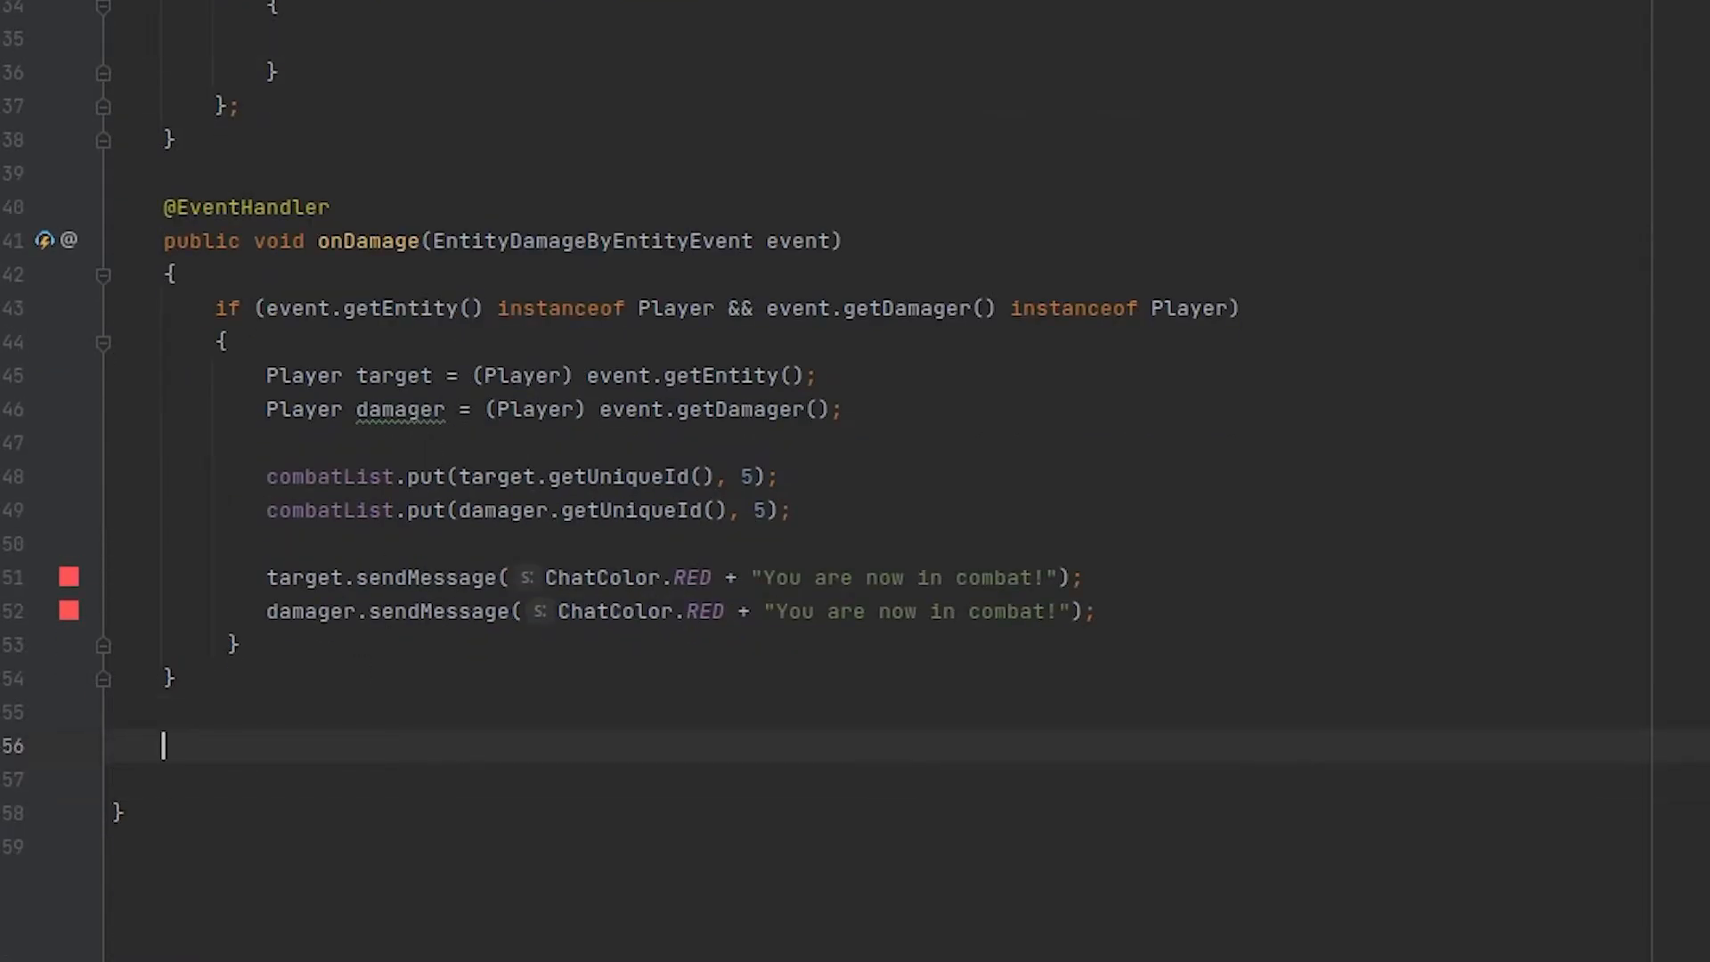
mouse_move(317, 719)
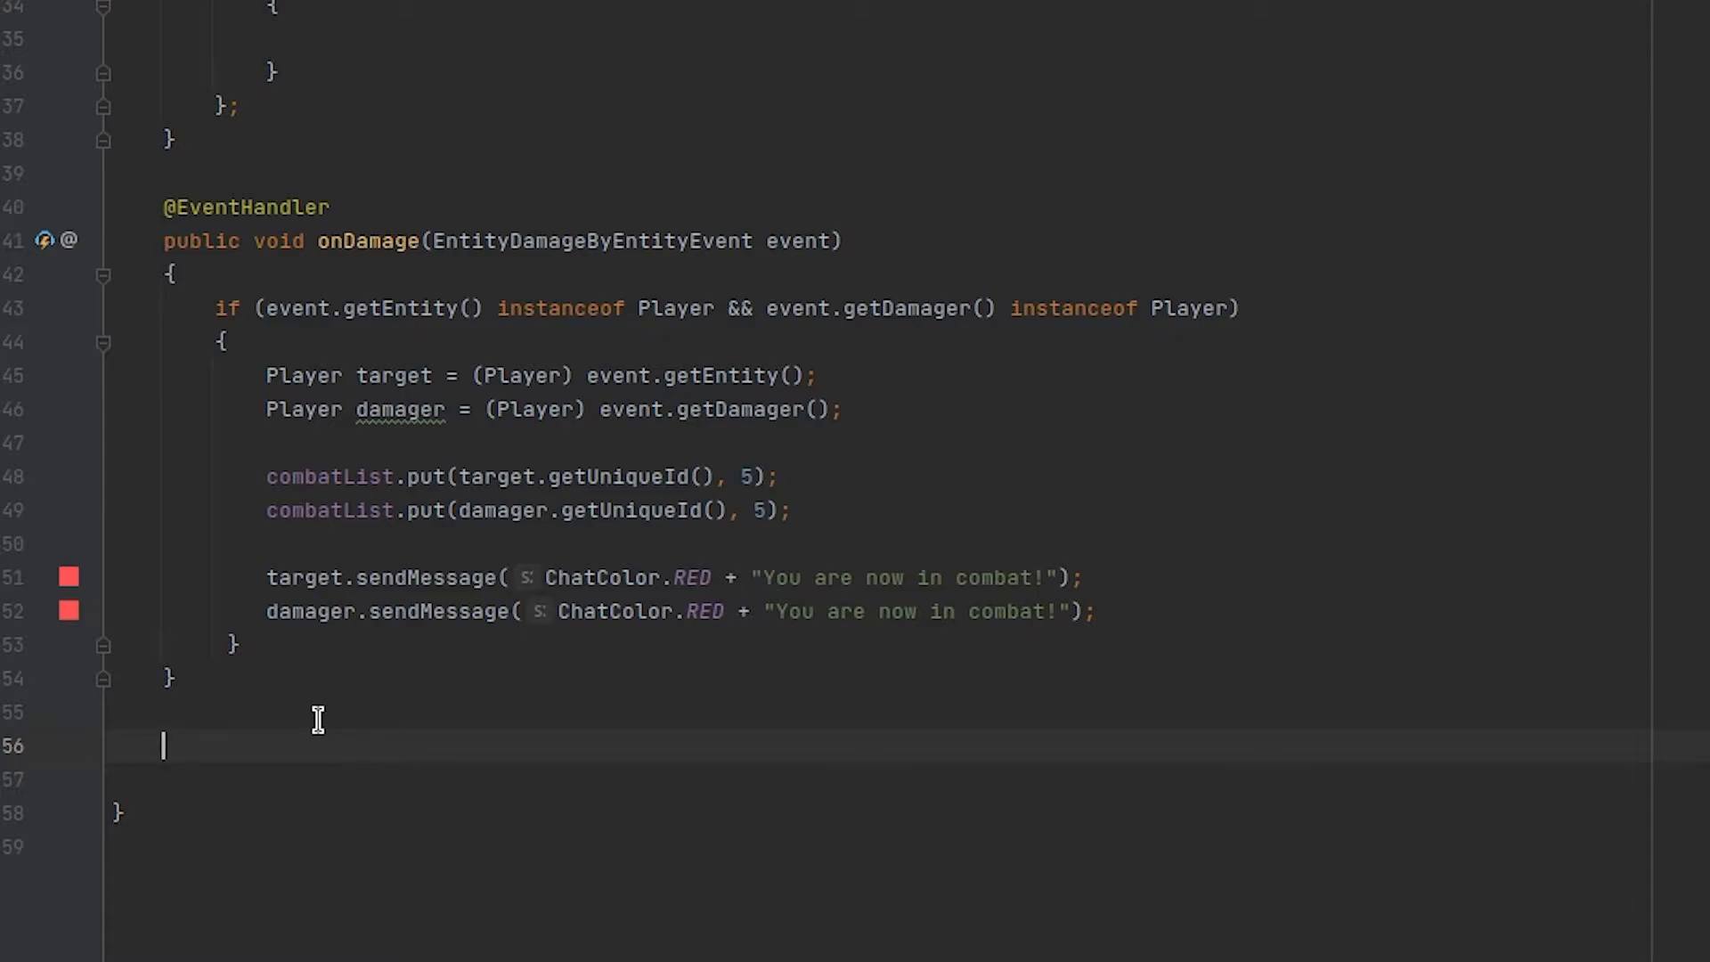
Add empty onInterval(), call it from run(), and schedule with runTaskTimer(this, 0, 20).
text(p)
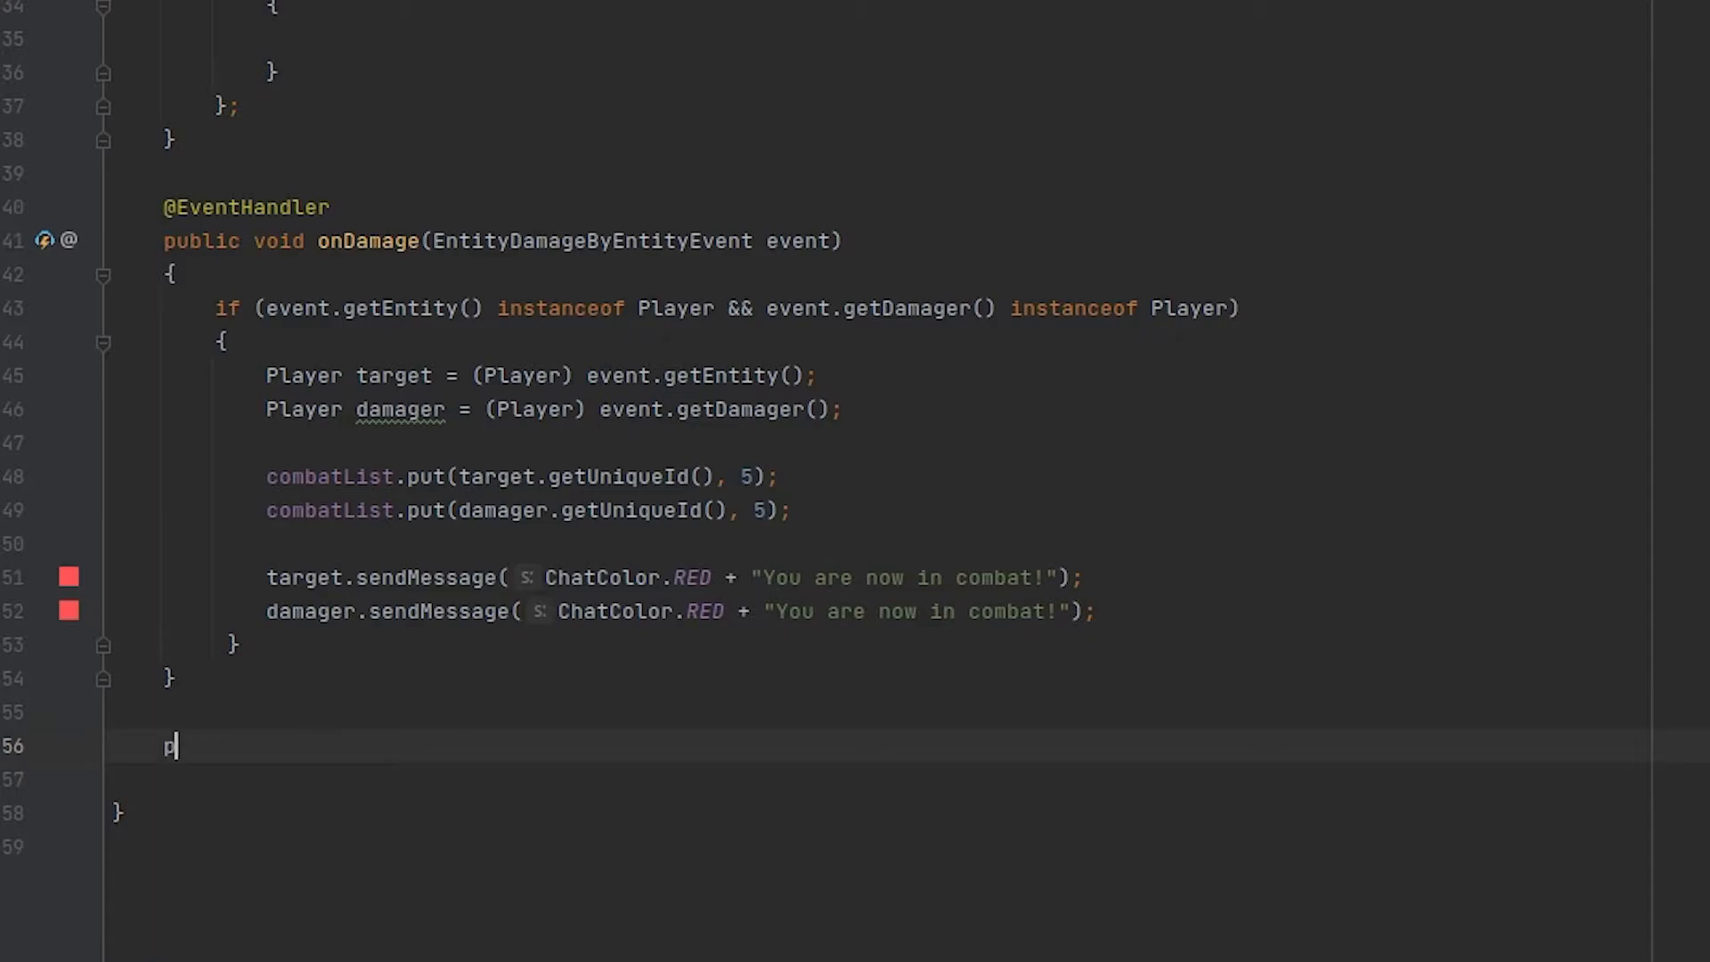
text(ublic void on)
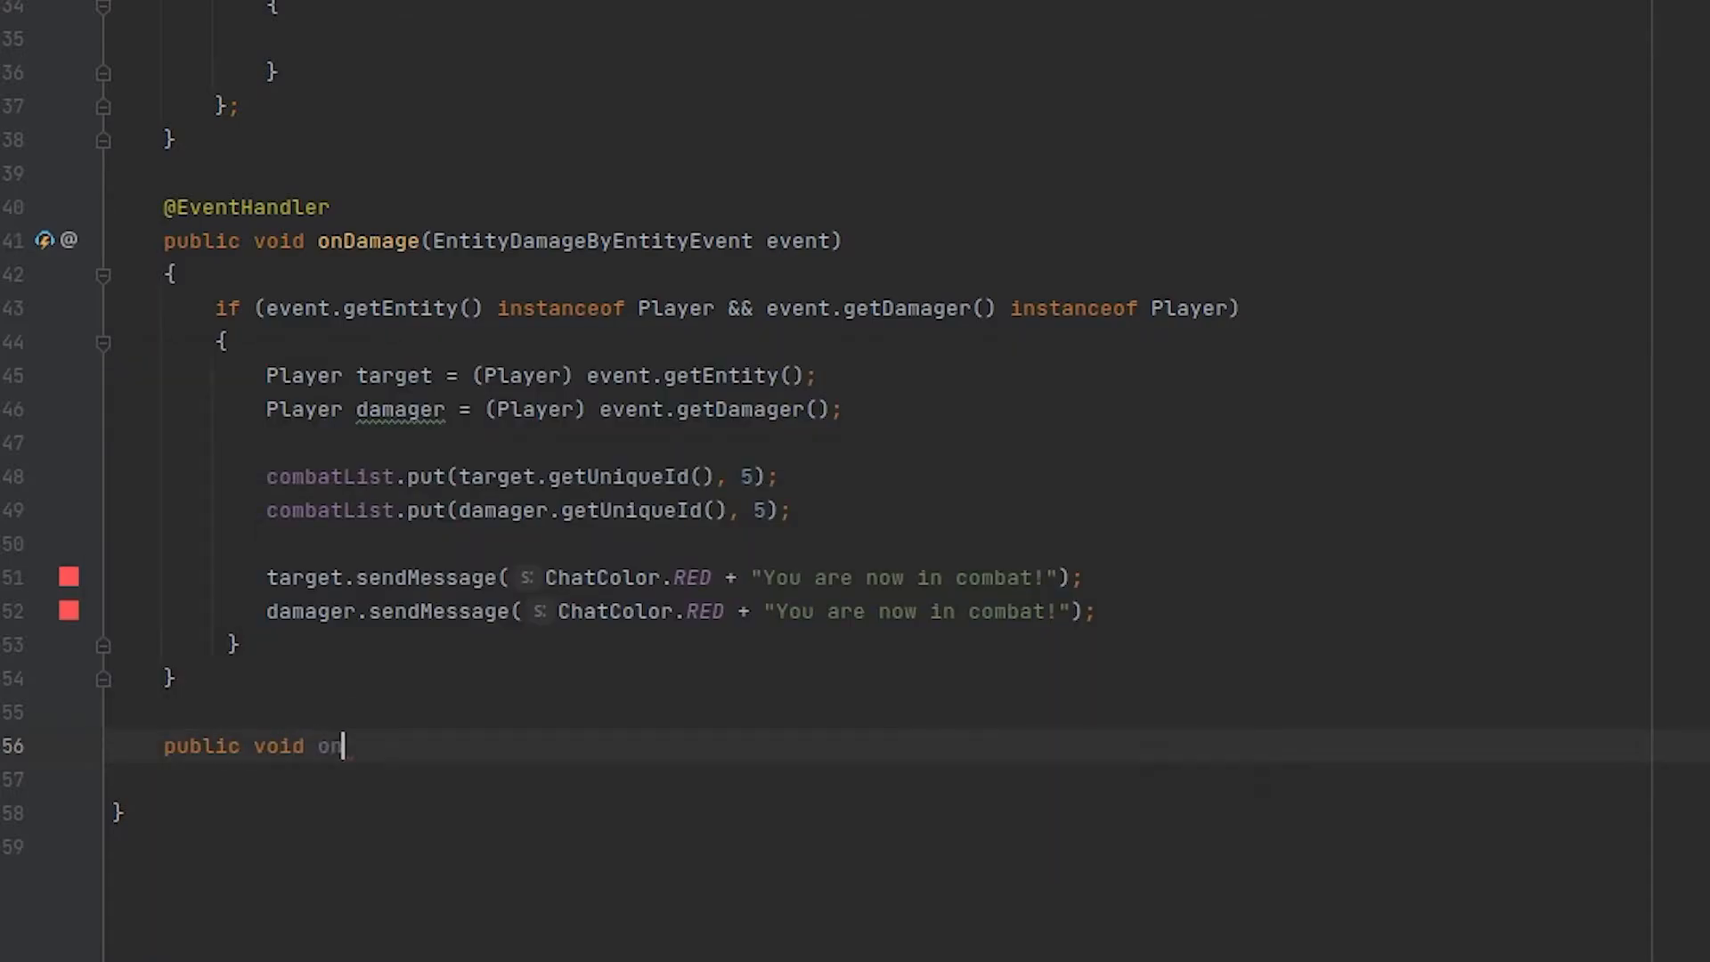
text(Inter)
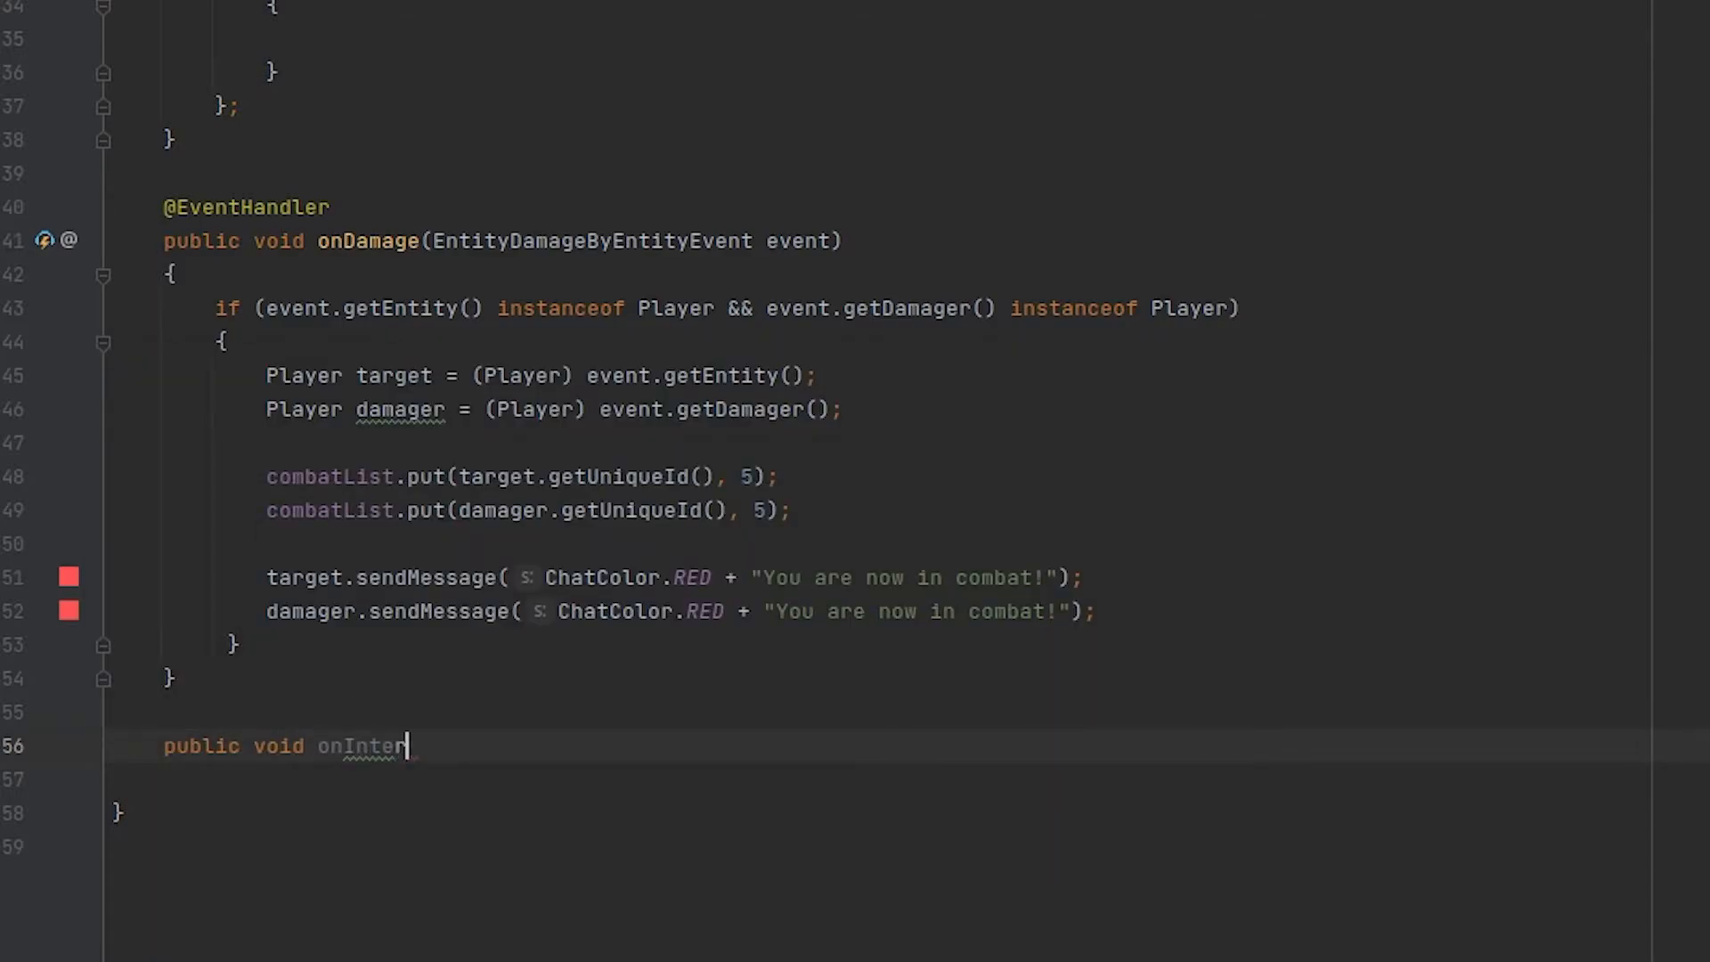
text(val(){)
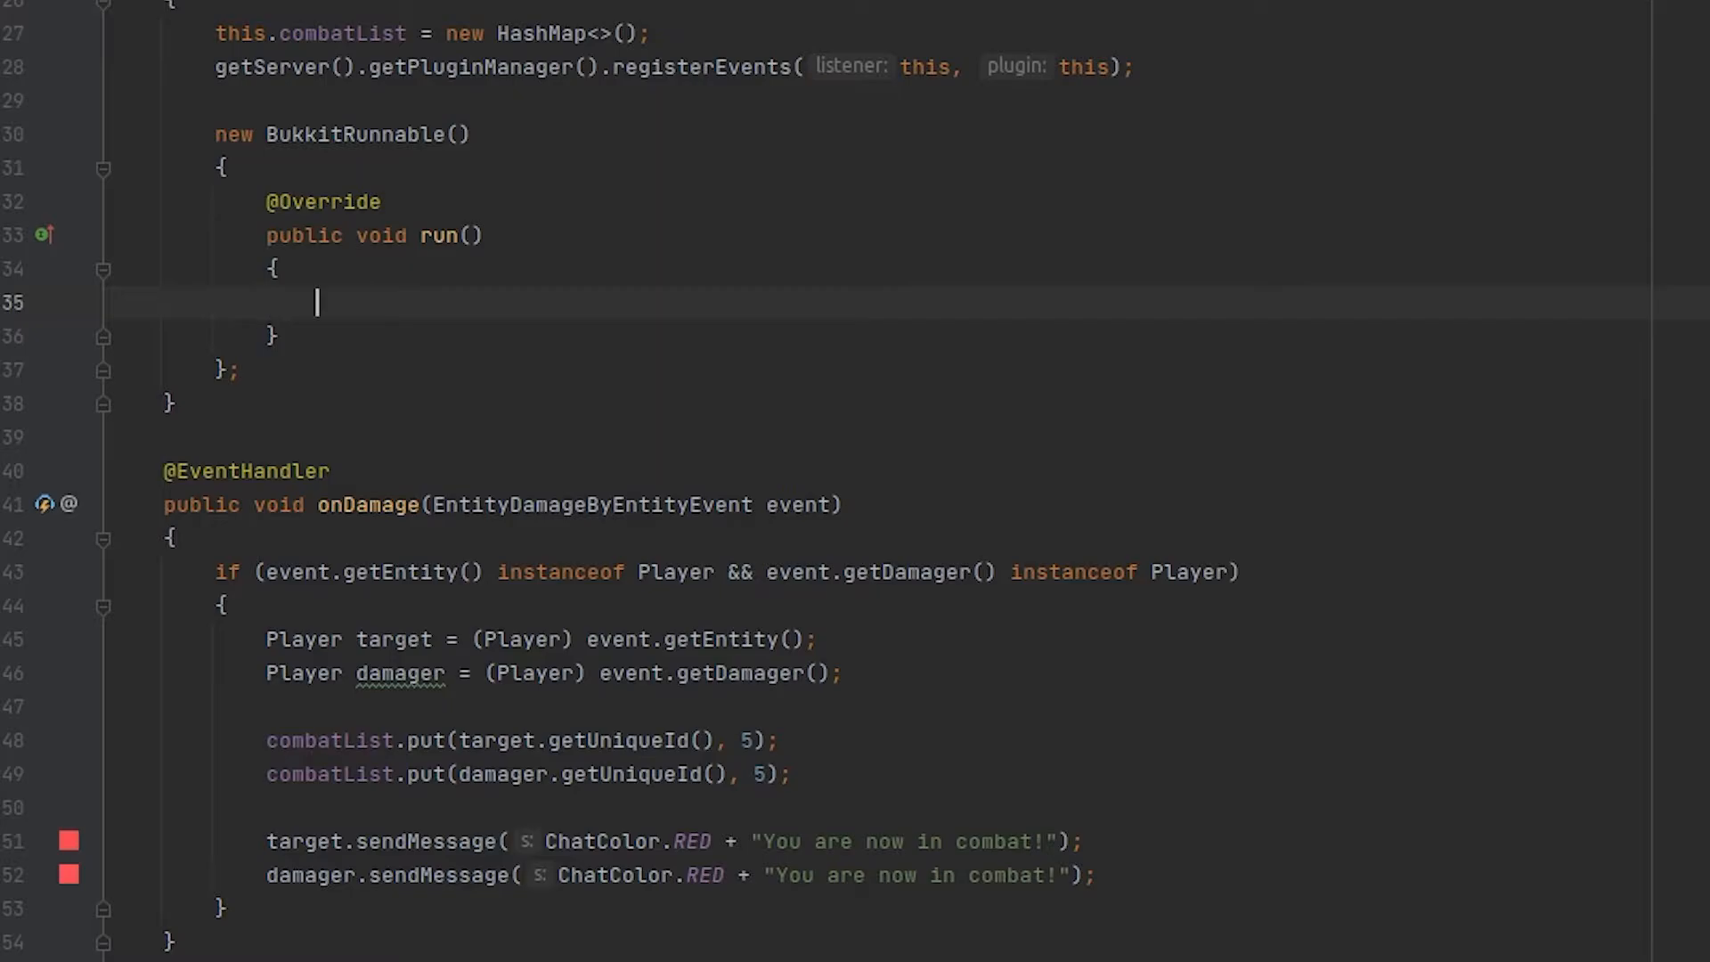
text(onInterval();)
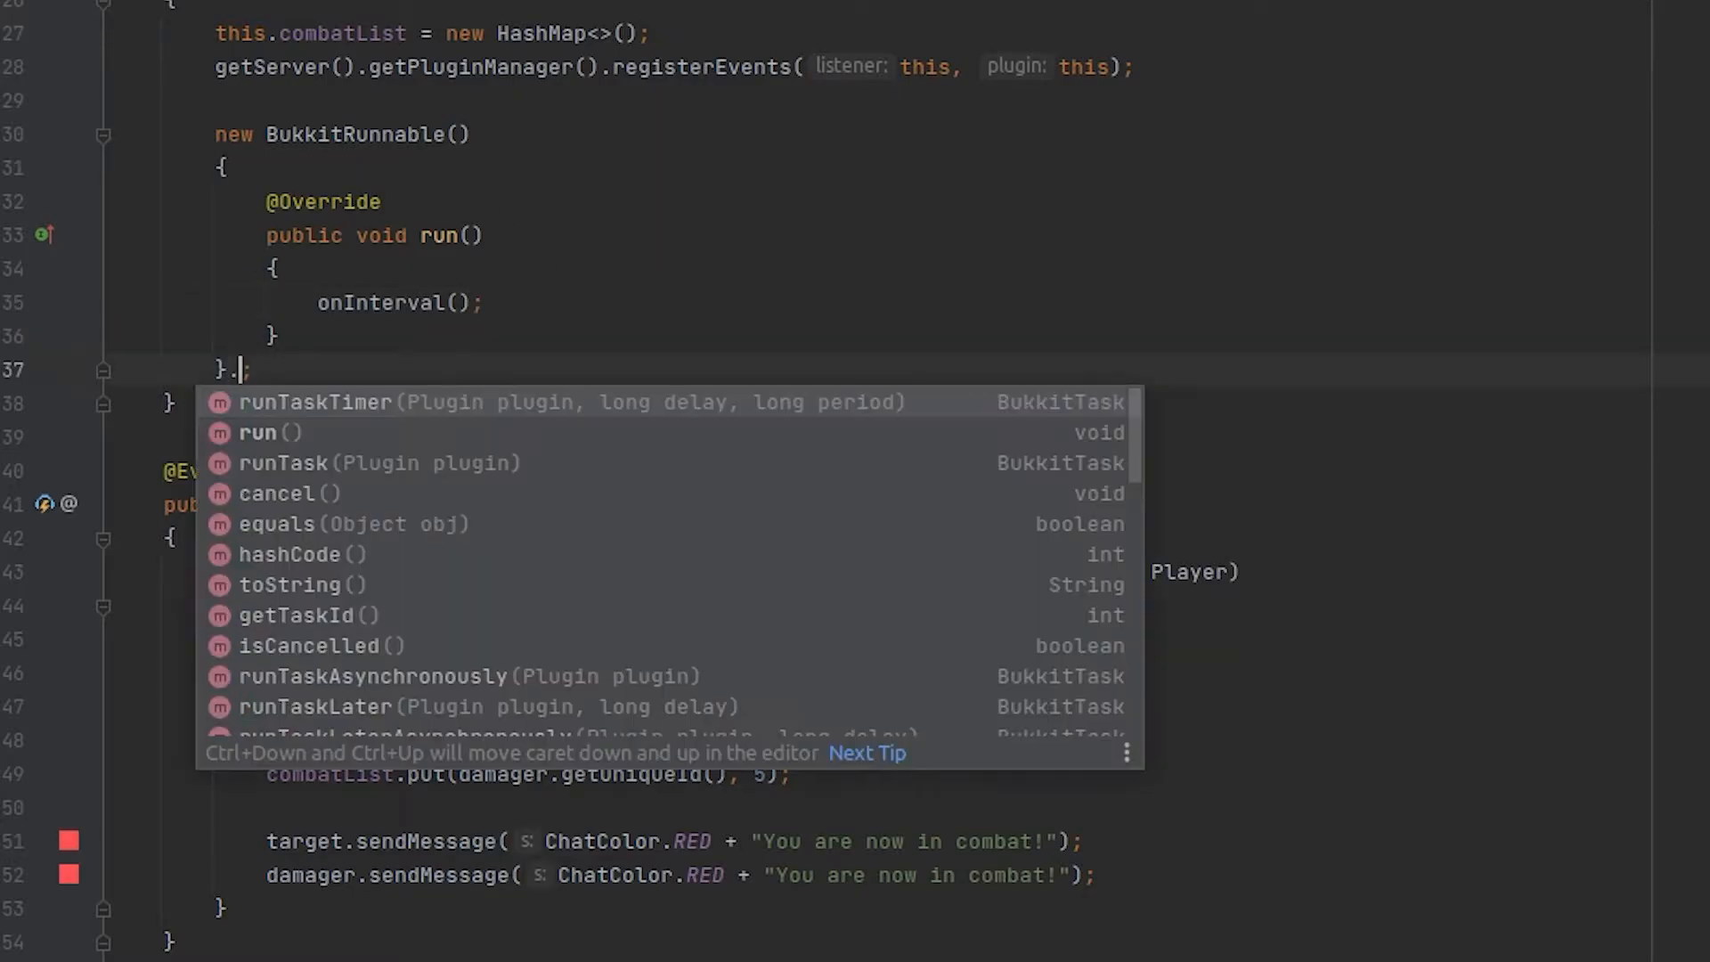
click(313, 401)
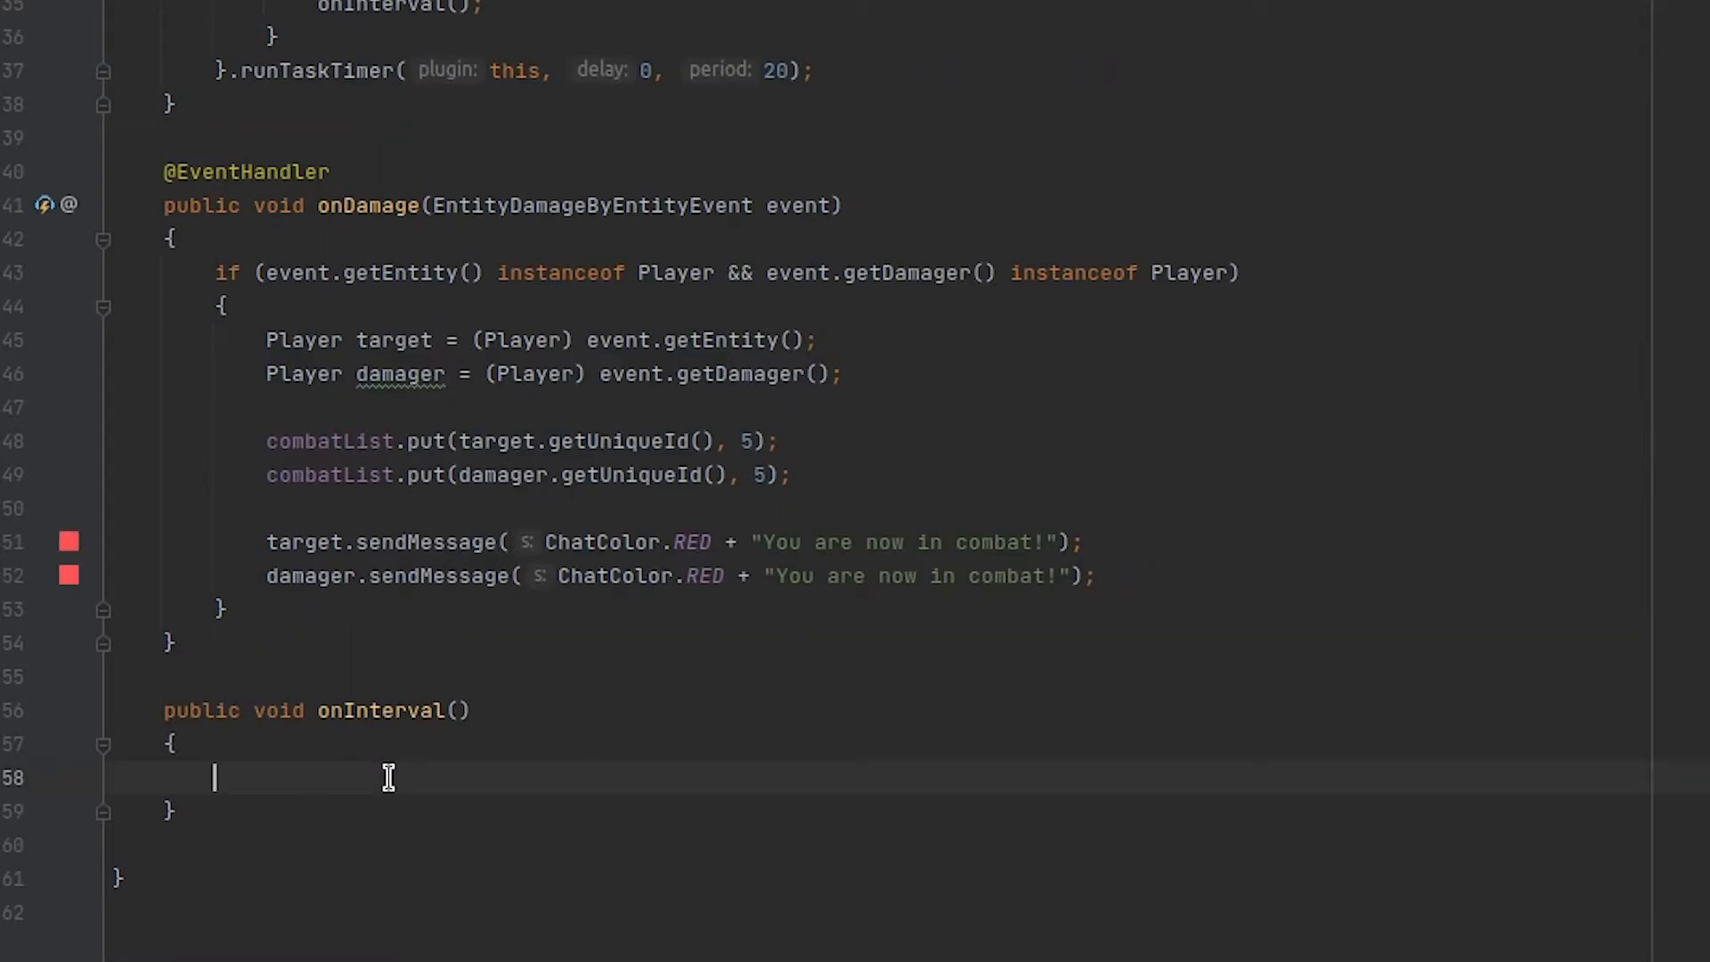
Loop for (UUID id : combatList.keySet()) computing int timer = combatList.get(id) - 1.
text(for (UUID)
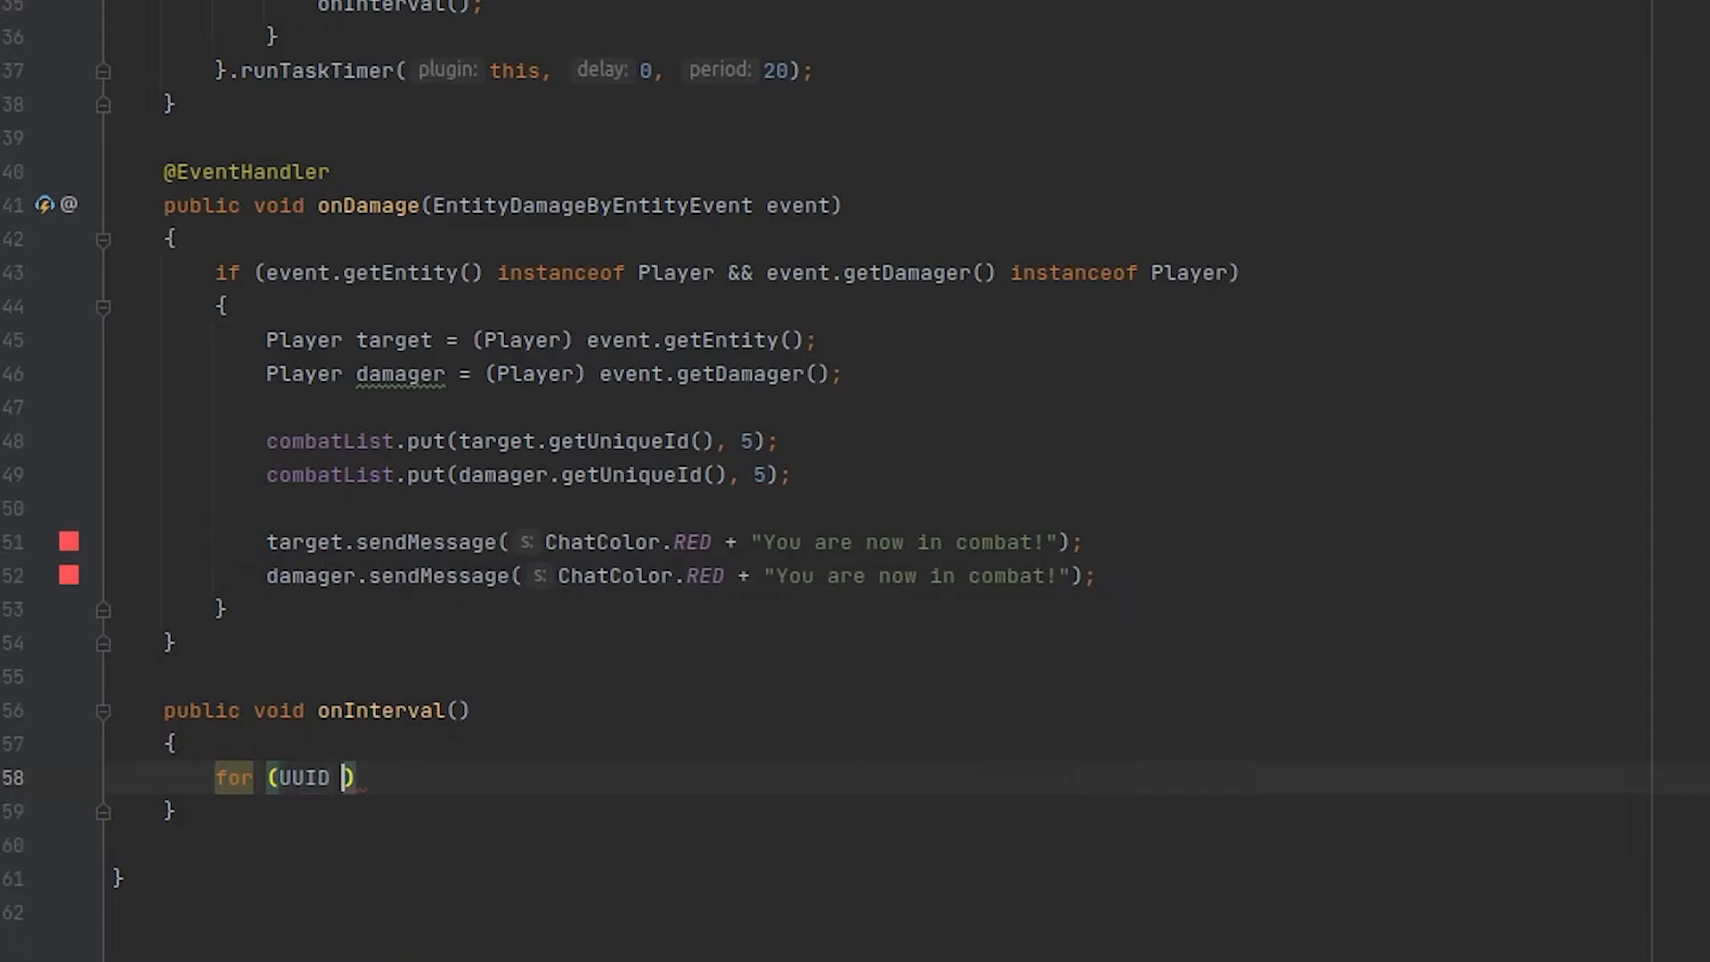
text(id : combatList.keySet()
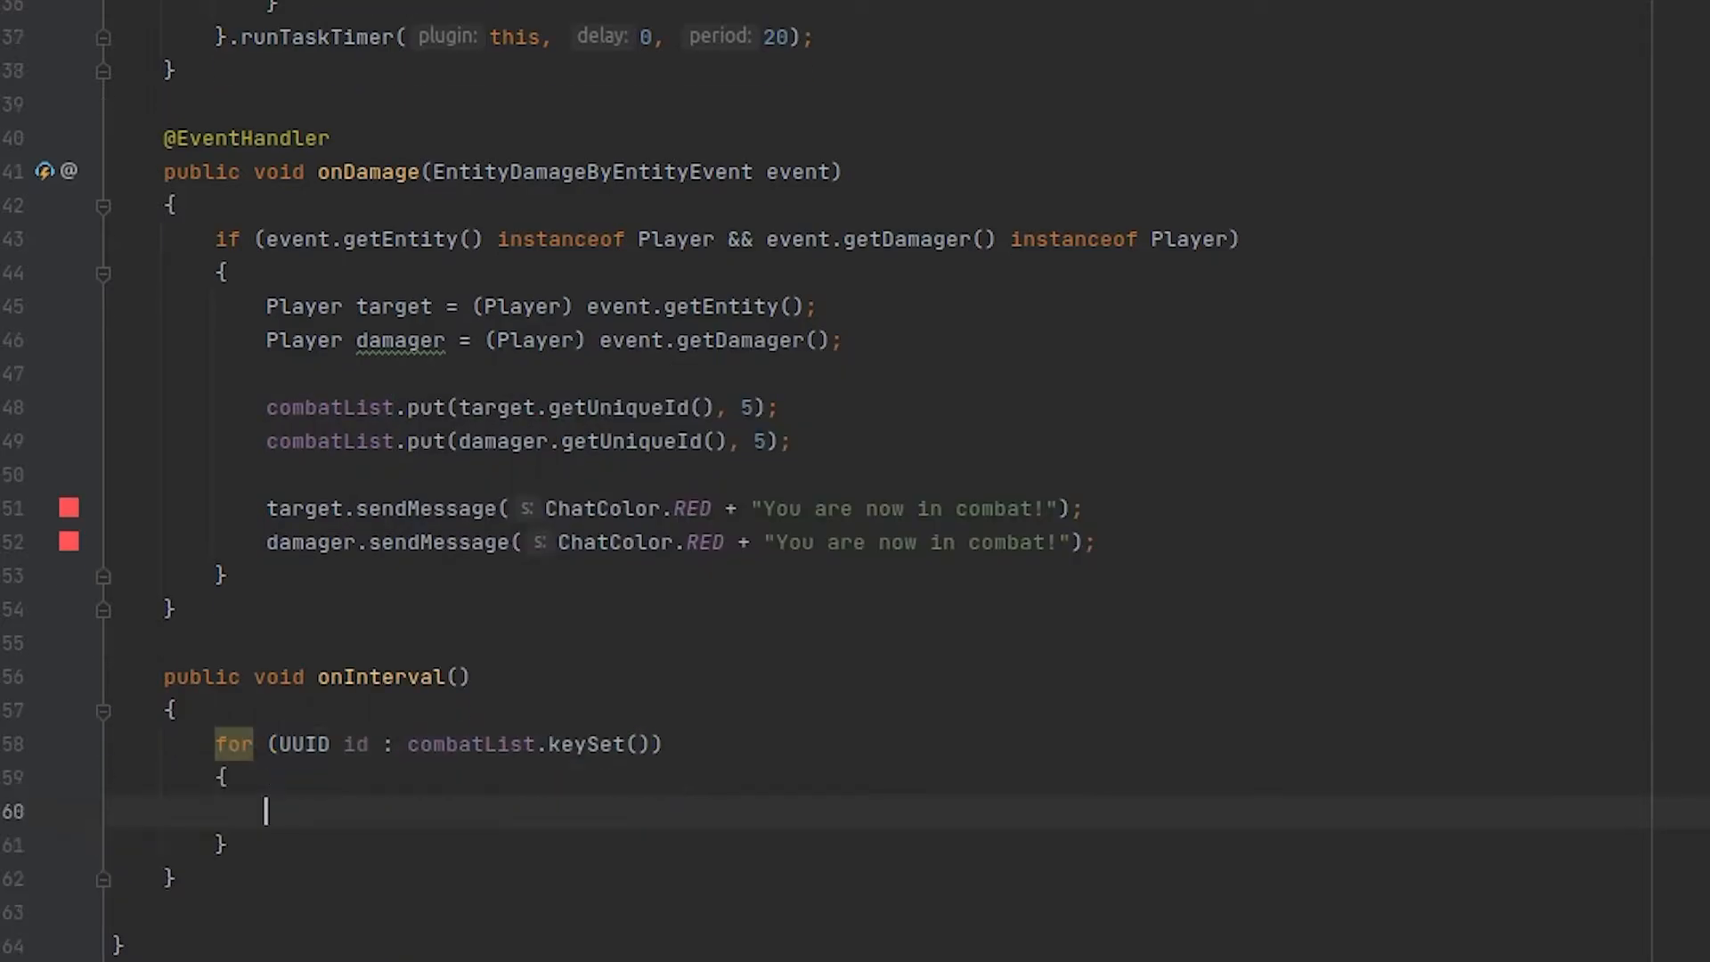
text(int timer = combatList)
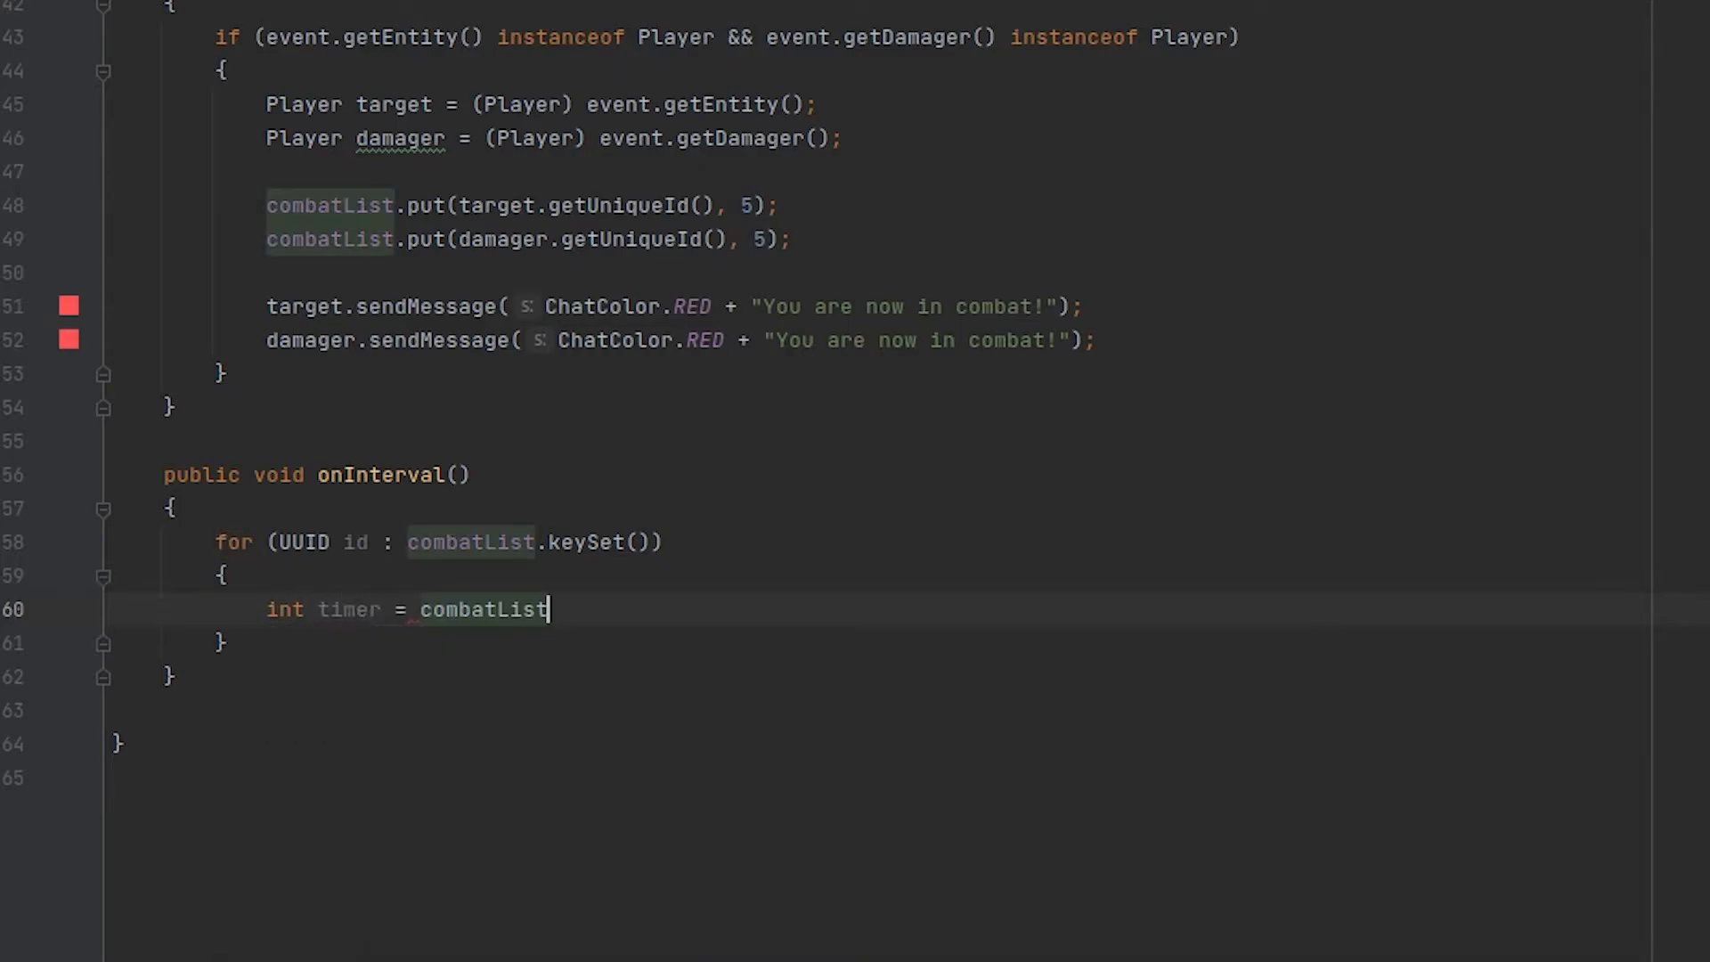
text(.get(id);)
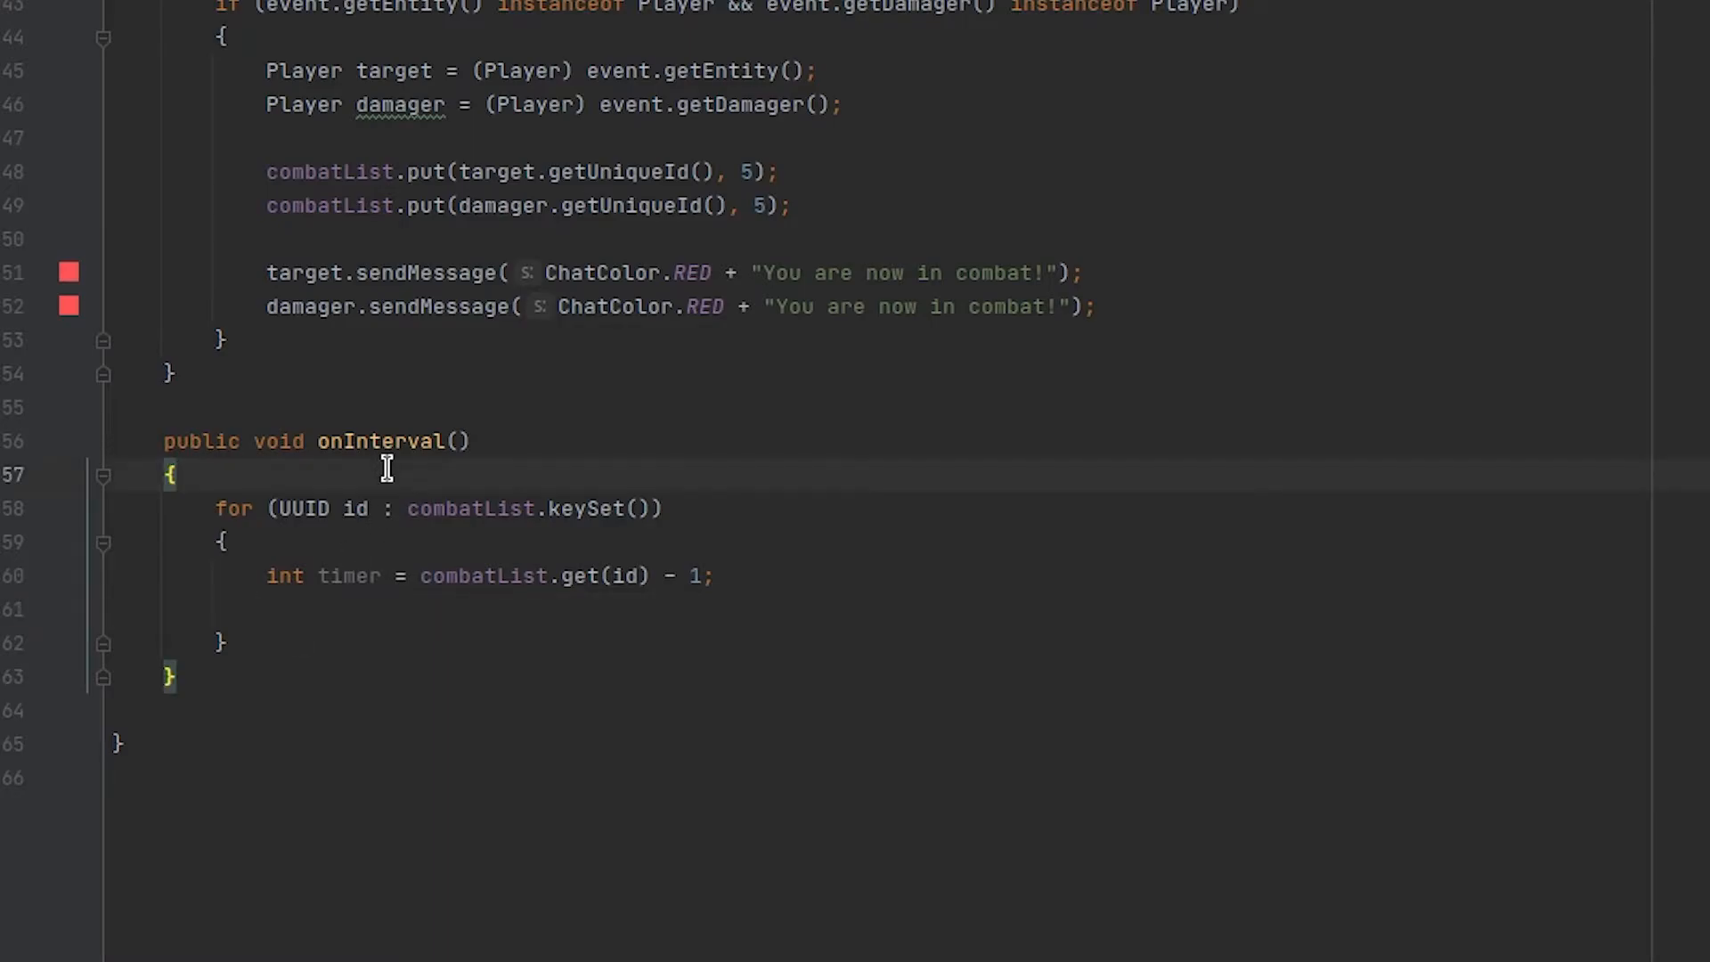
Create a temp HashMap before the loop and put ids with timer above 0 into it.
key(enter)
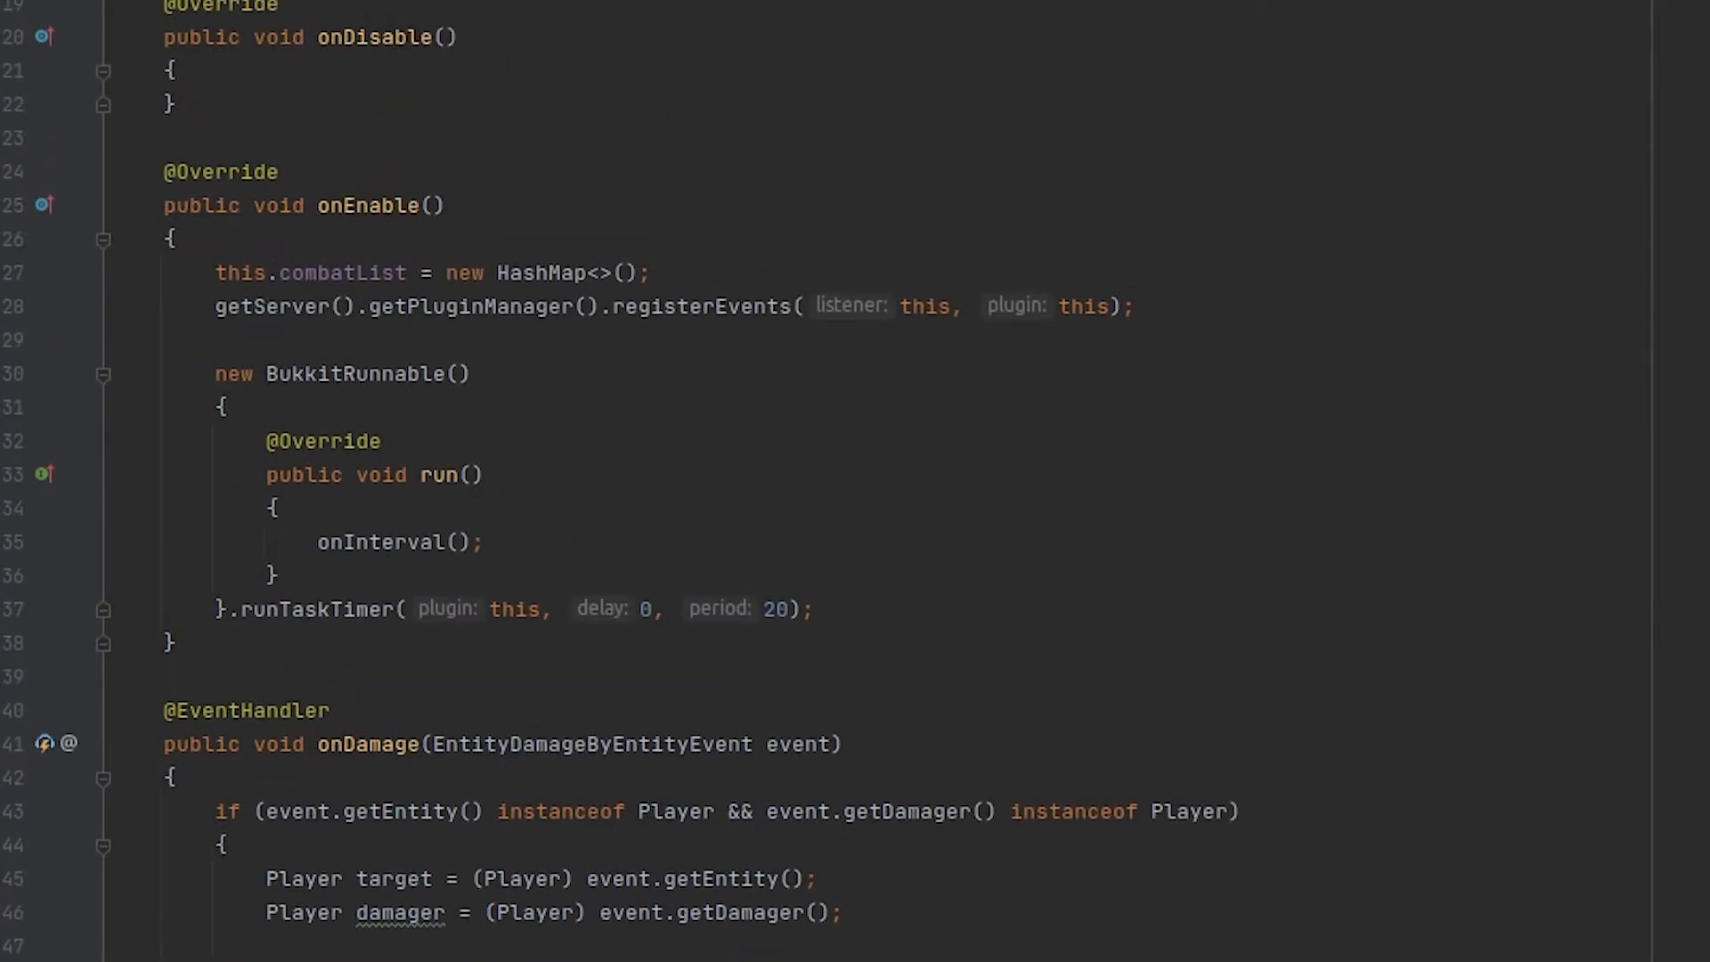
scroll(down, 3)
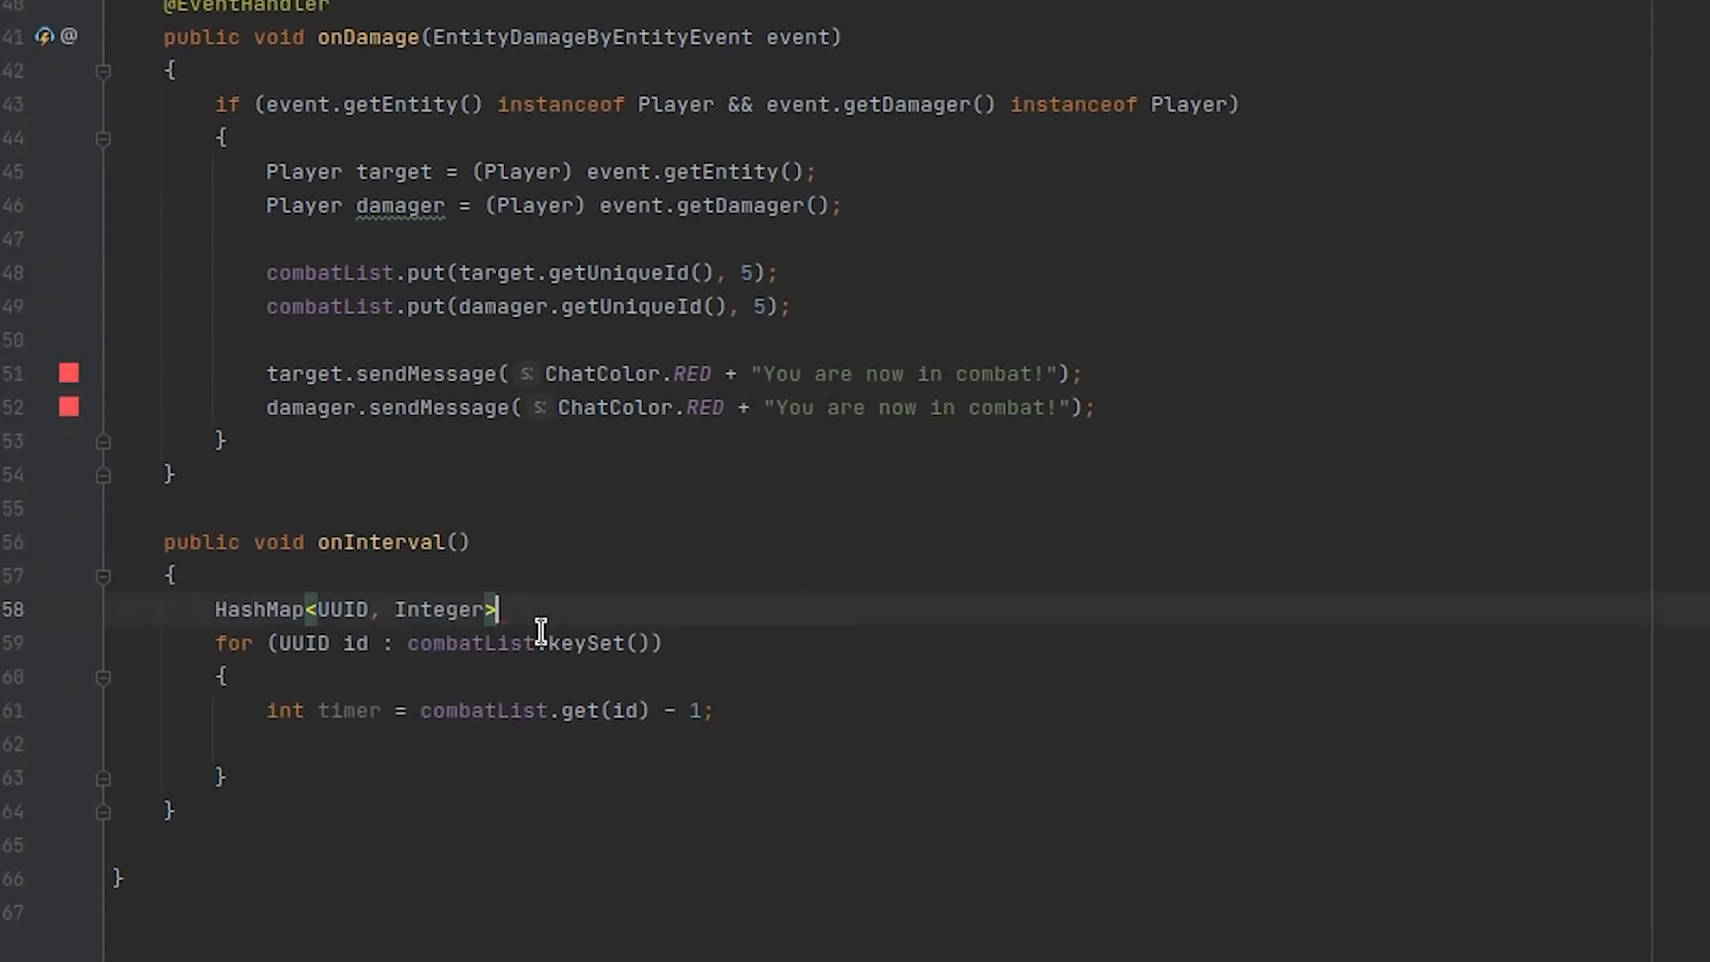
text(temp = new)
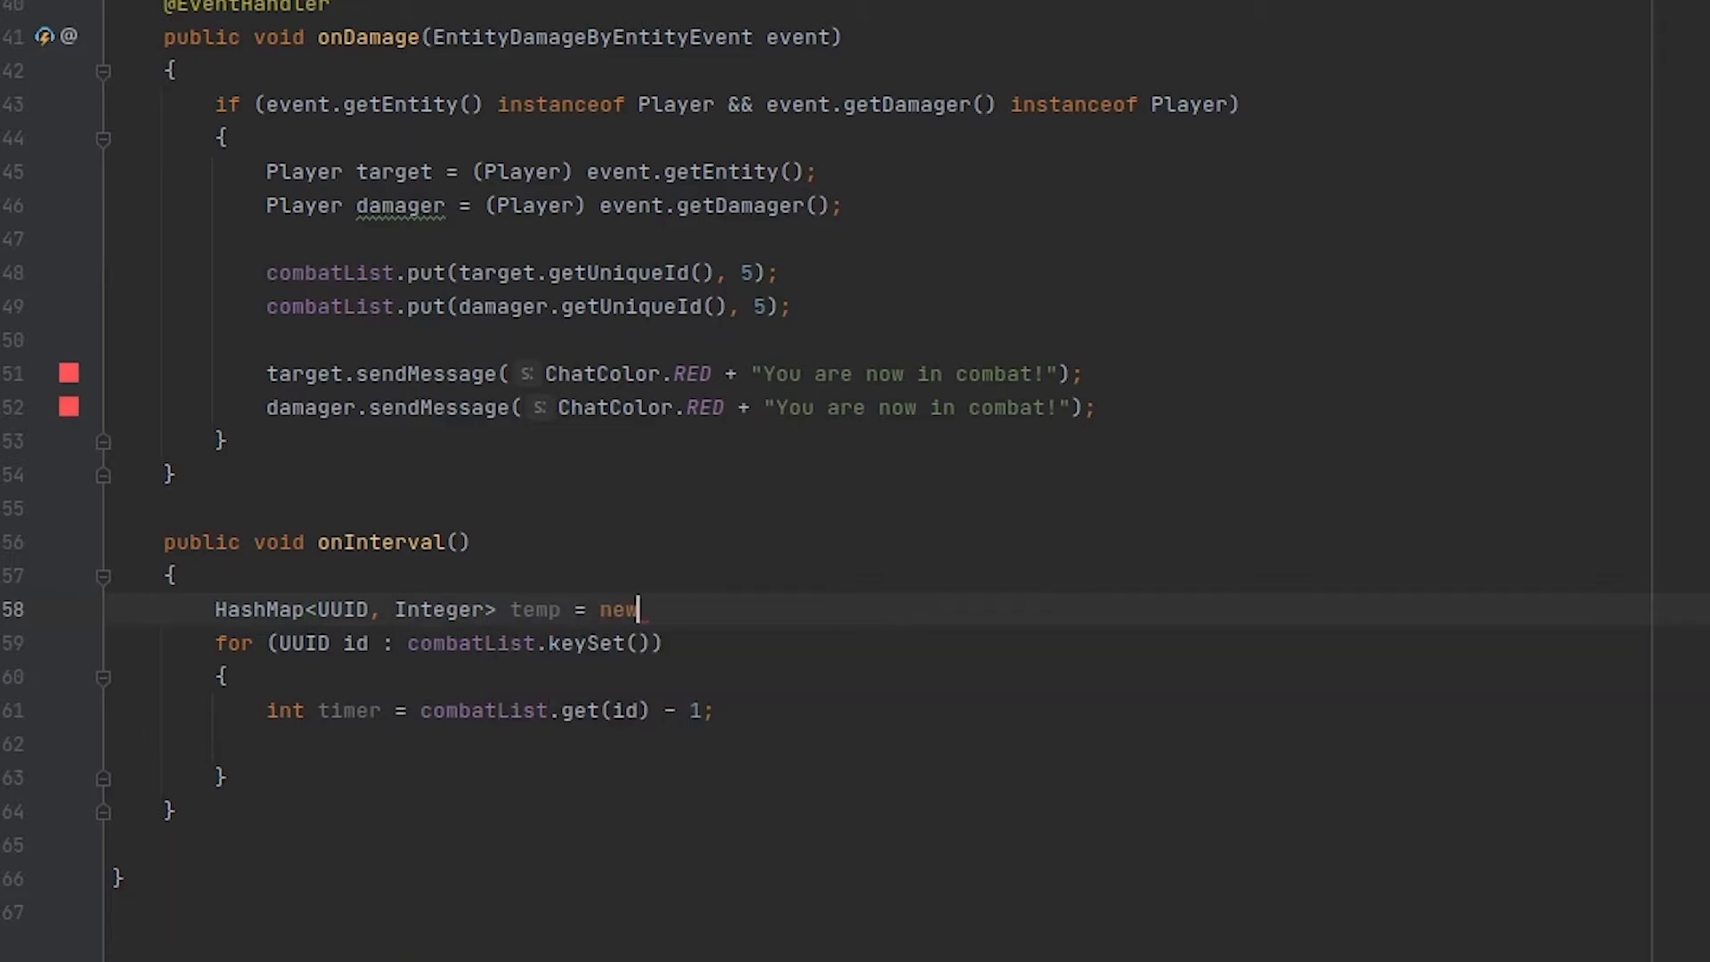
text(HashMap<>();)
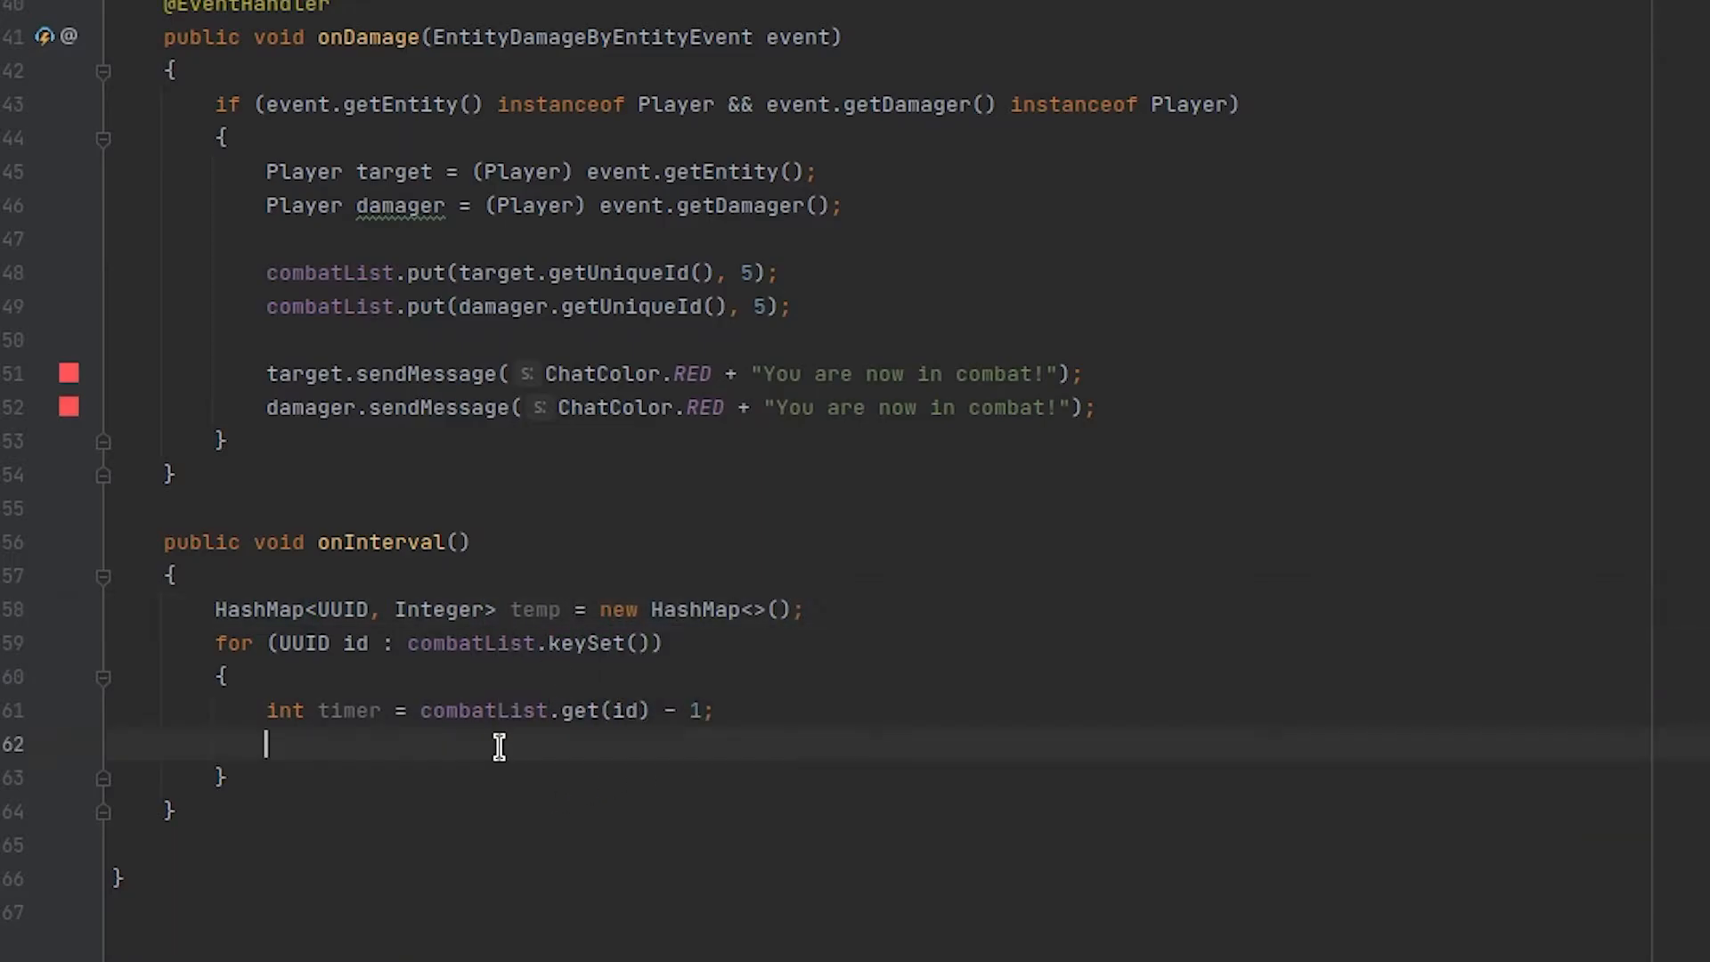
text(if timer > 0))
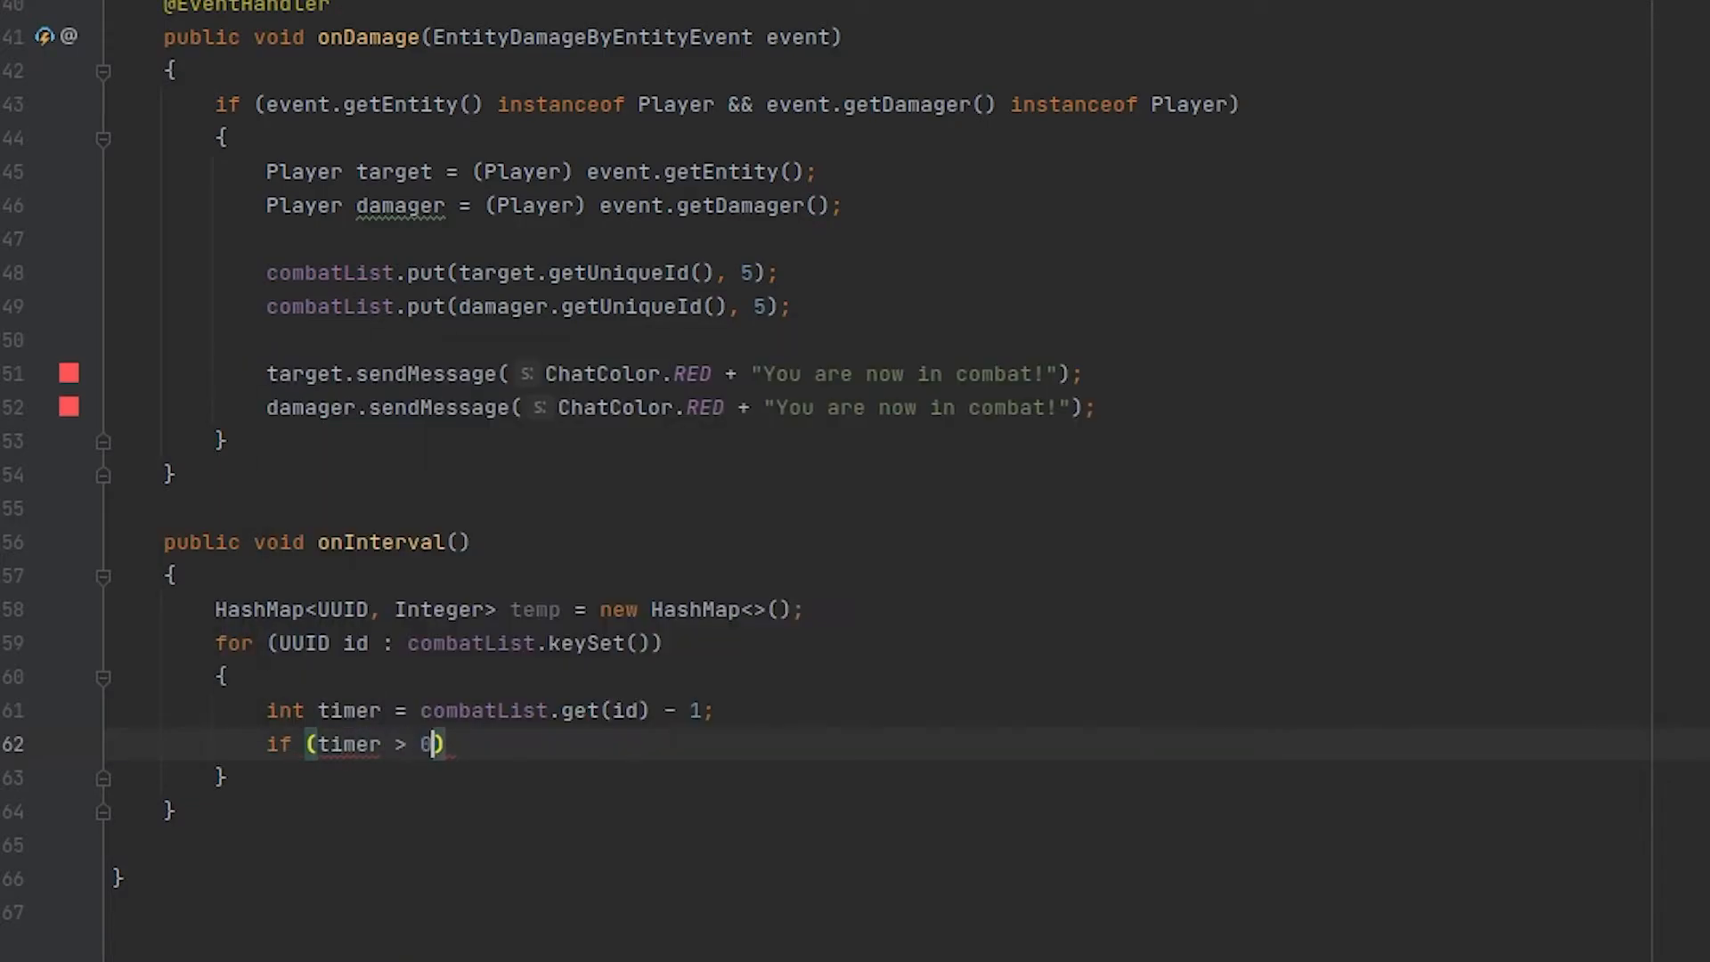
text(temp.put(id, timer);)
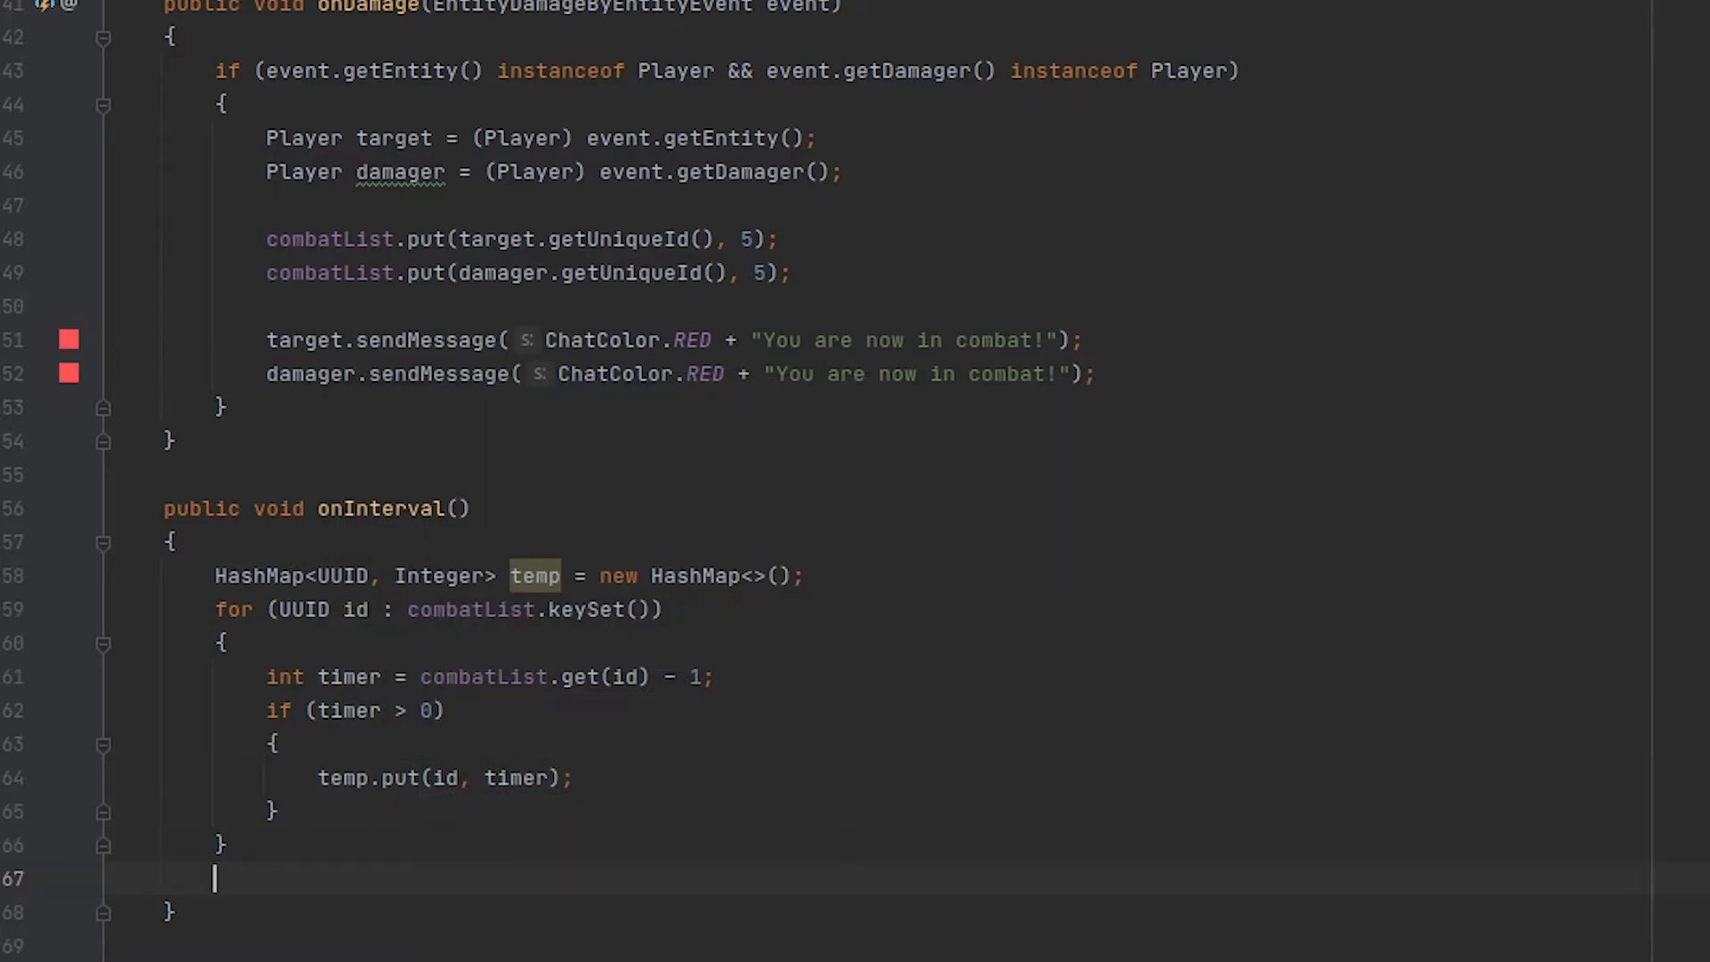
Assign combatList = temp after the loop and begin the onCmd method declaration.
scroll(down, 3)
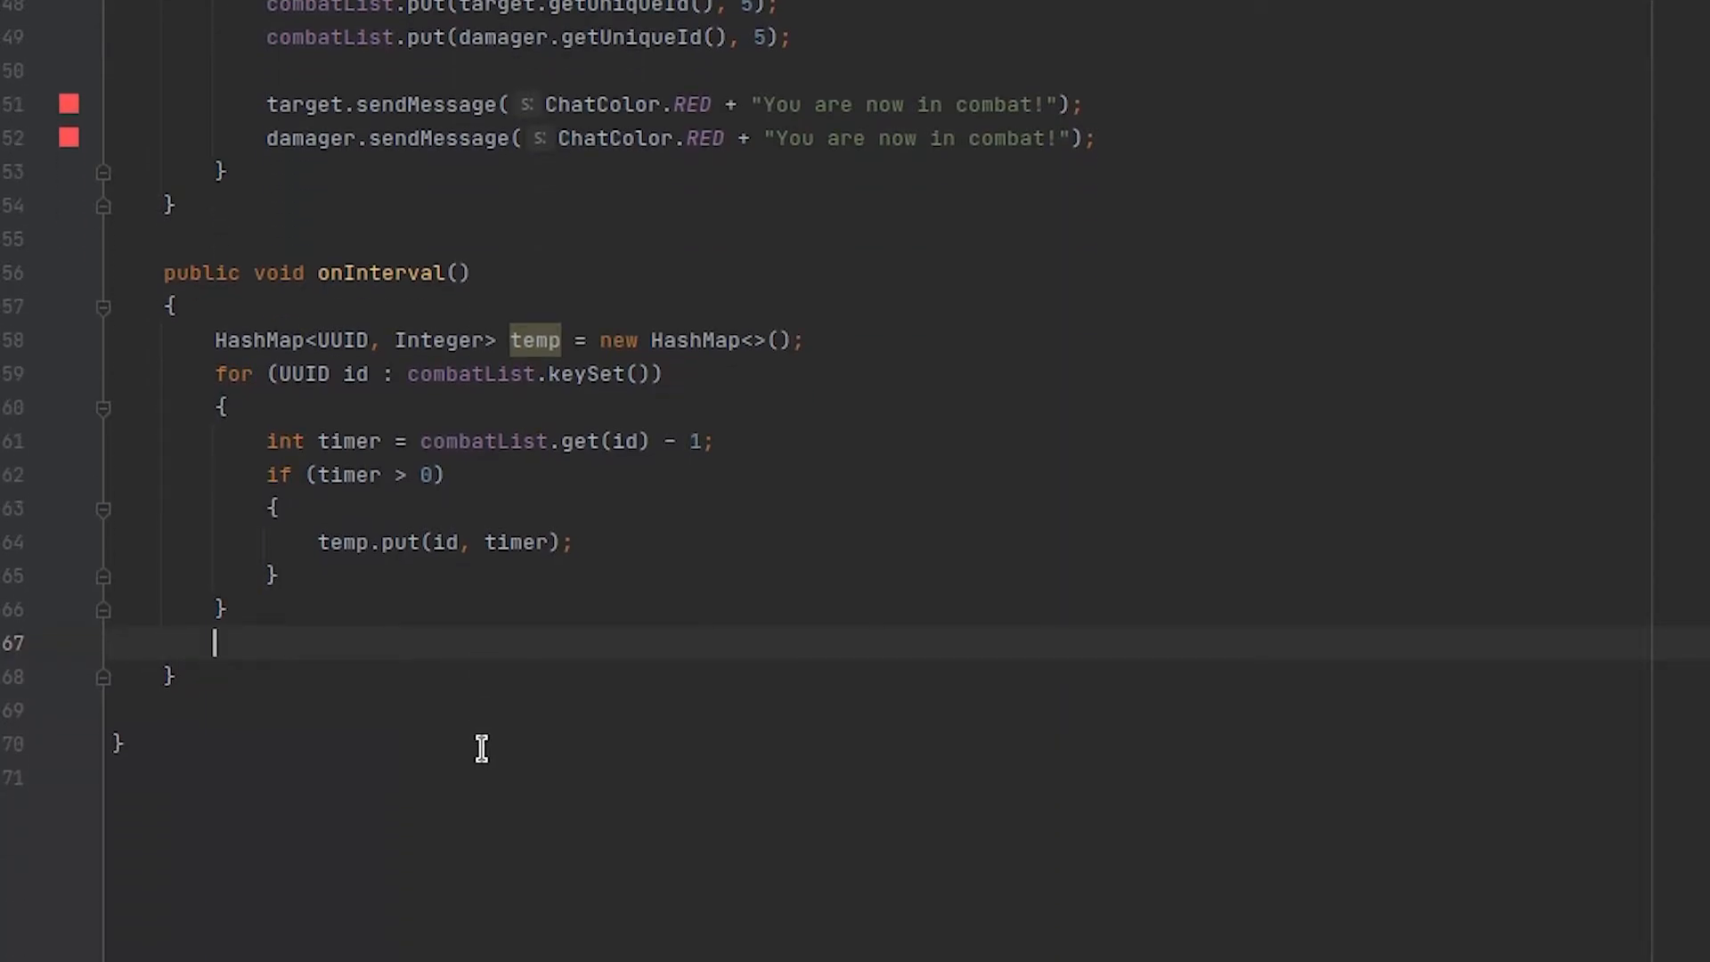
mouse_move(474, 365)
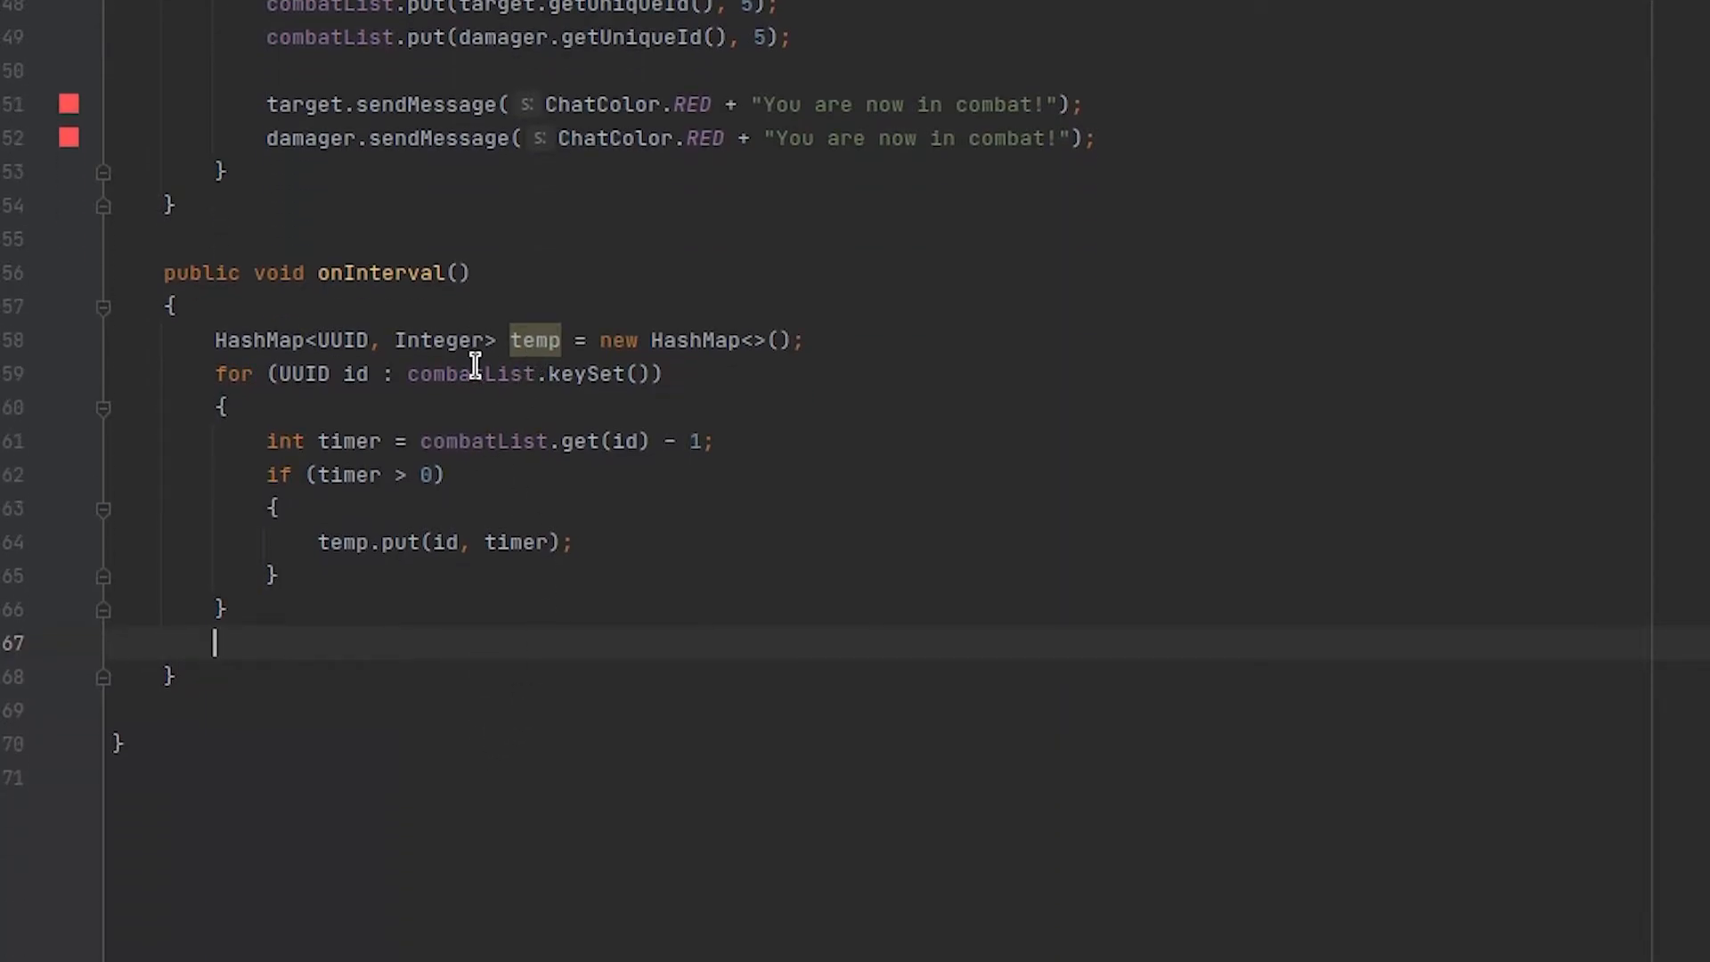
mouse_move(359, 652)
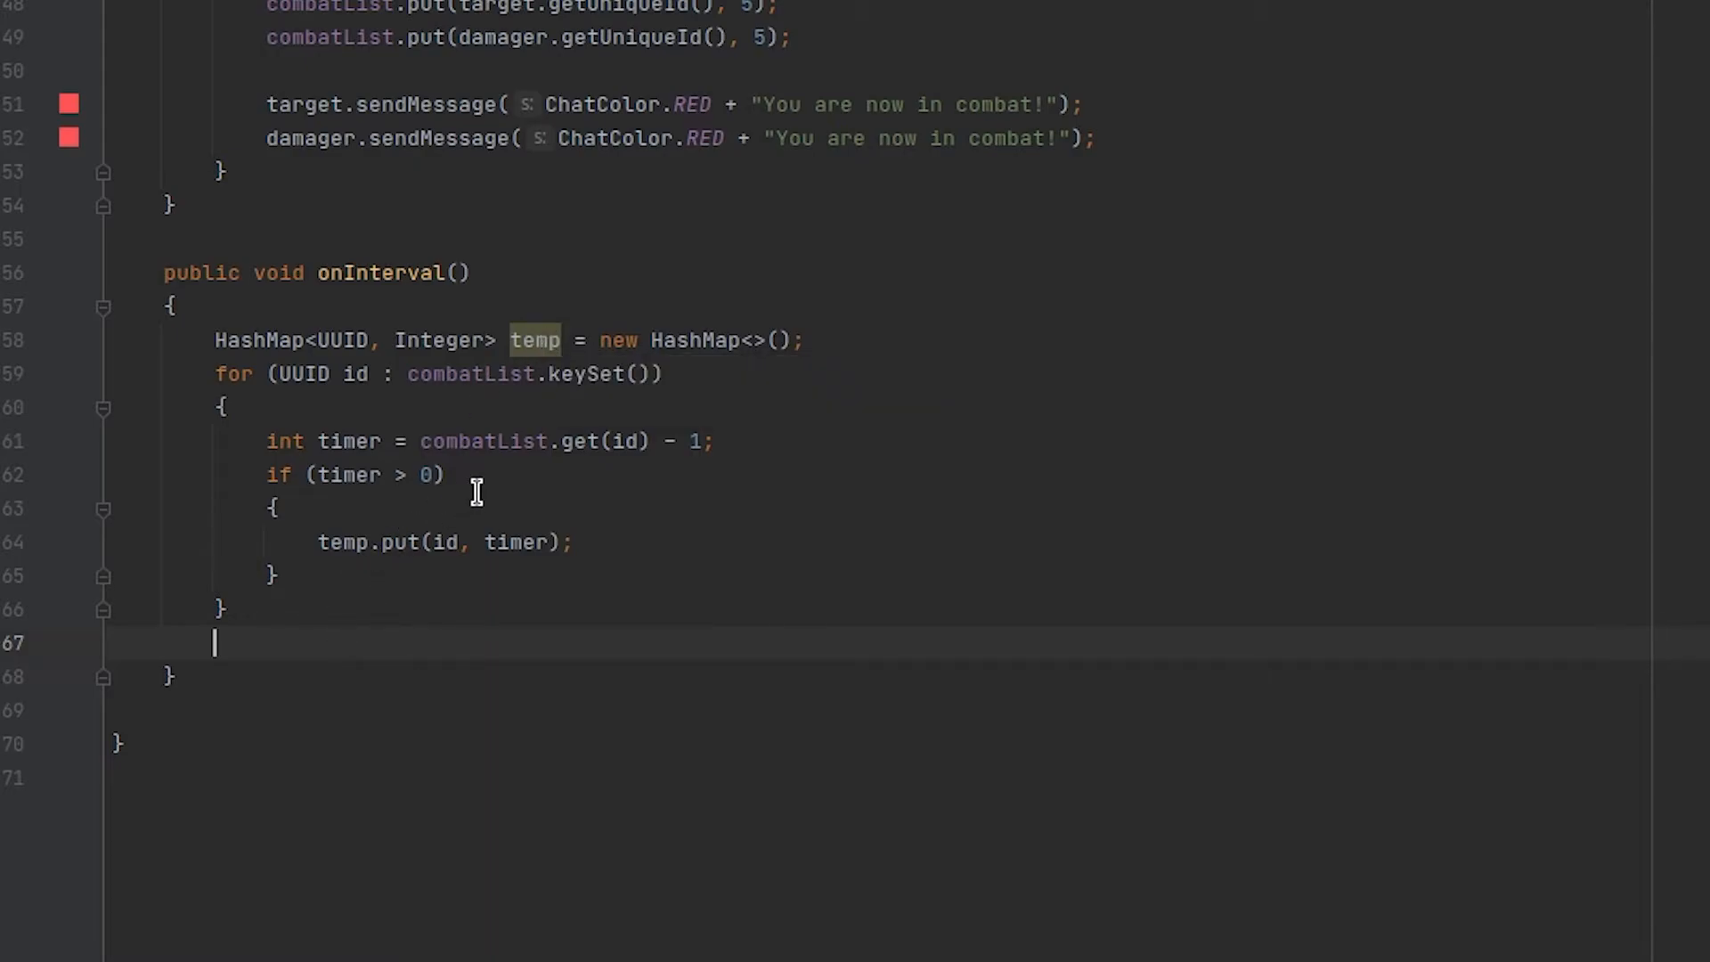
text(combatList = temp)
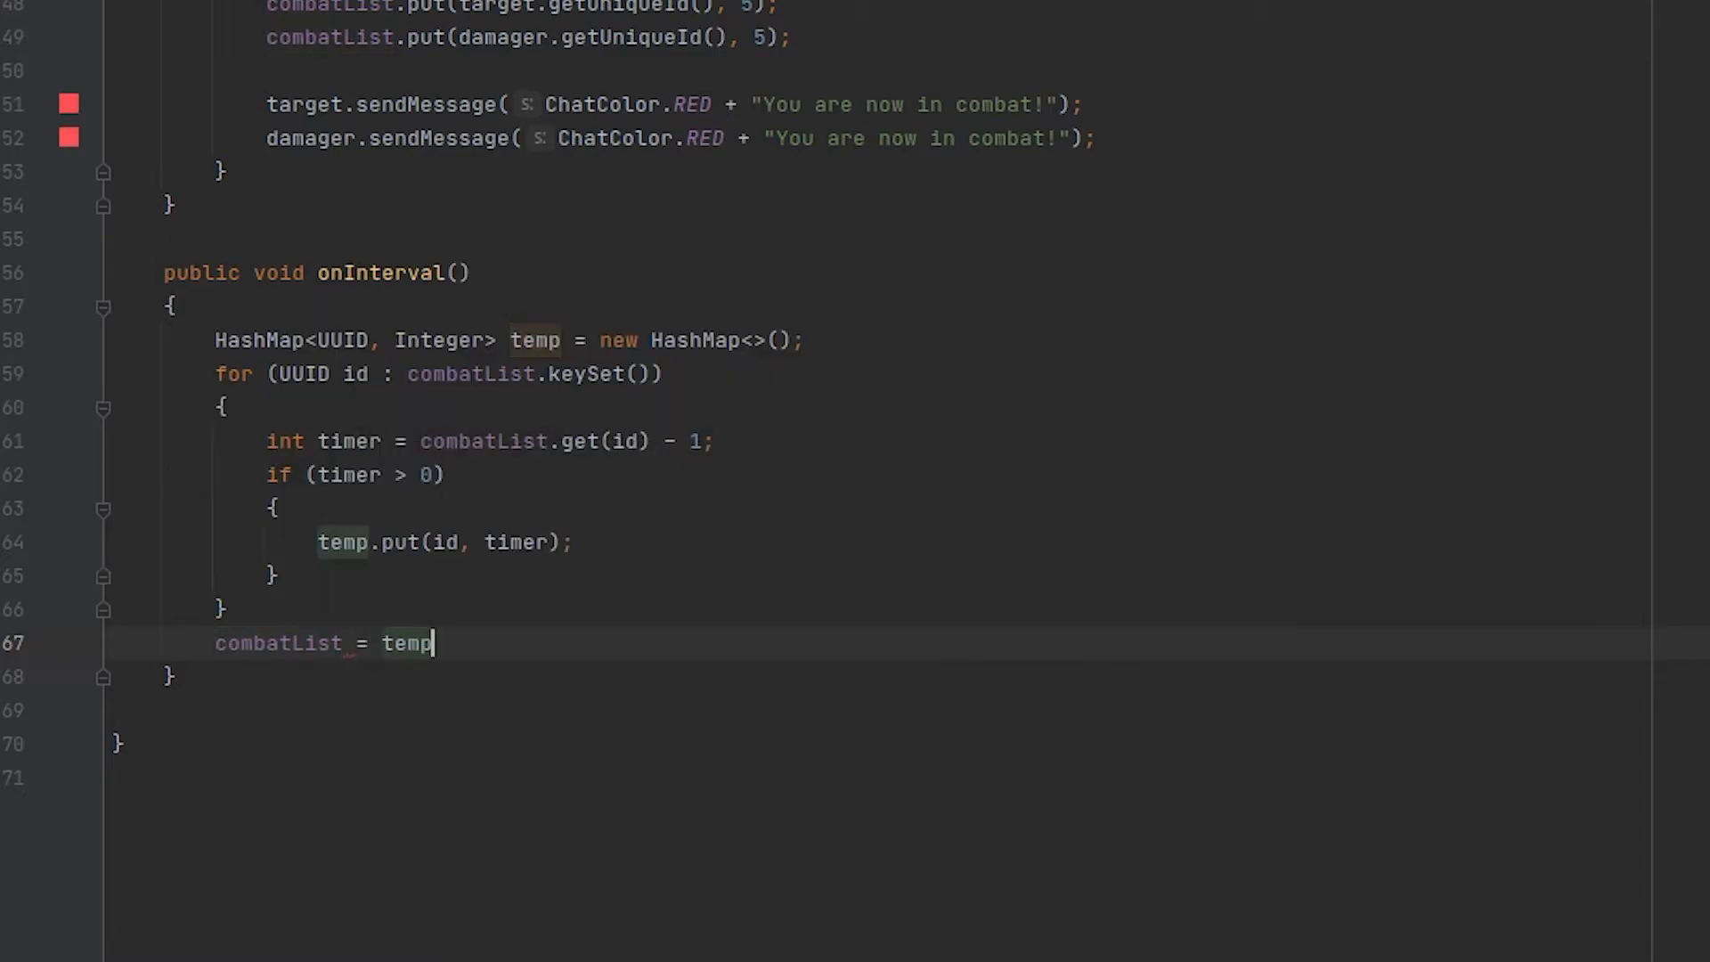
text(;)
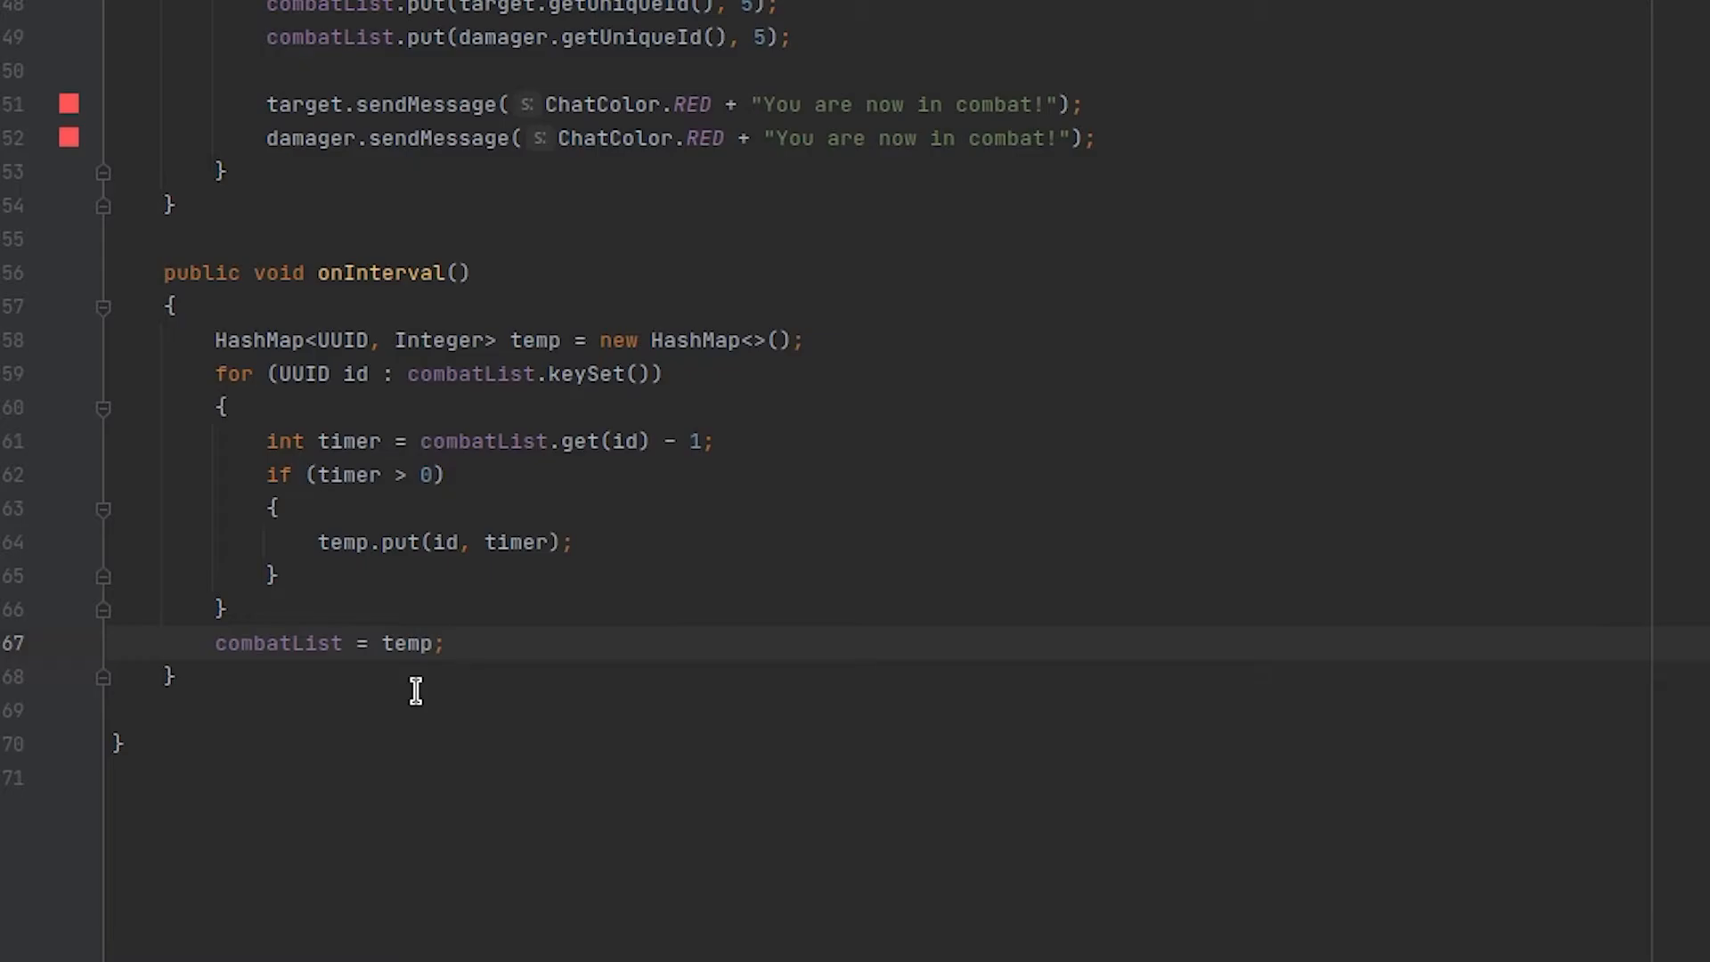
text(public void onCmd)
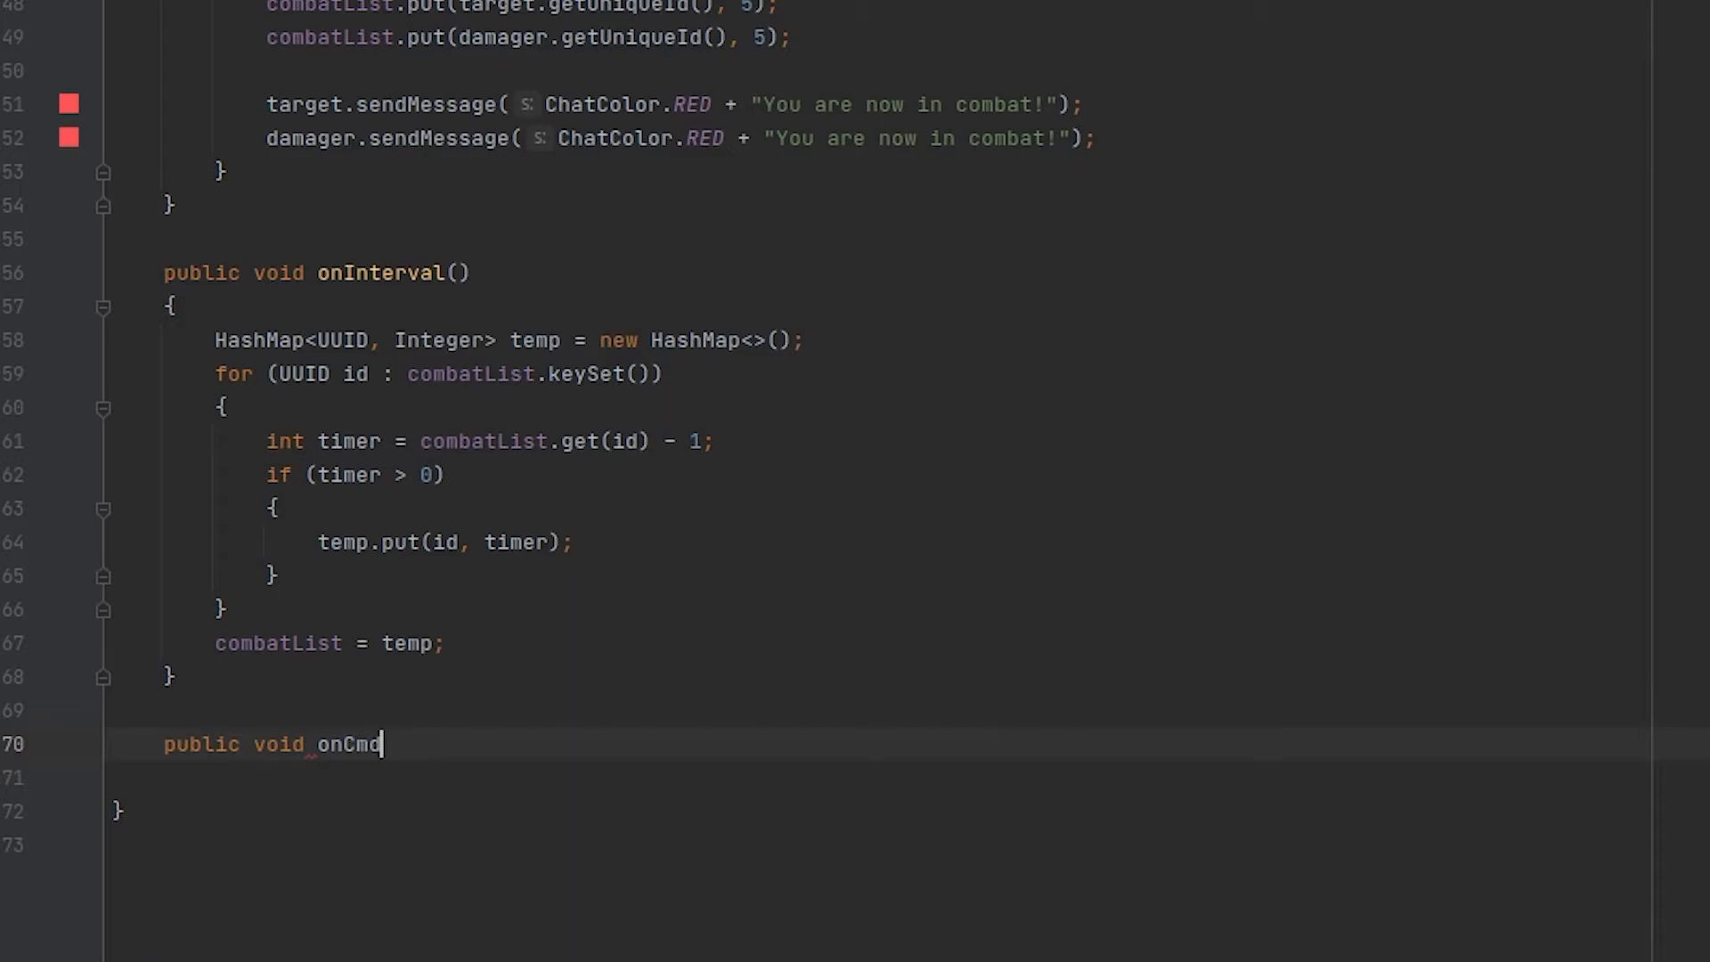
Write onCmd(PlayerCommandPreprocessEvent) with an if on combatList.containsKey of the player's UUID.
text((PlayerC)
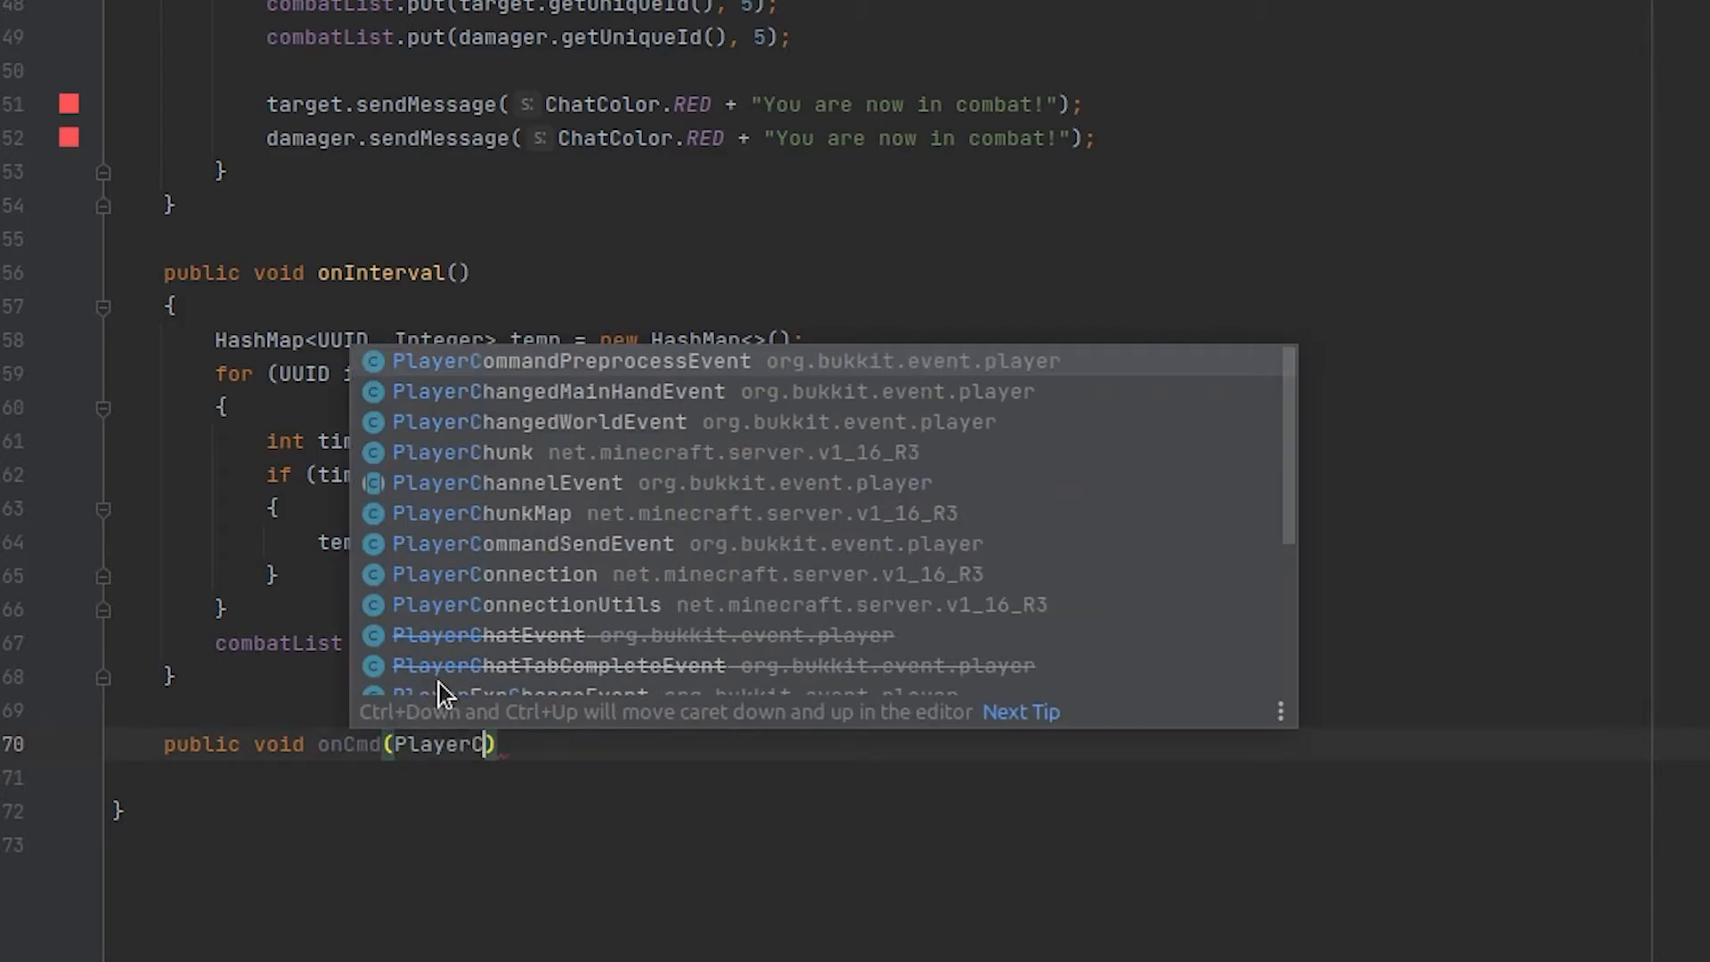
click(572, 362)
text(if (combatList)
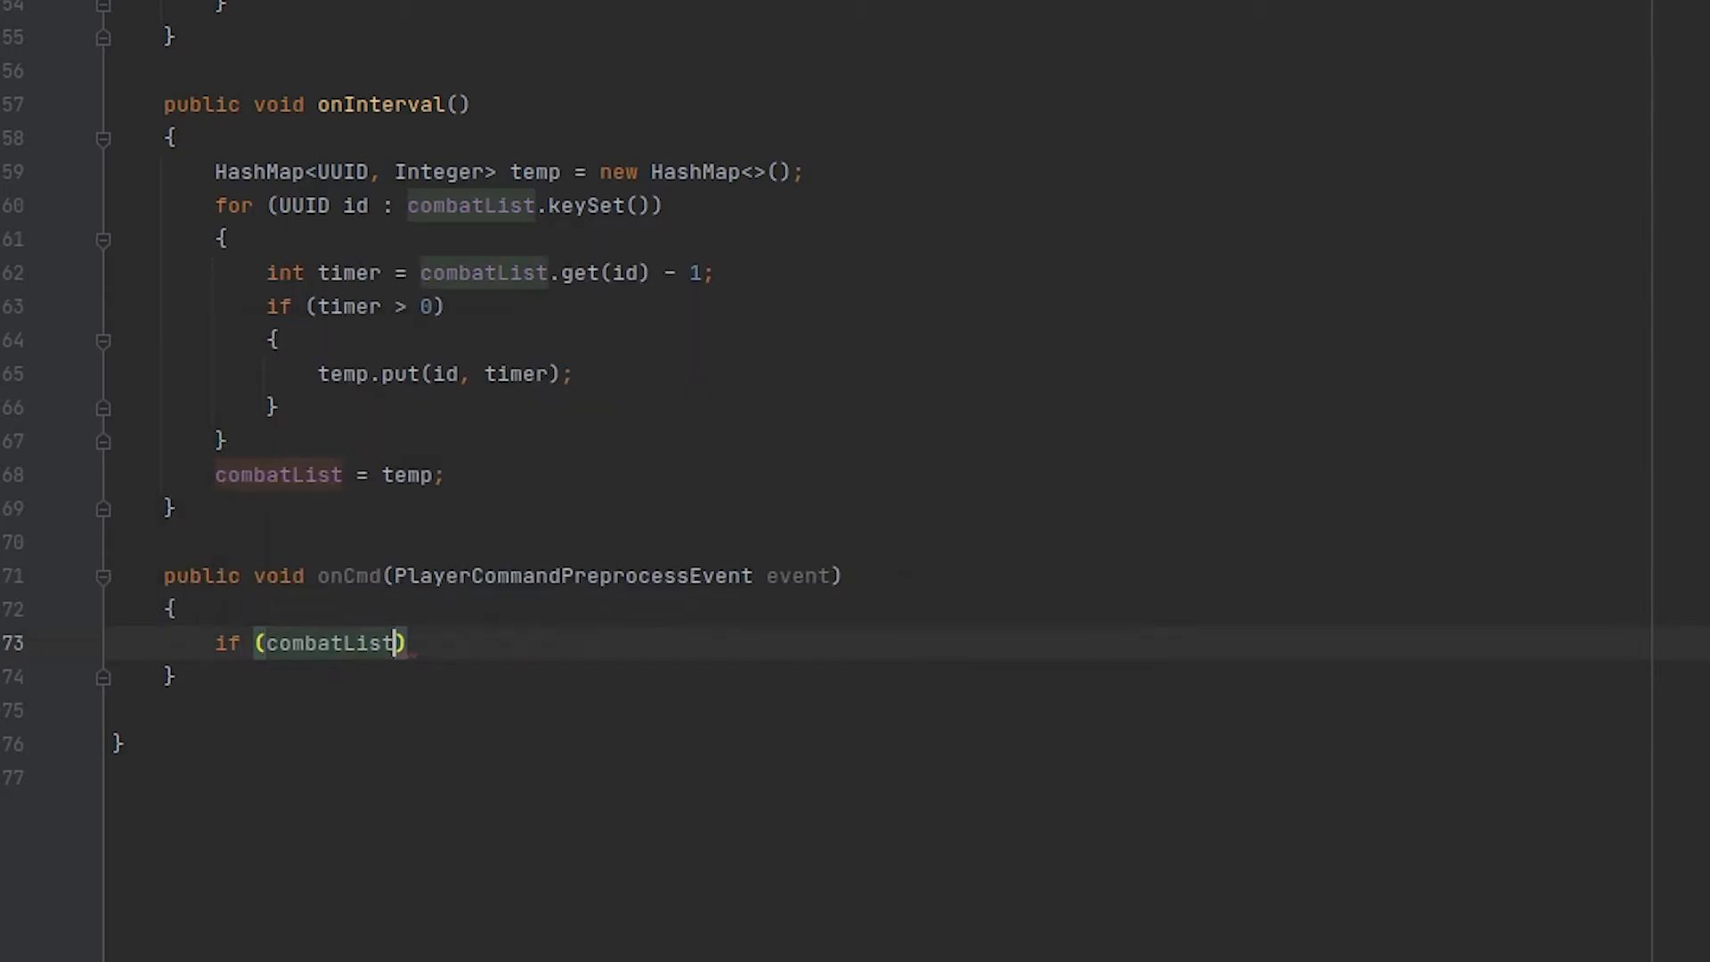
text(.containsKey()
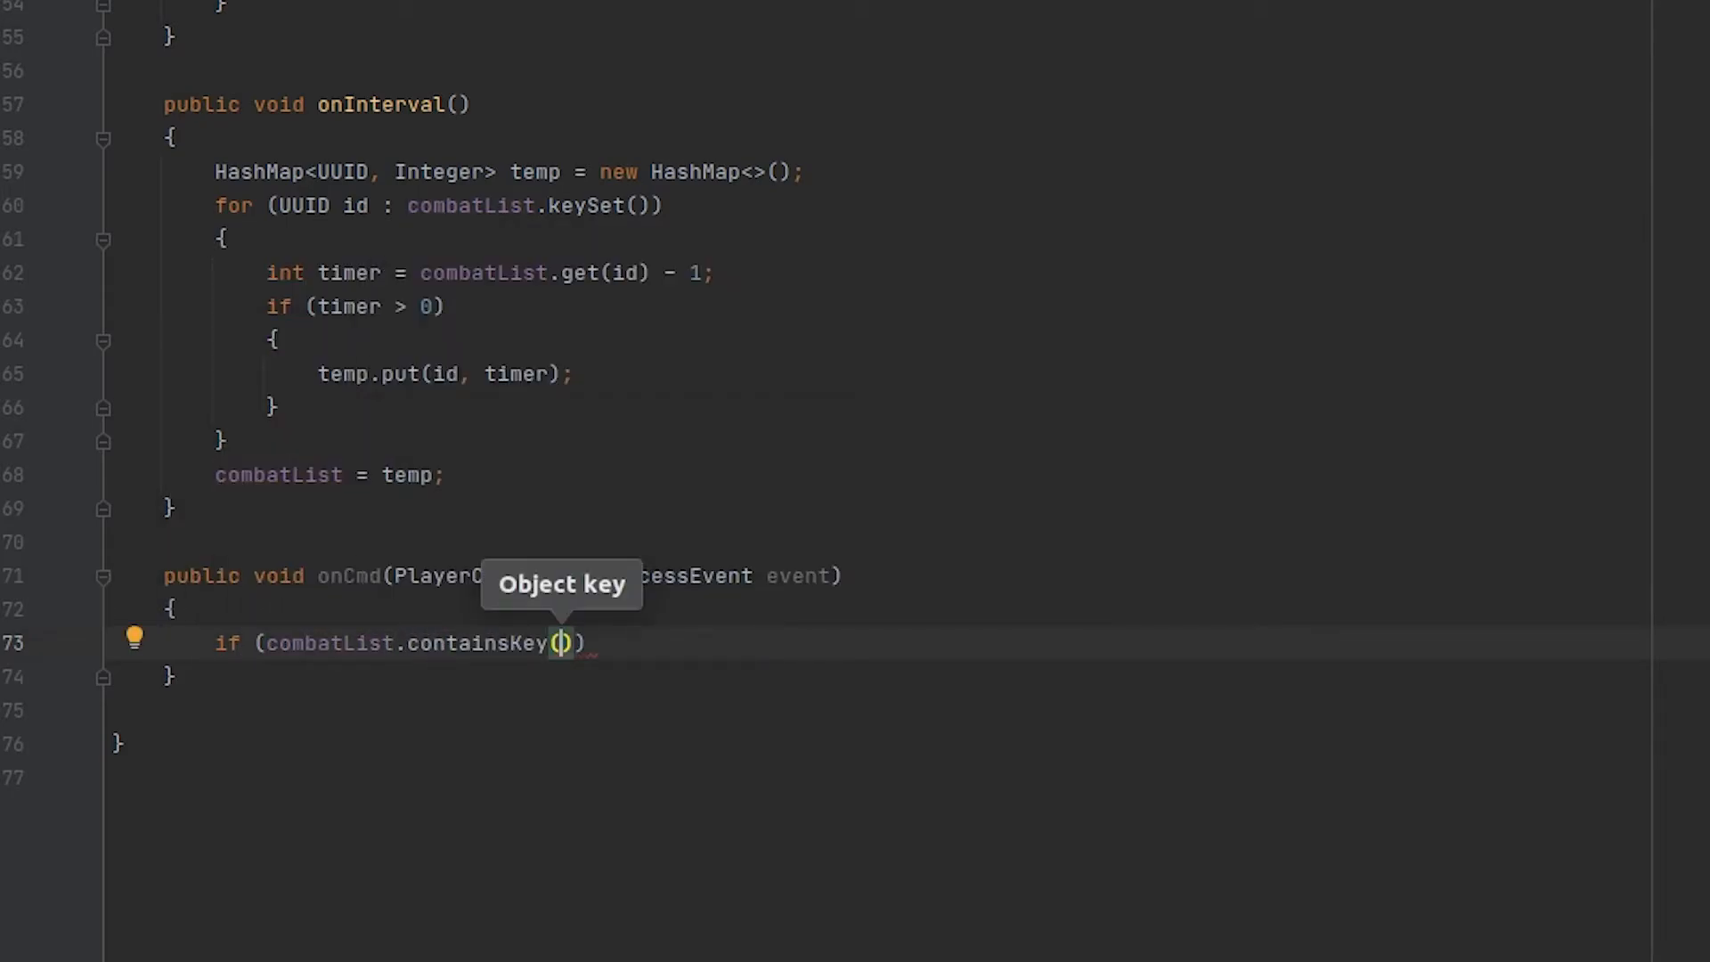
text(event.getp)
text(List<String> commands =)
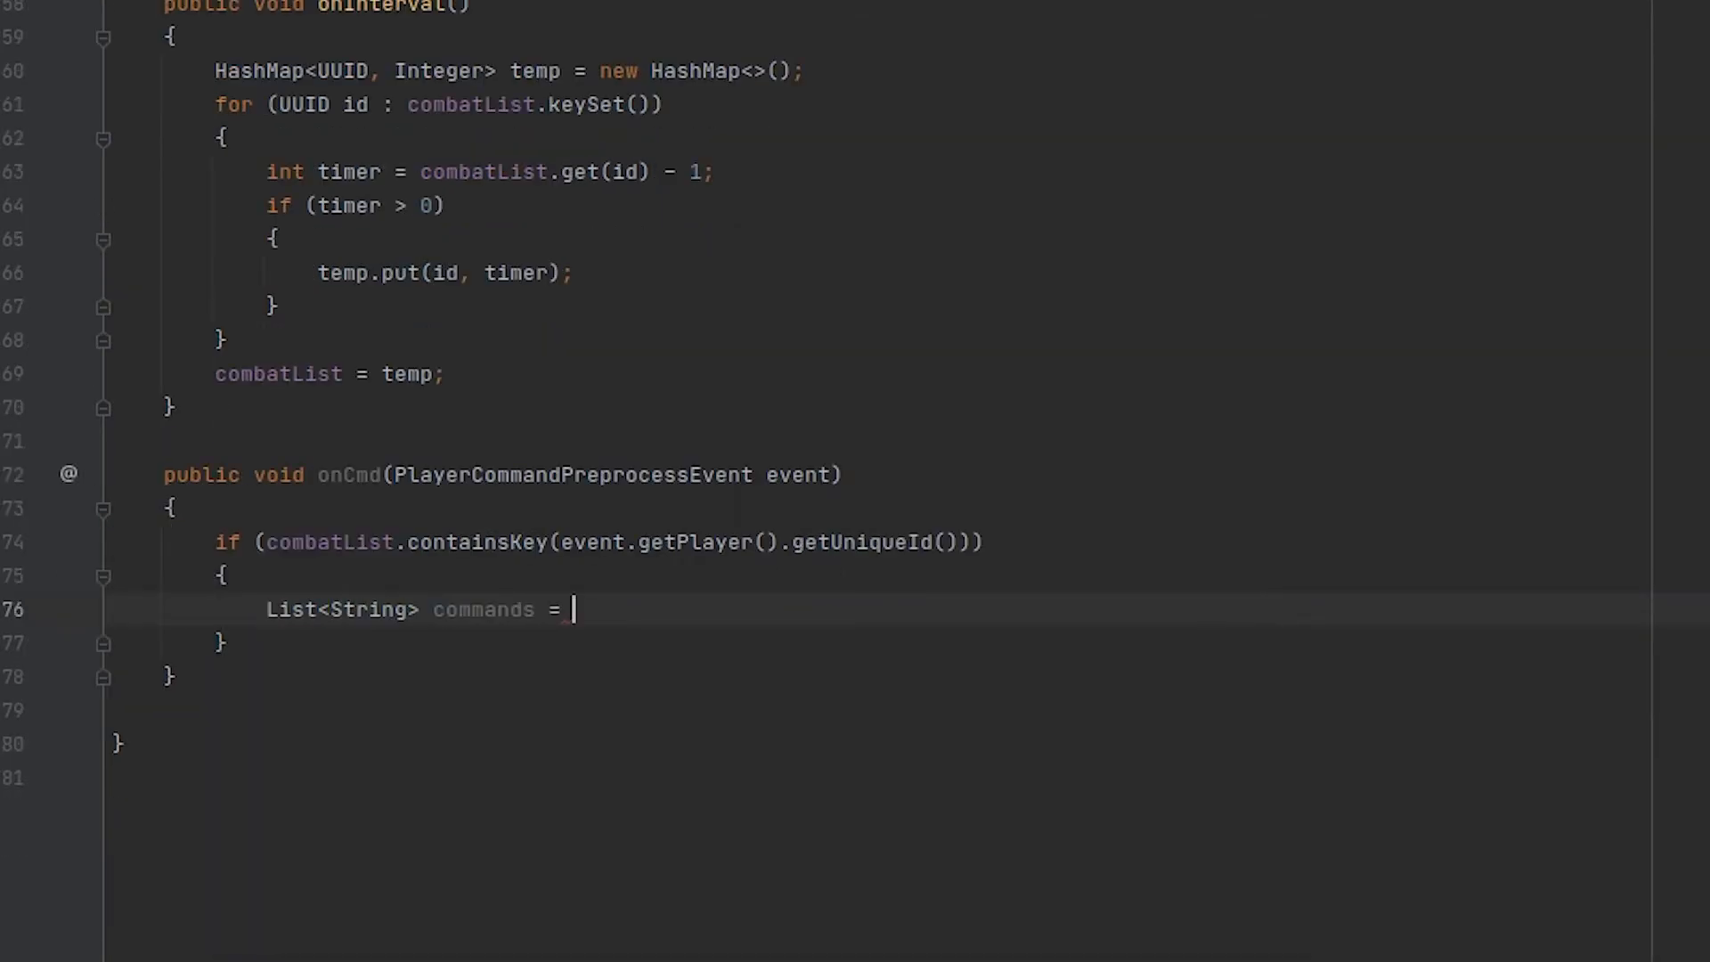
List blocked commands via Arrays.asList: /spawn, /tp, /tpa, /tpahere, /tpaccept, /home.
text(Arrays.asList("/spawn", "/tp", "/tpa", "/tpahere"))
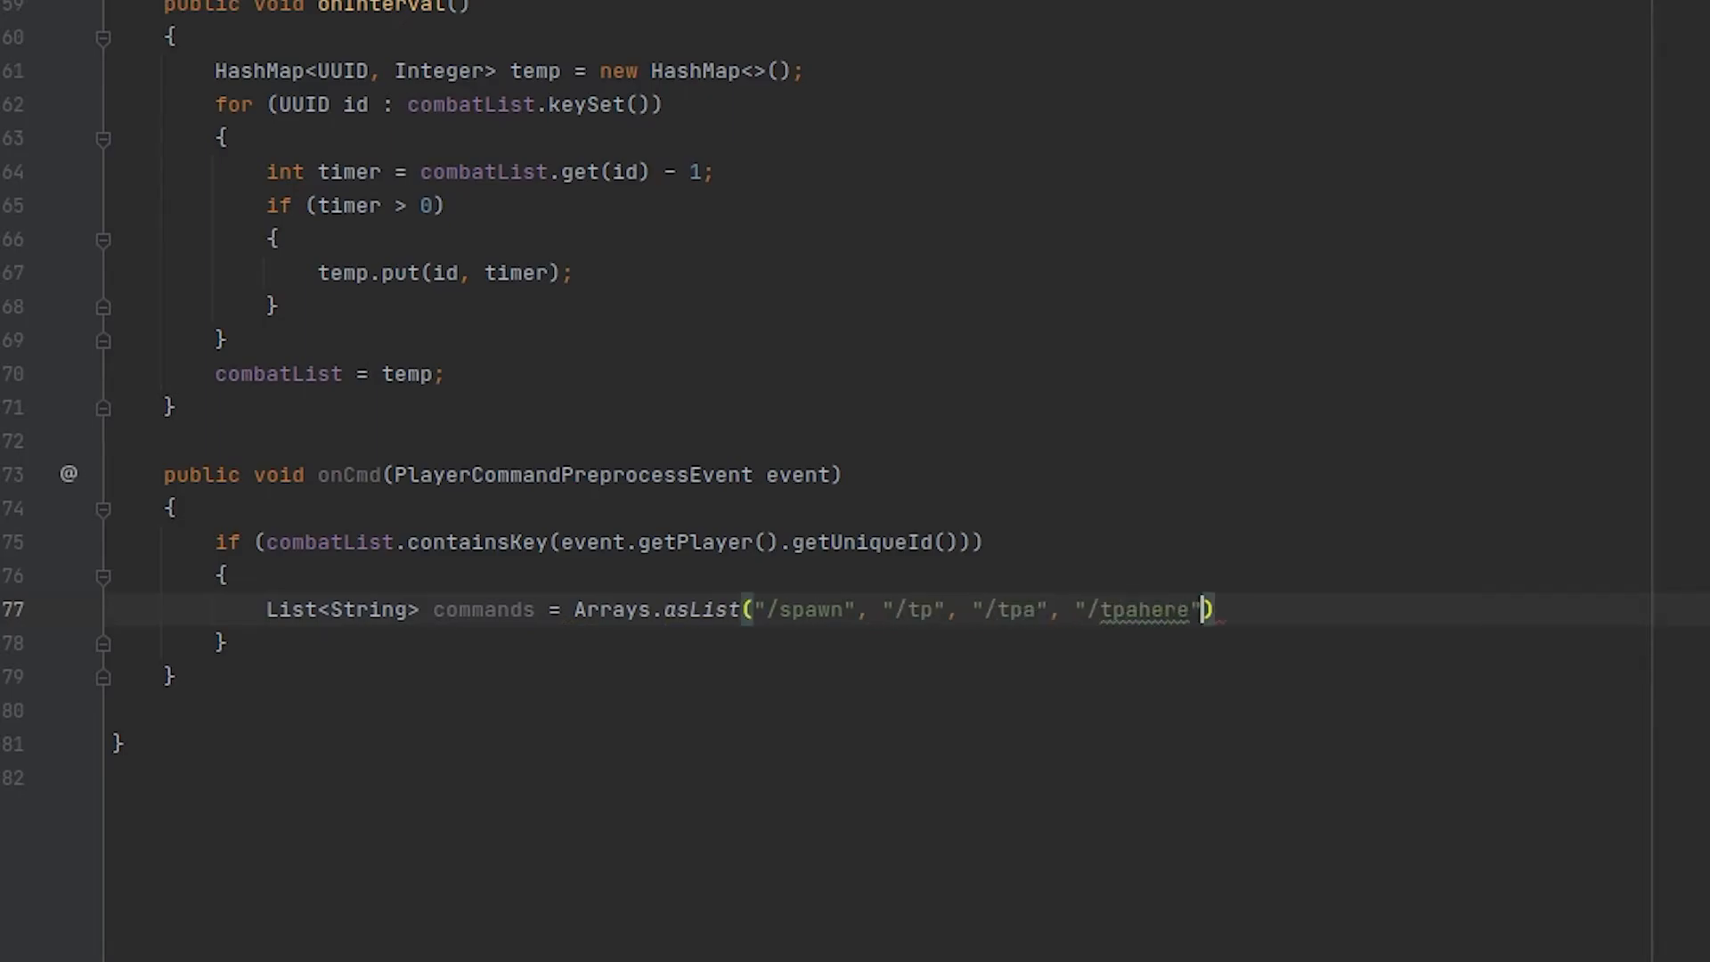
text(, "/tpaccept", "/home", "/warp)
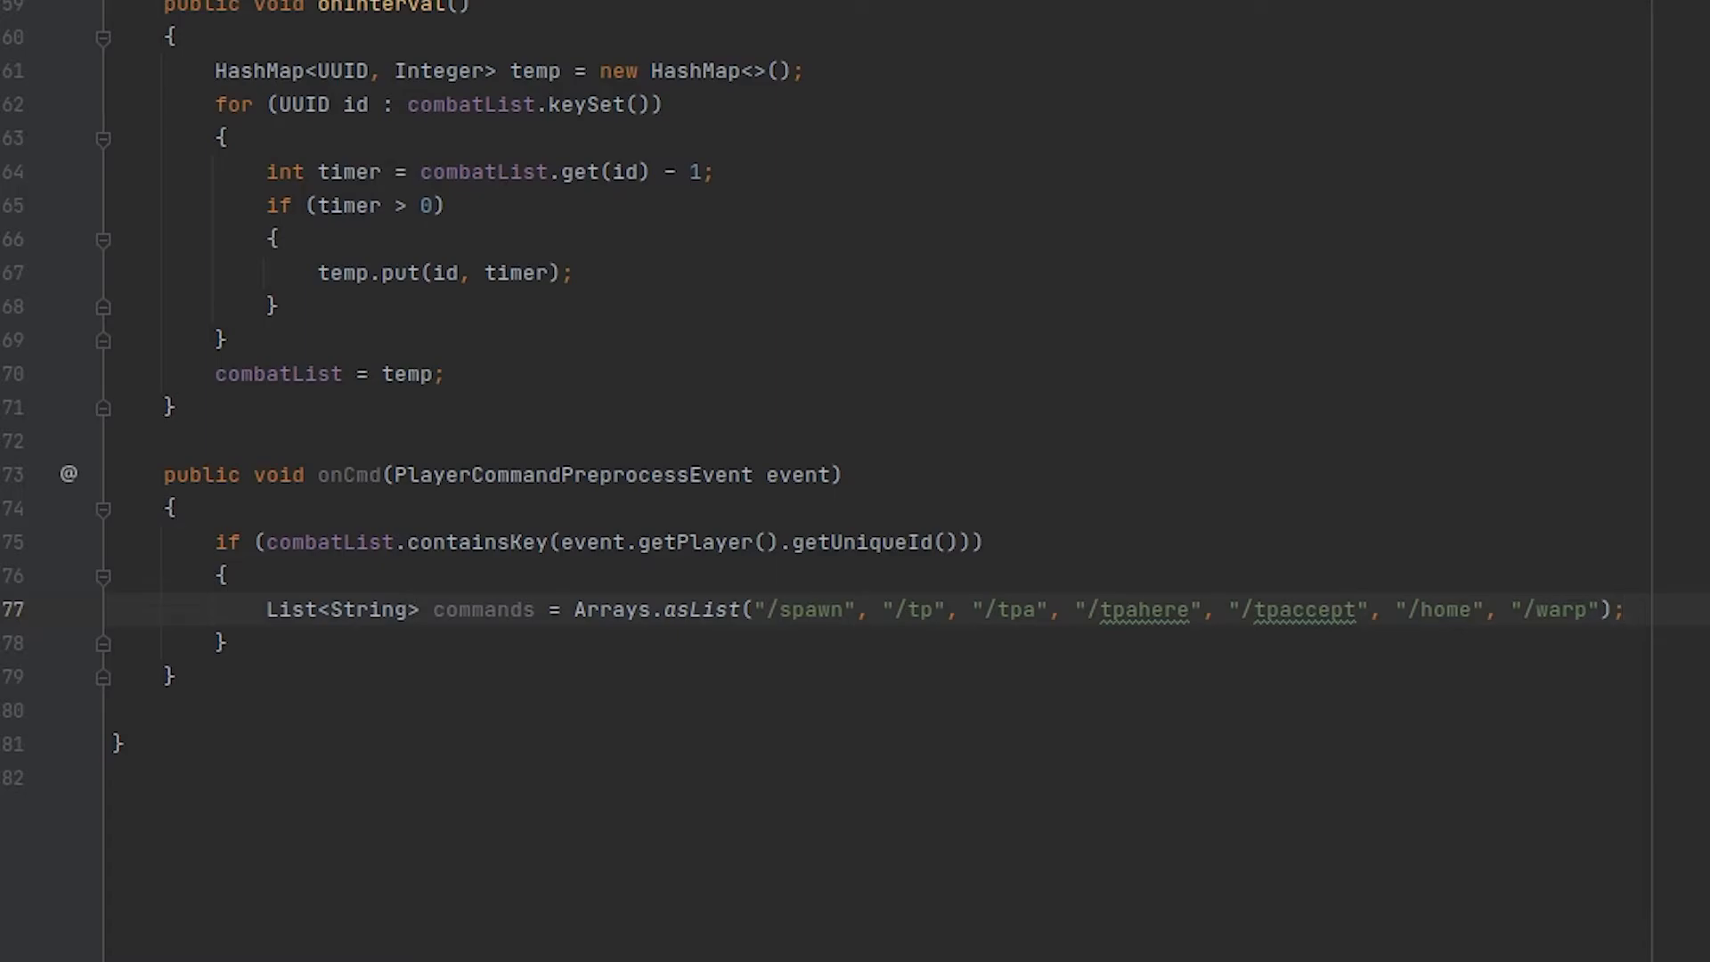
key(enter)
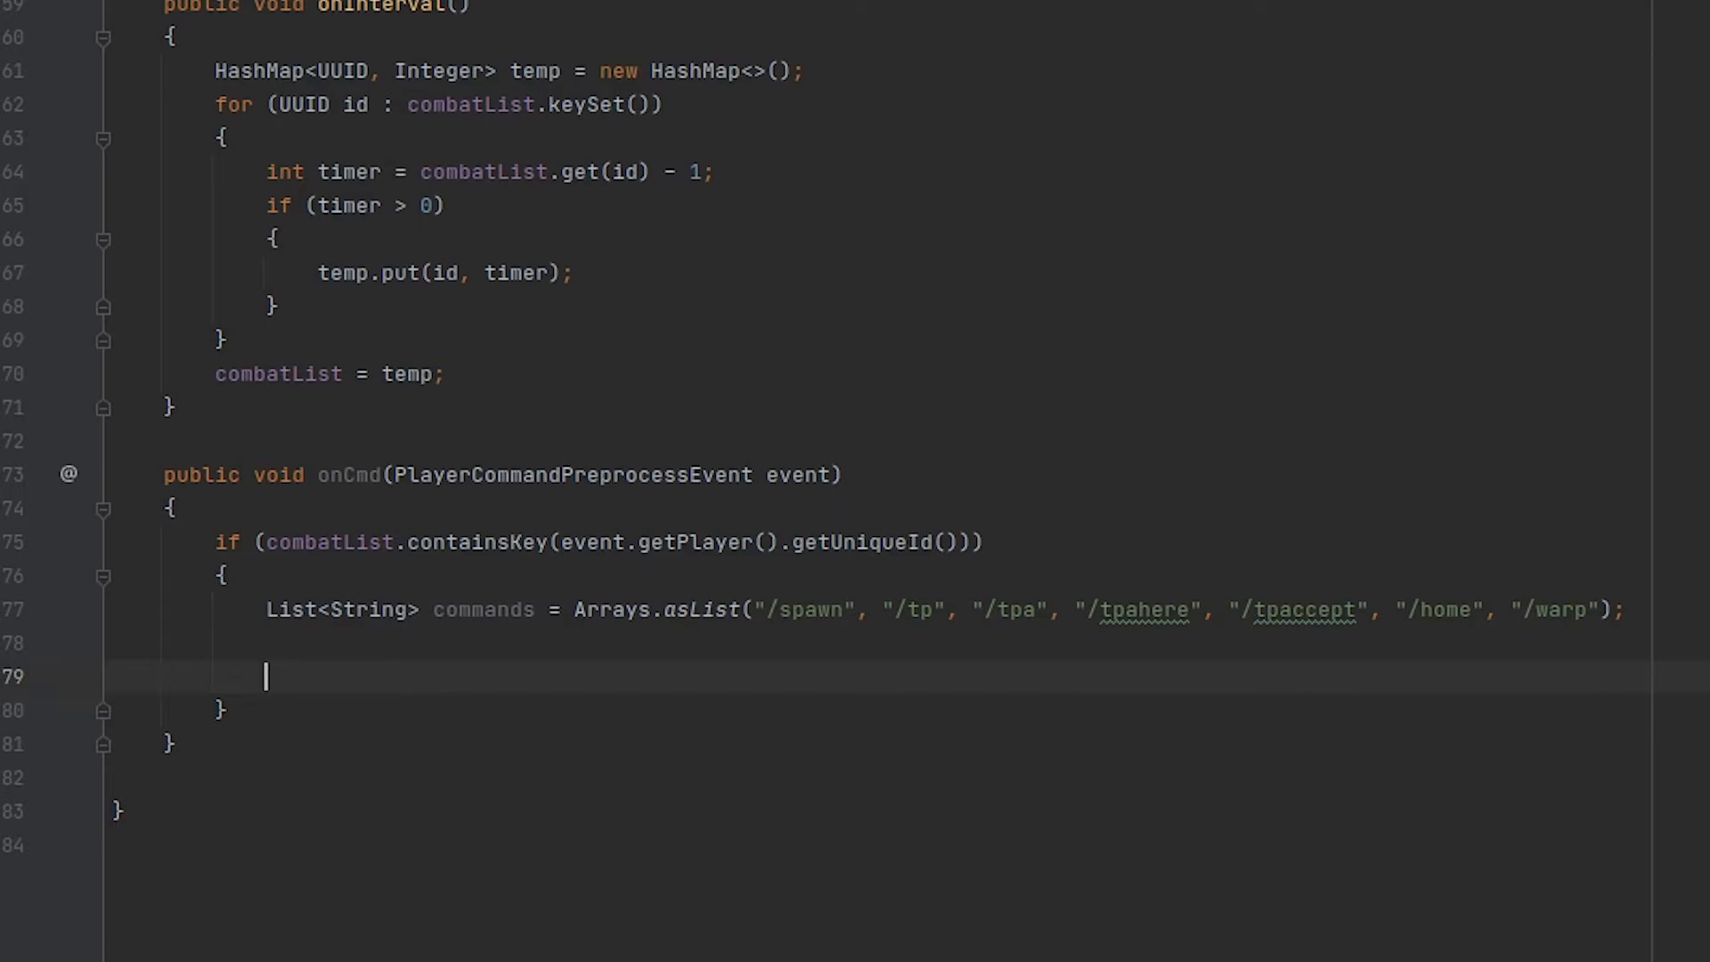
Split event.getMessage() on spaces into parts and set String cmd = parts[0].toLowerCase().
text(String[])
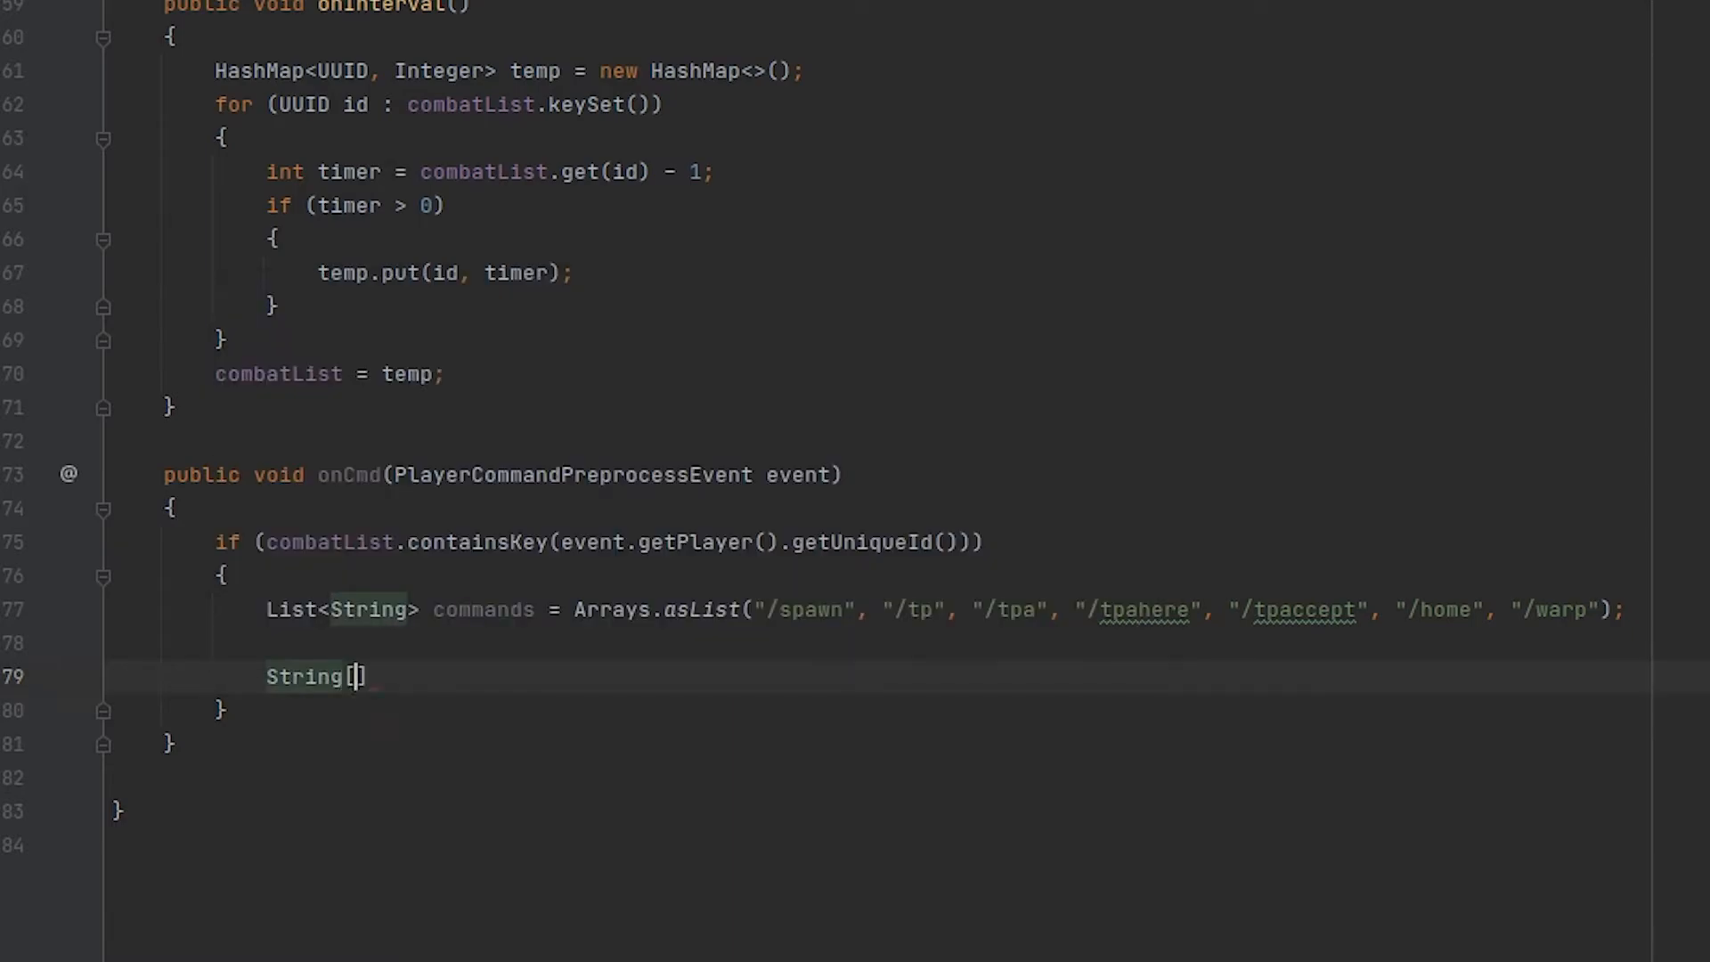
text(parts = event)
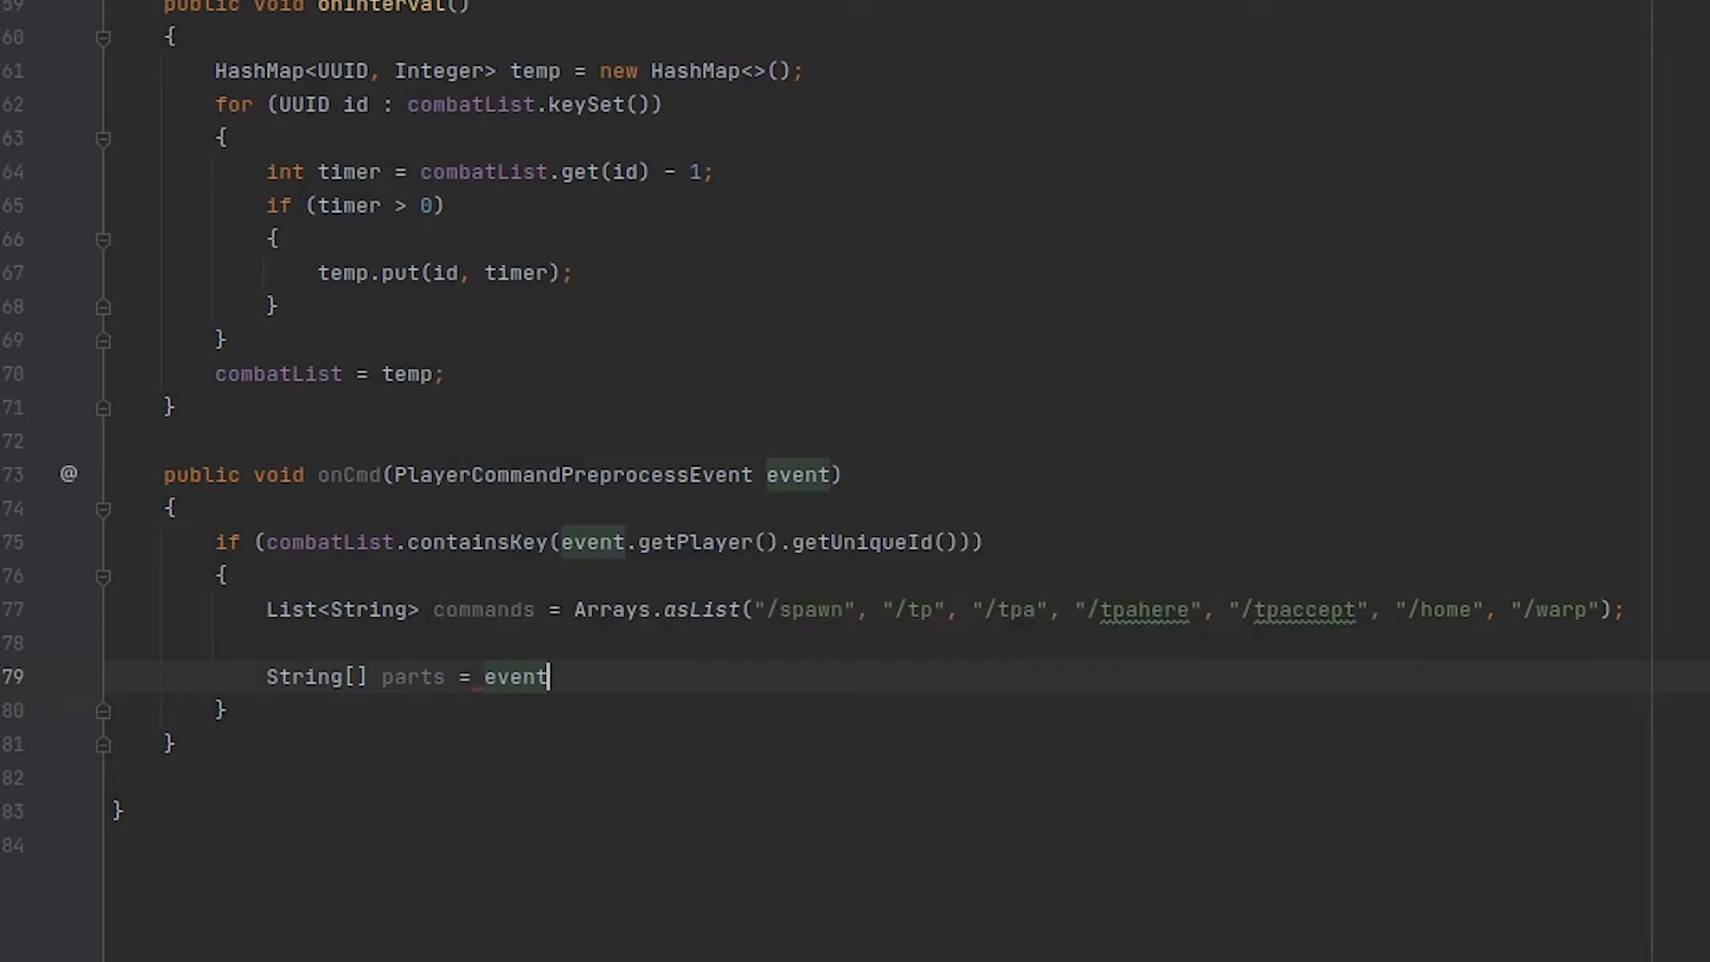
text(.getMessage().)
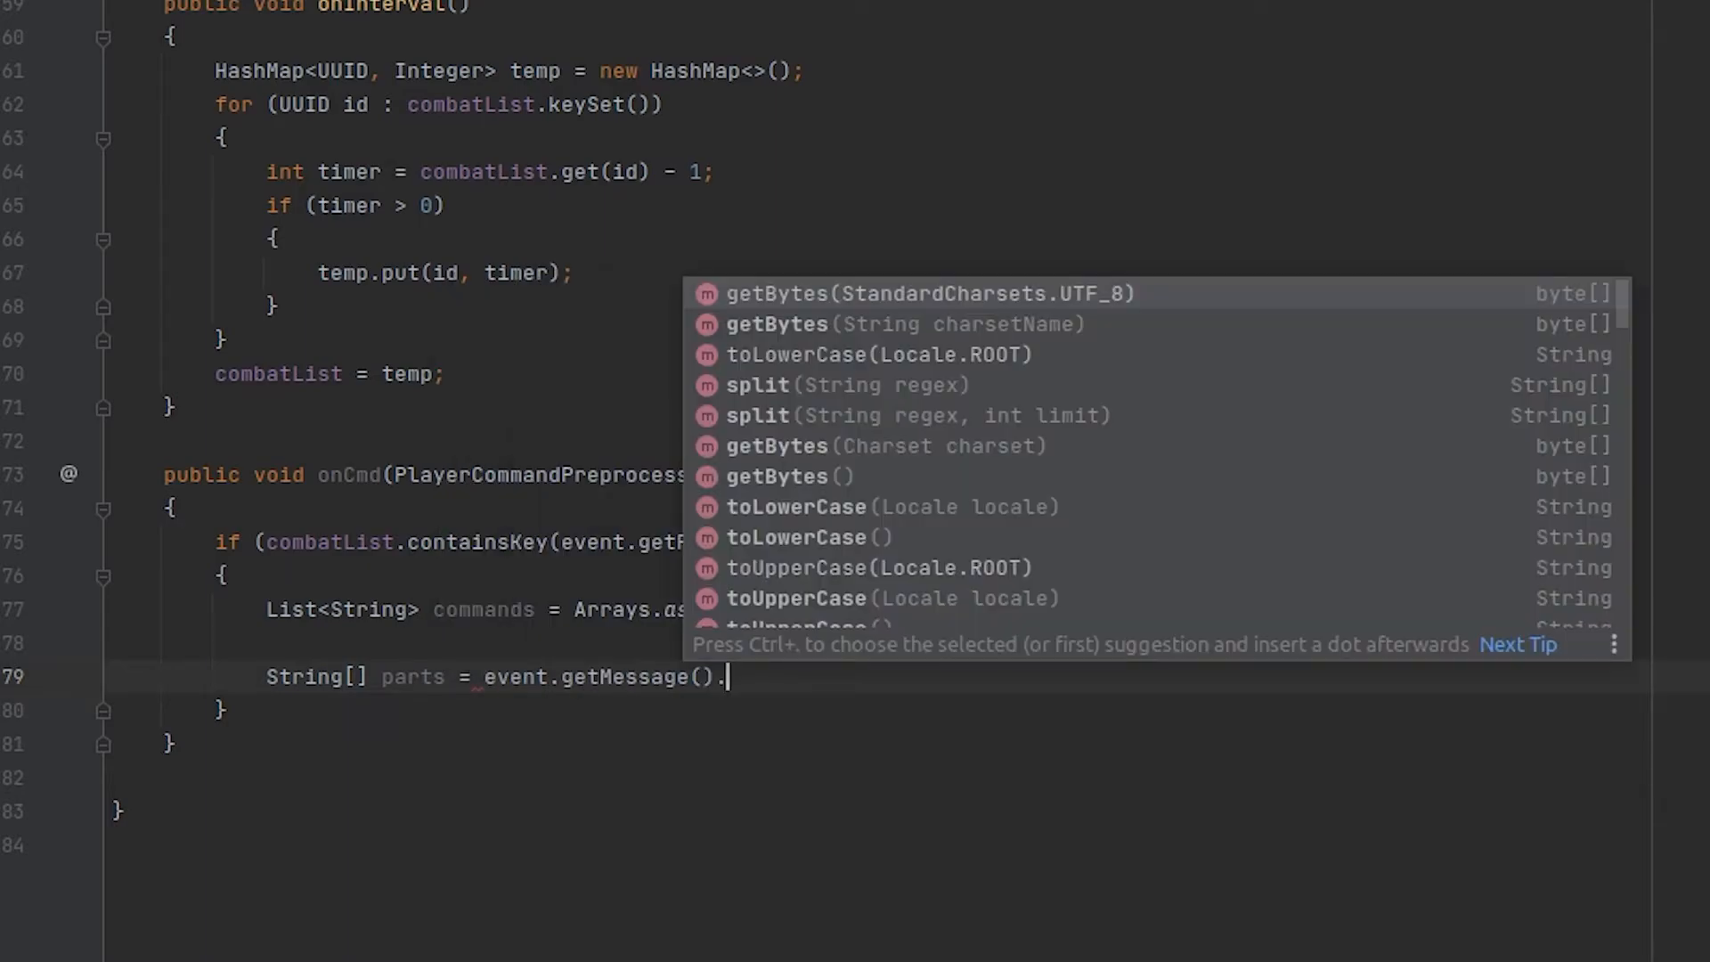
text(split(" ");)
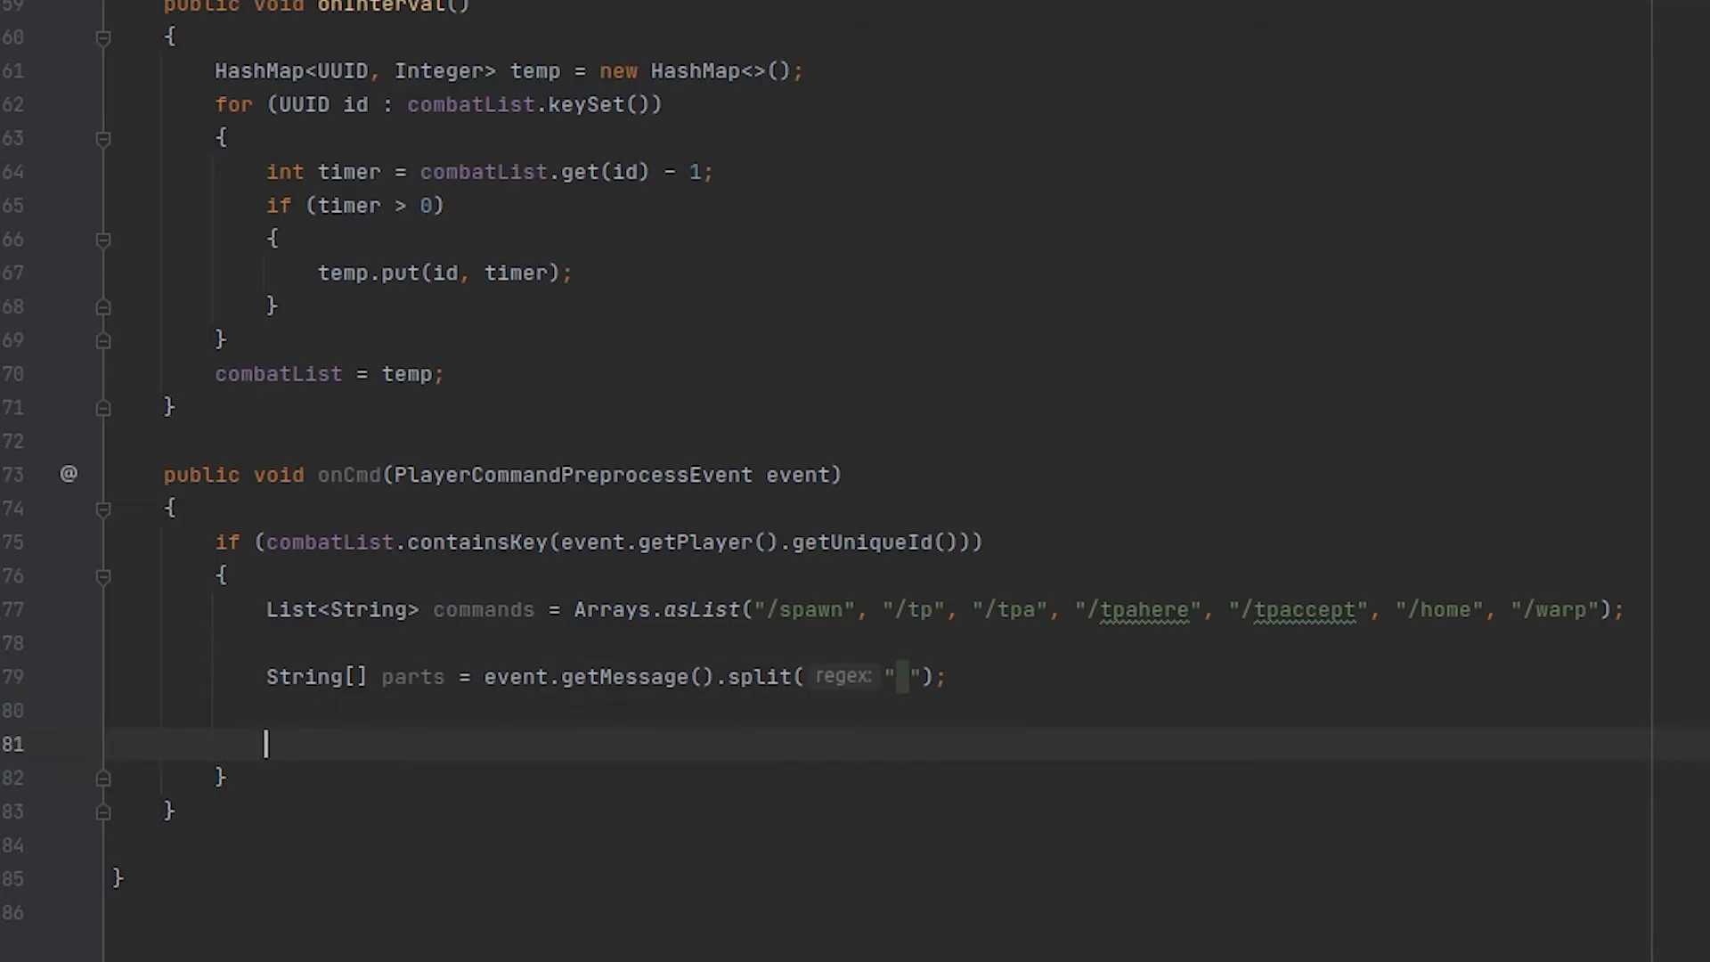
text(String cmd = parts)
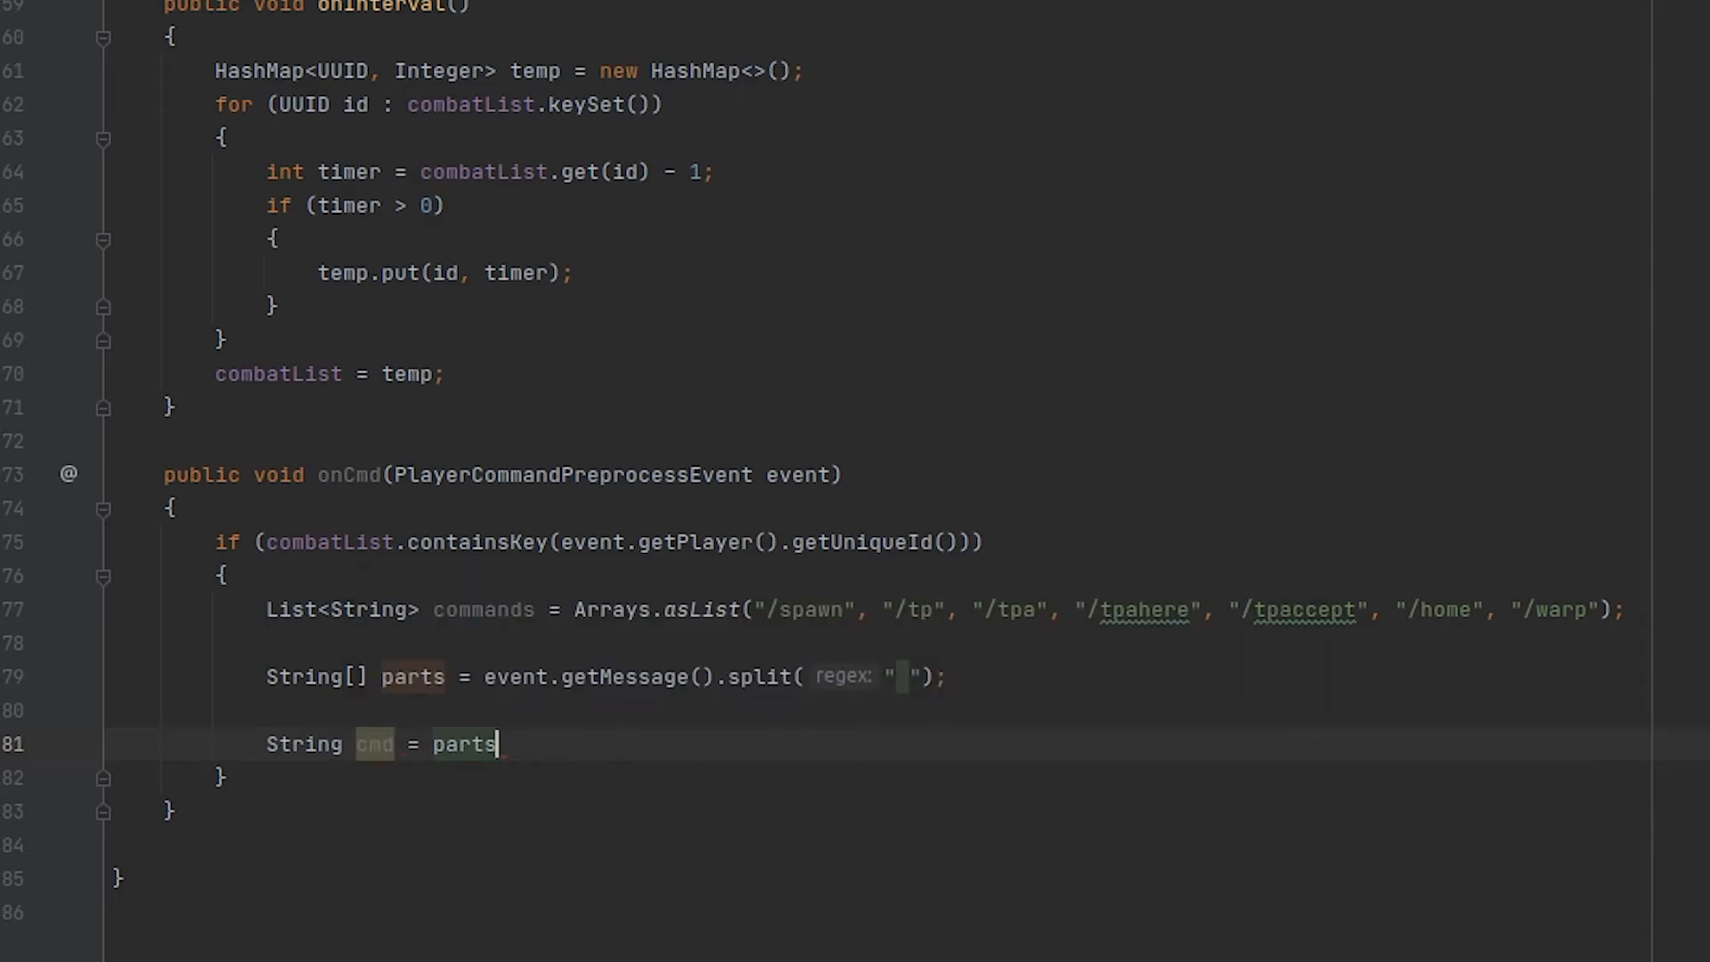
text([0].toLowerCase();)
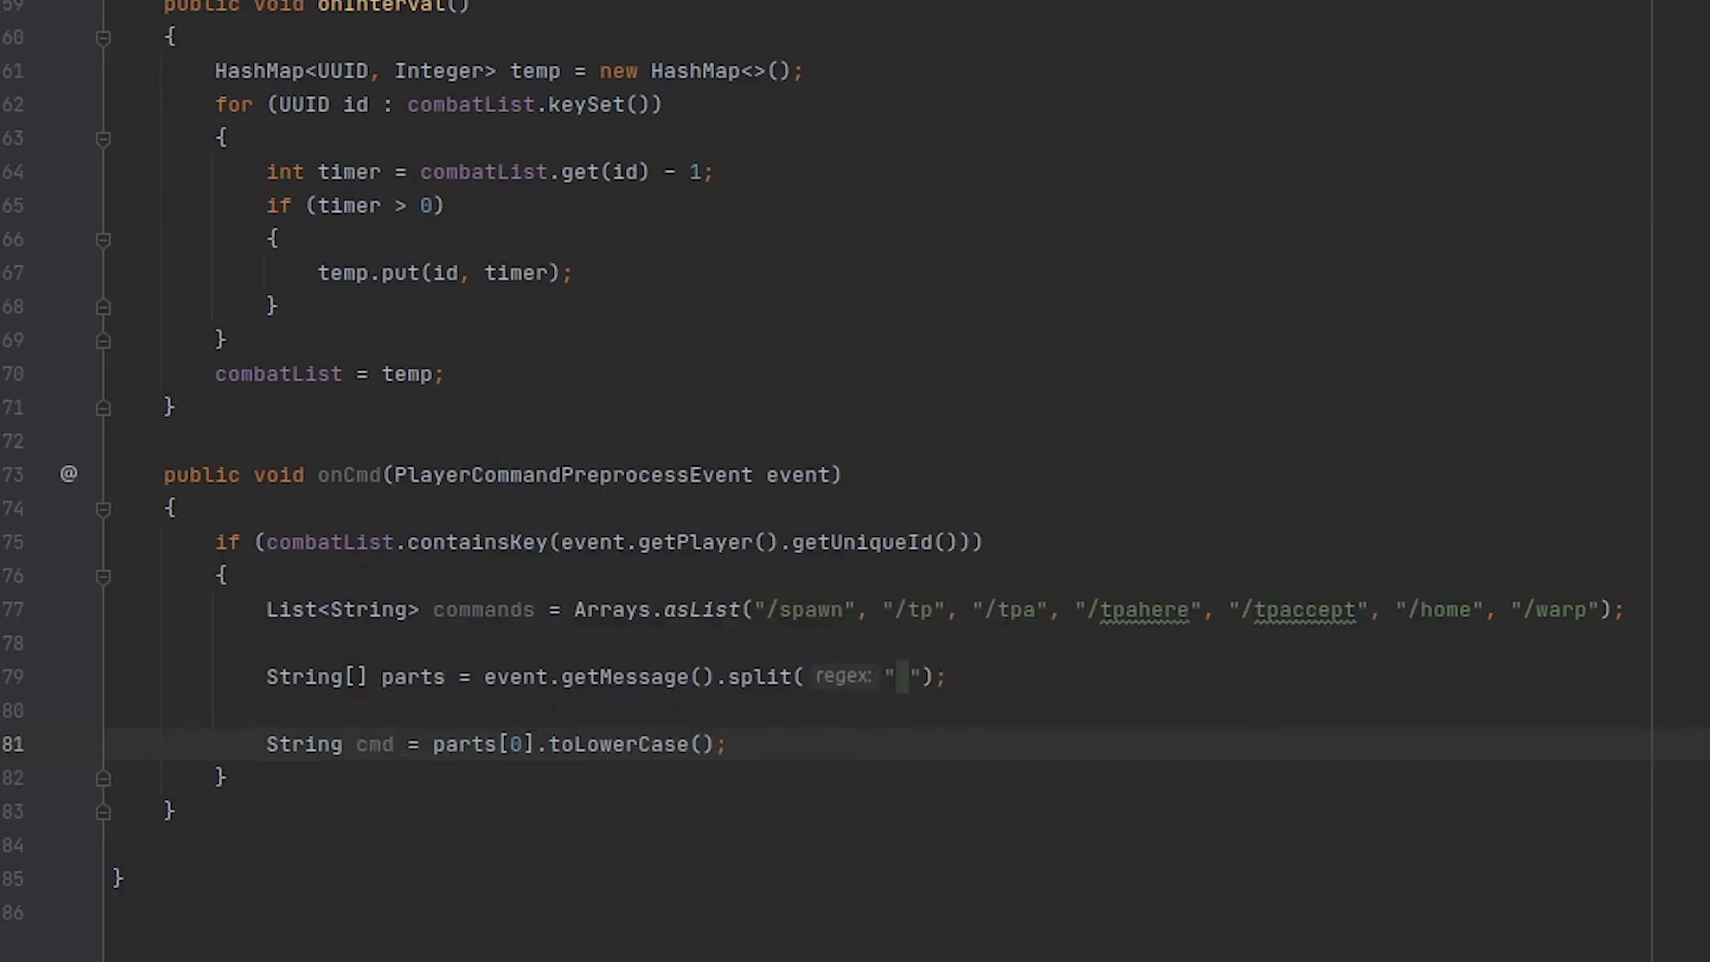
mouse_move(752, 609)
text(if (commands.contains(cmd)
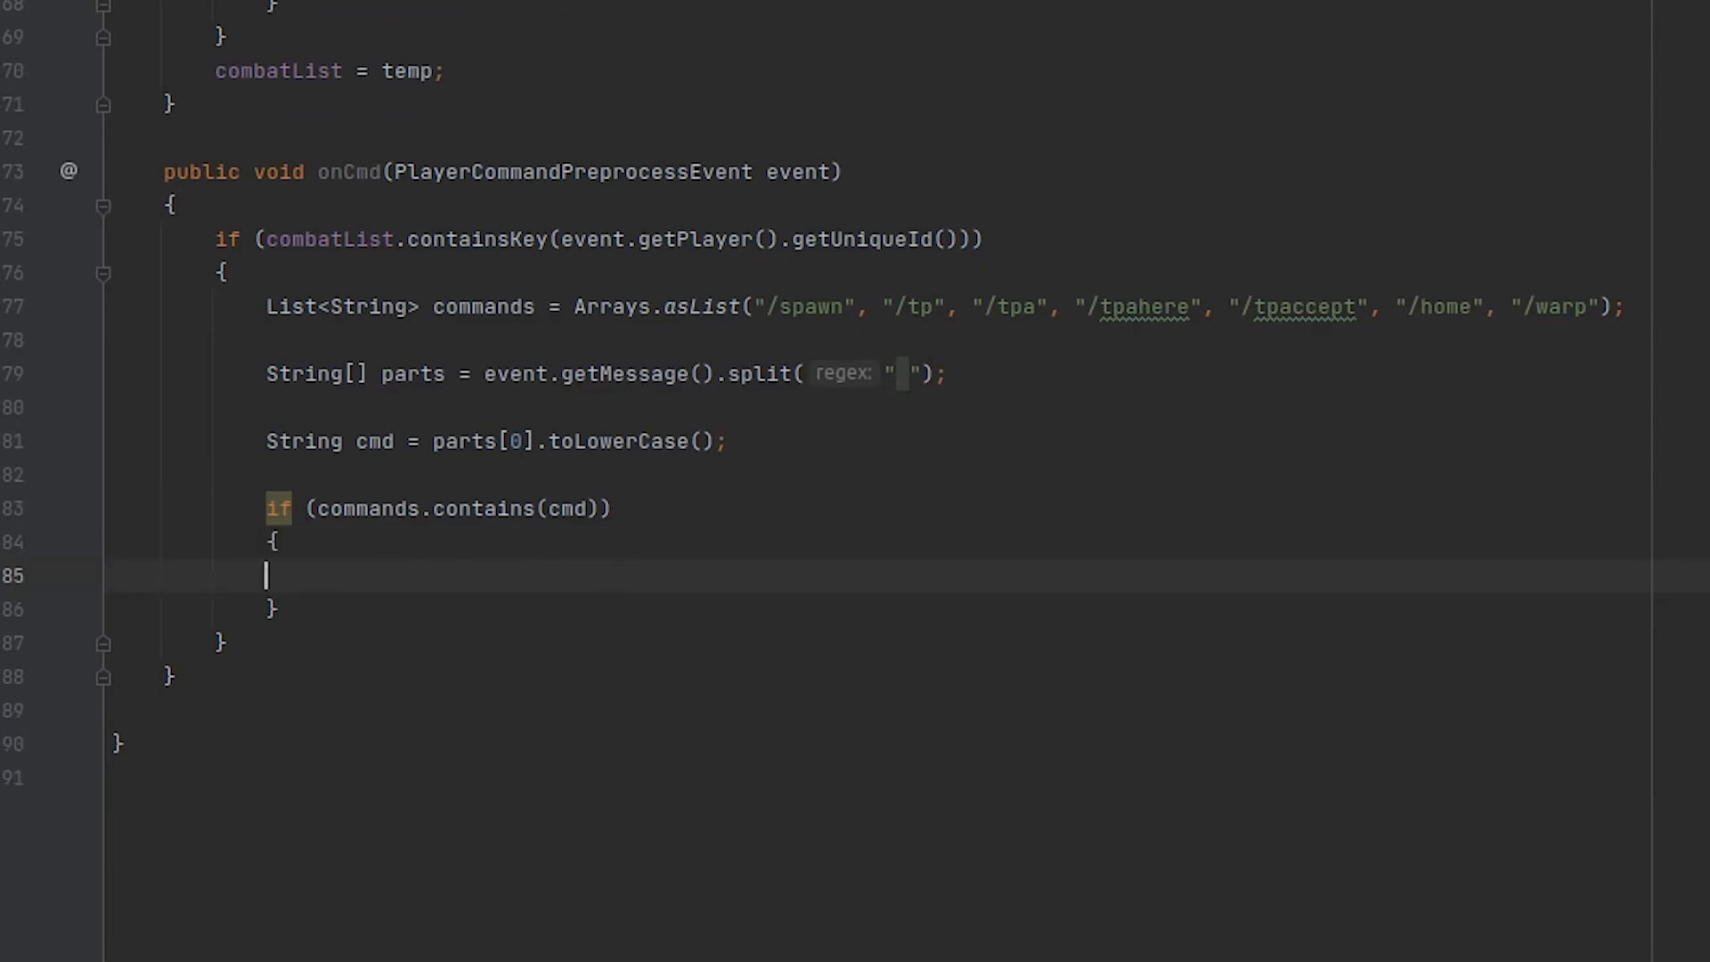
text(event.g)
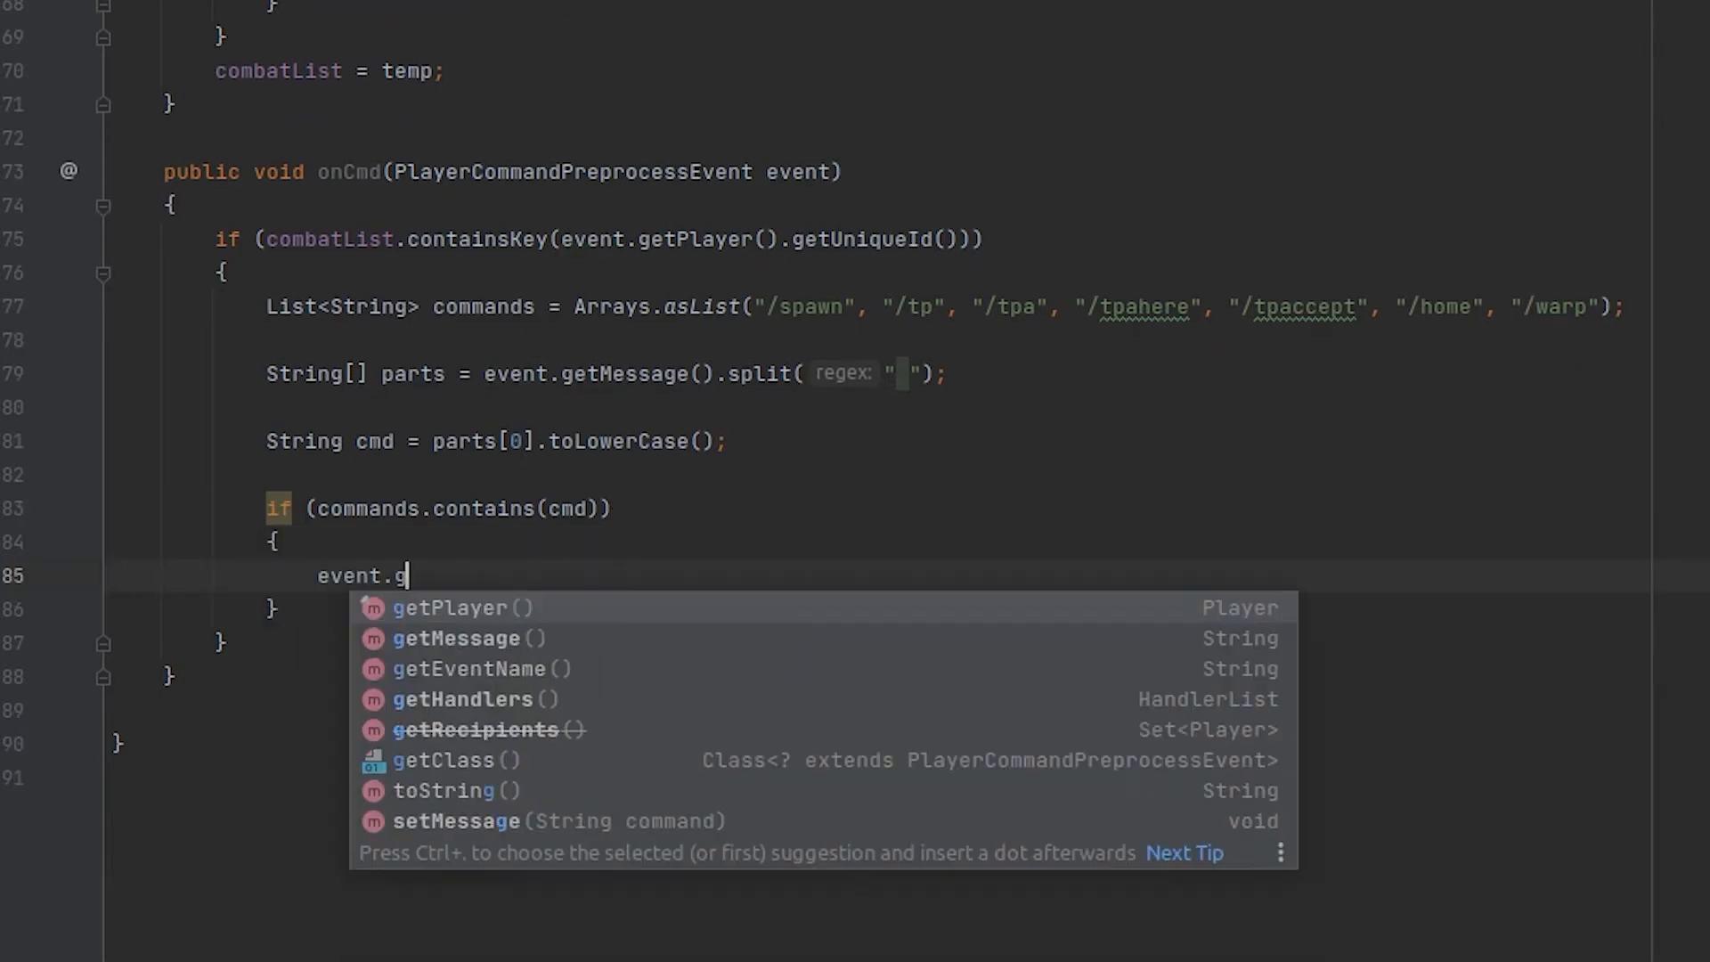
text(setCancelled(true);)
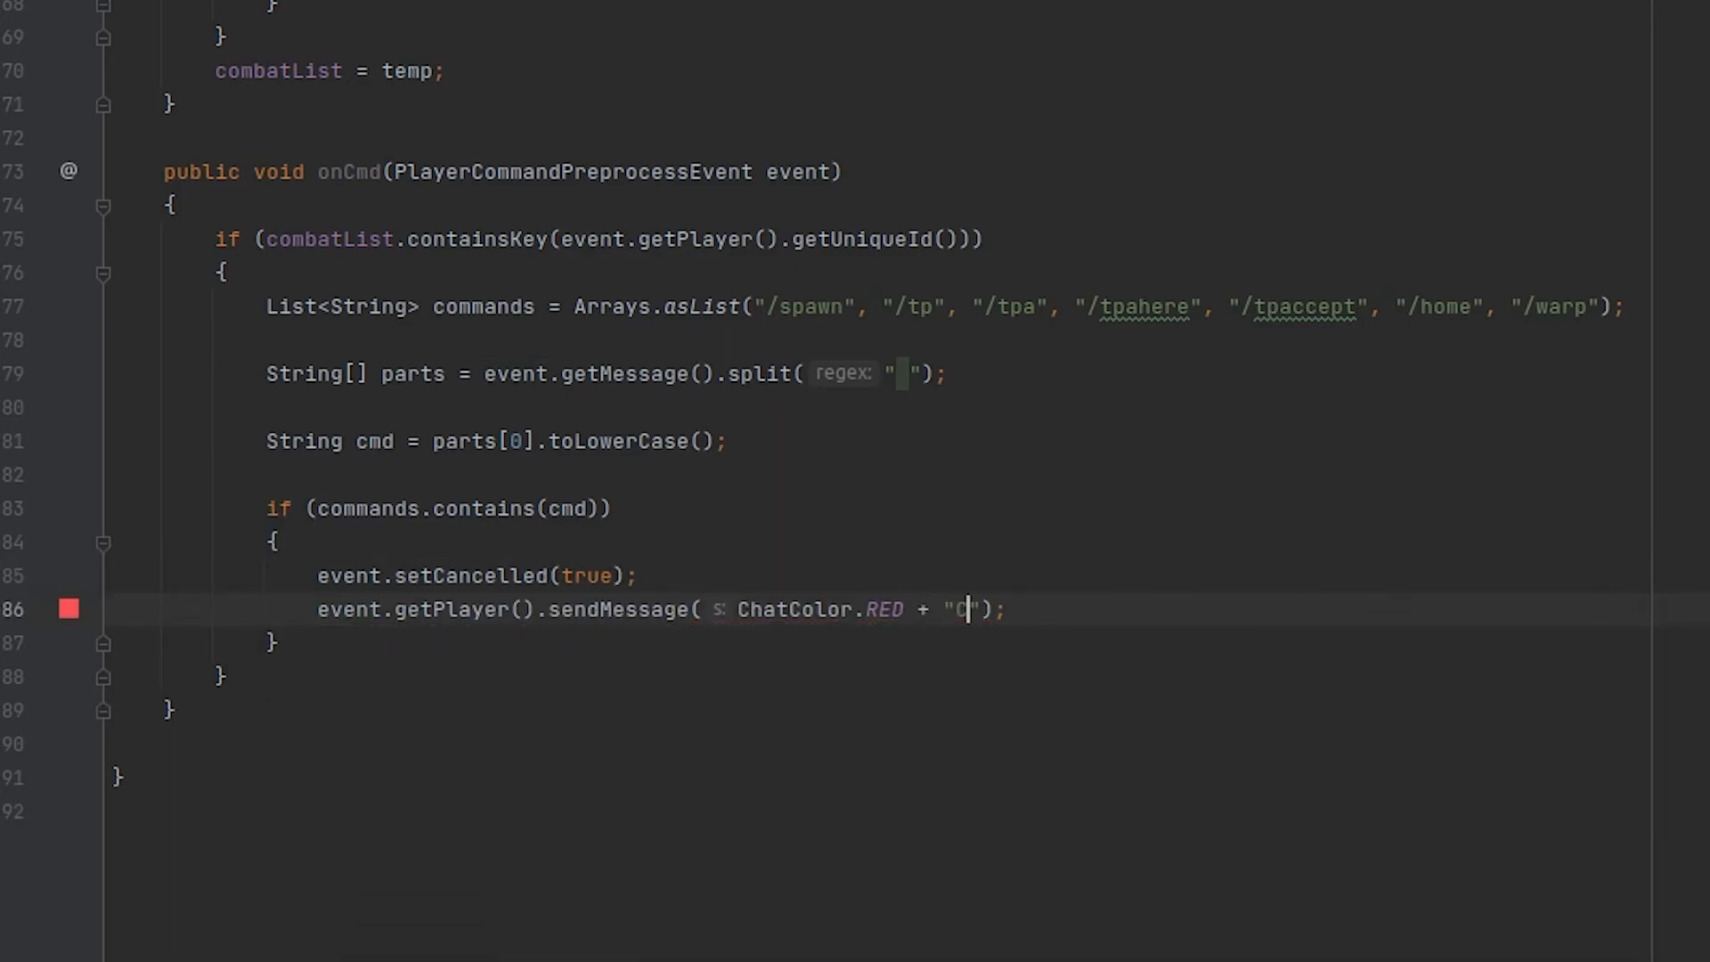
text(ommand blocked!)
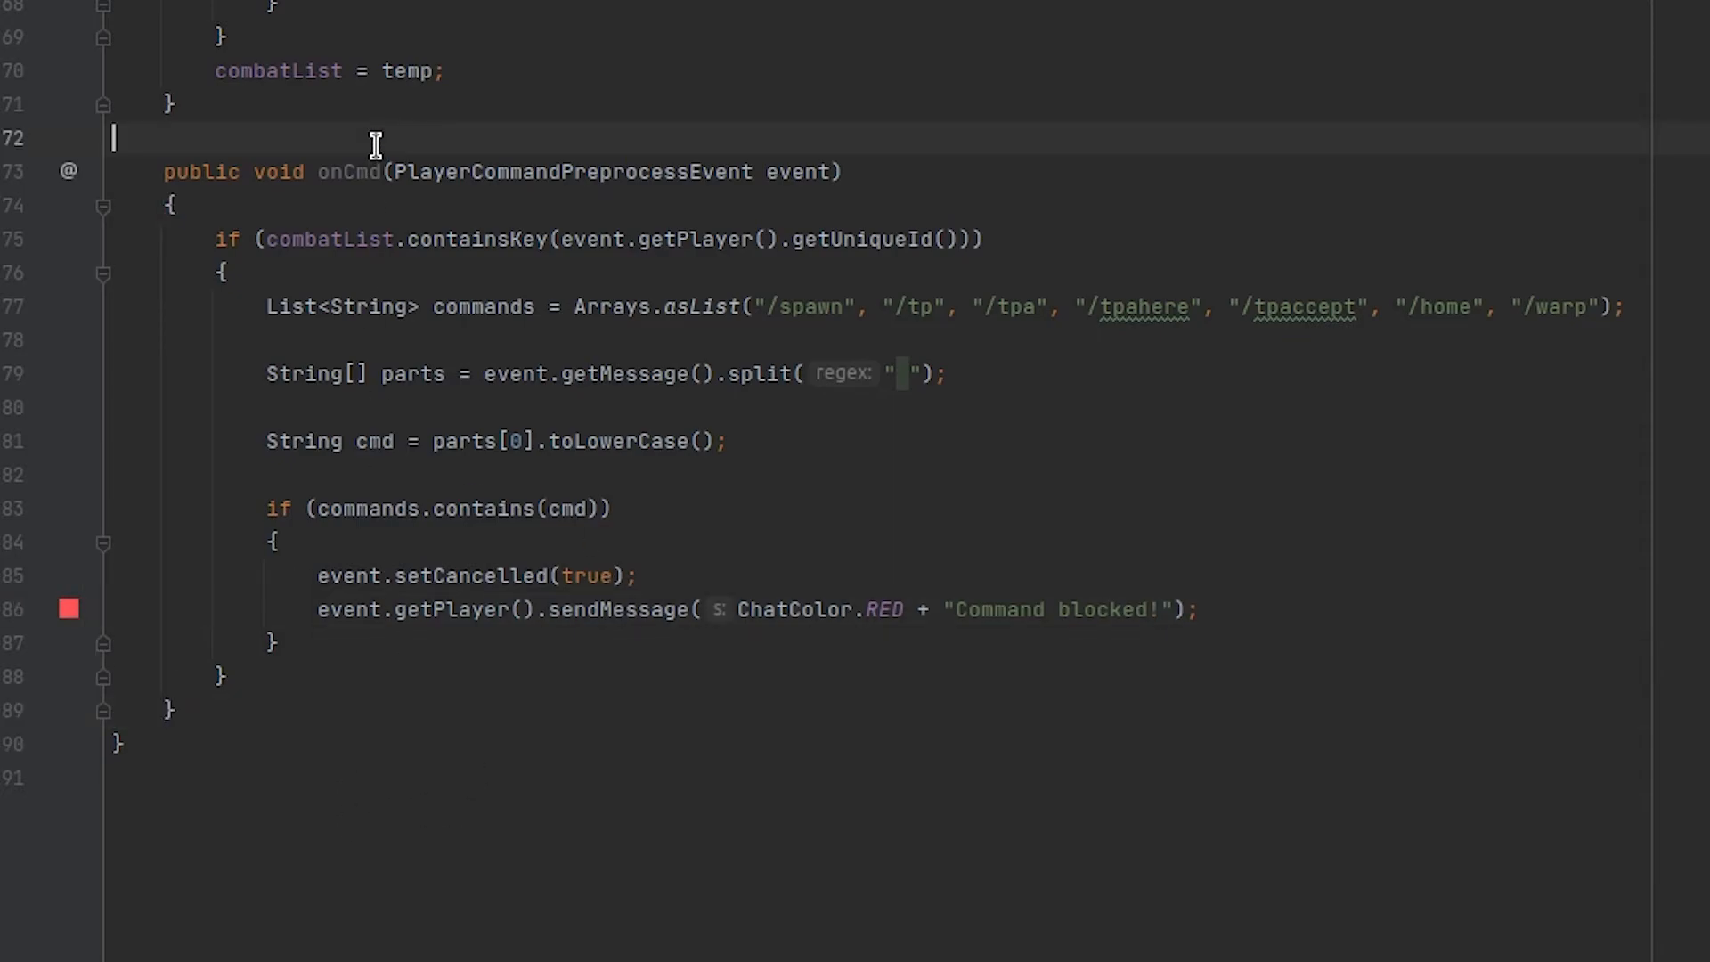
text(@EventHandler)
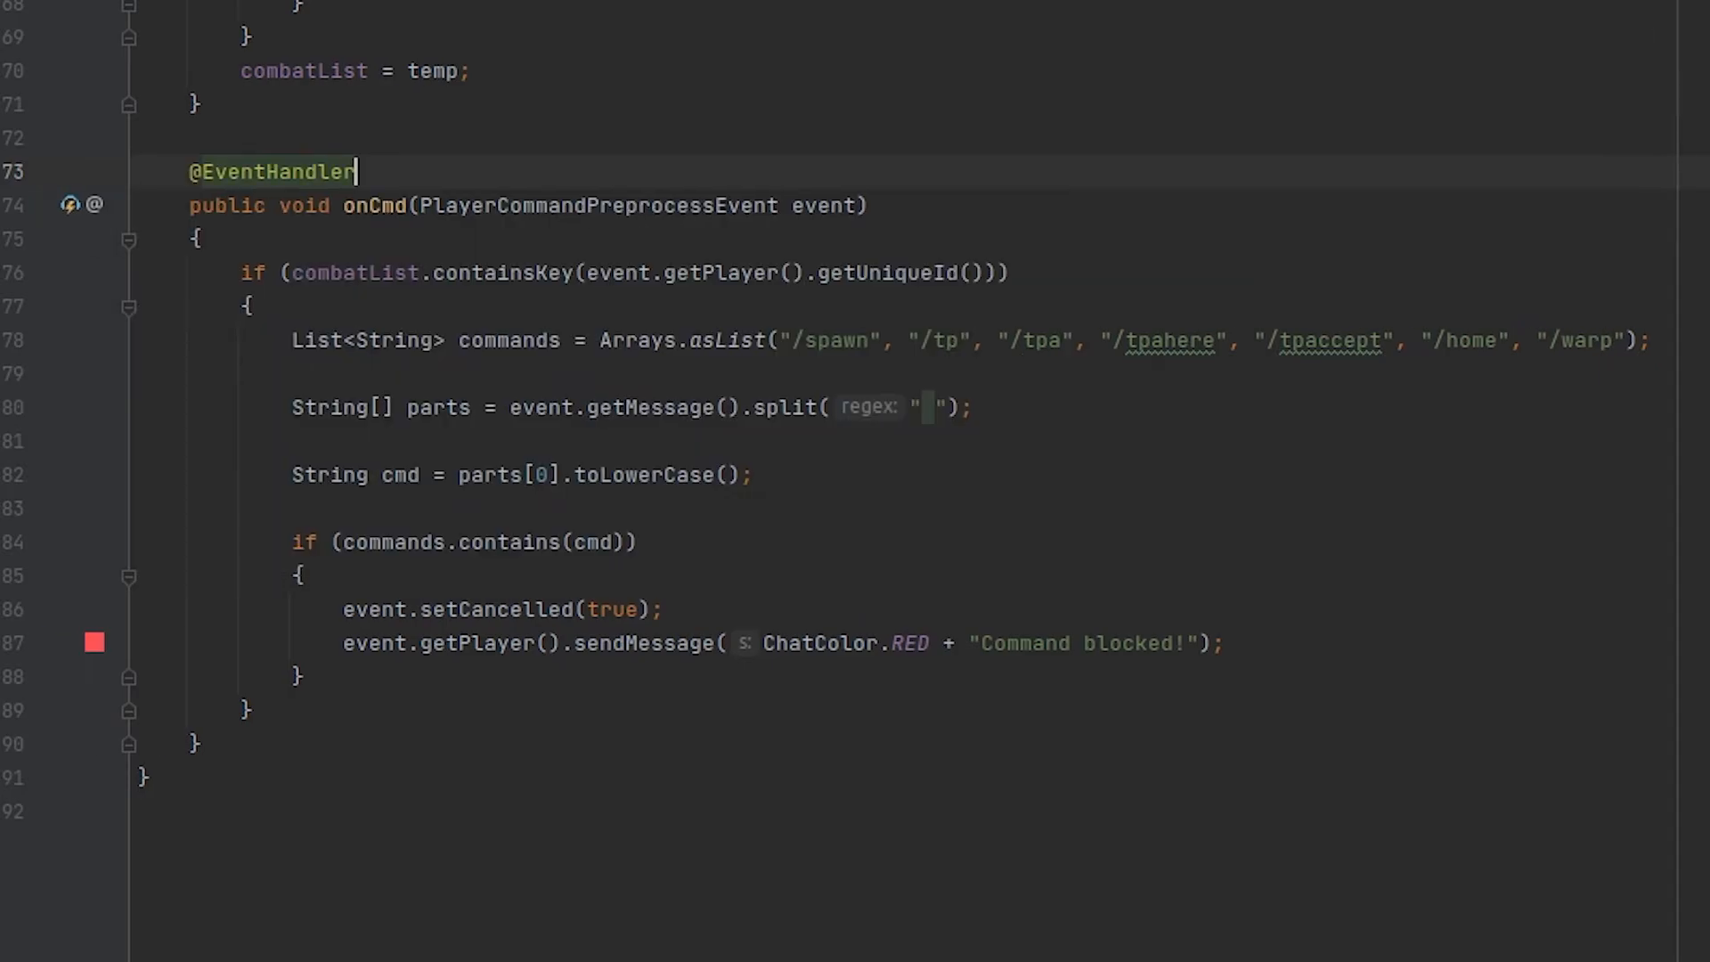
key(Escape)
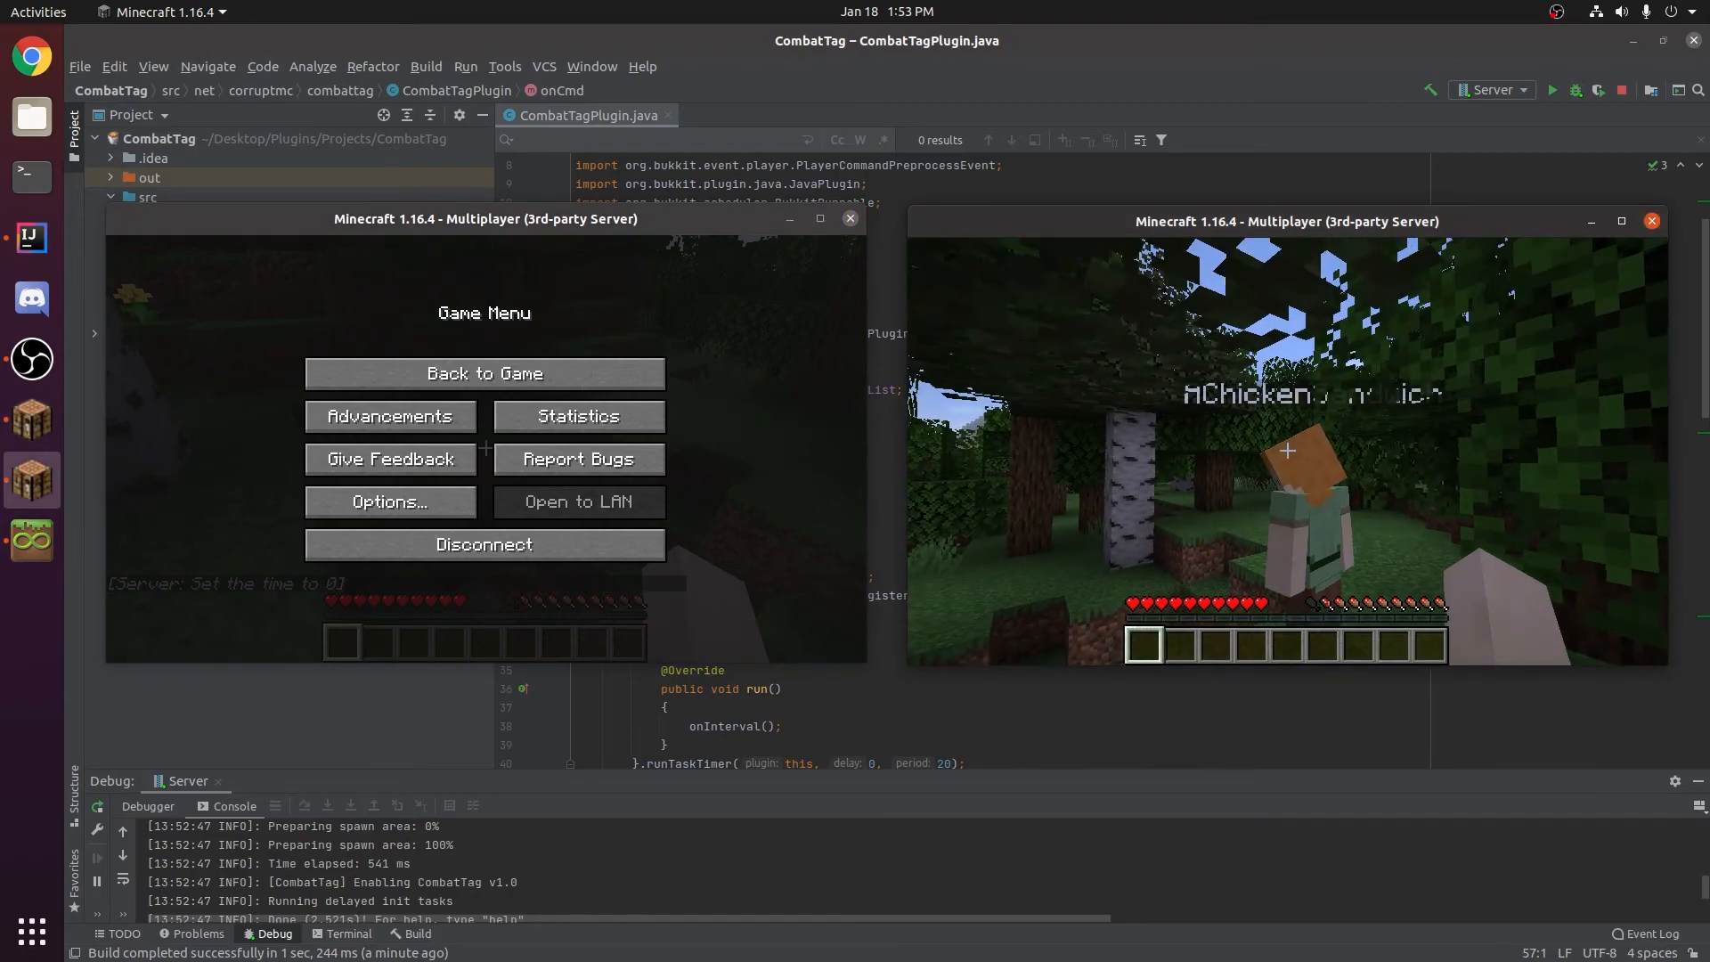
Return the left client from its Game Menu to gameplay beside the second client, Beans.
click(483, 373)
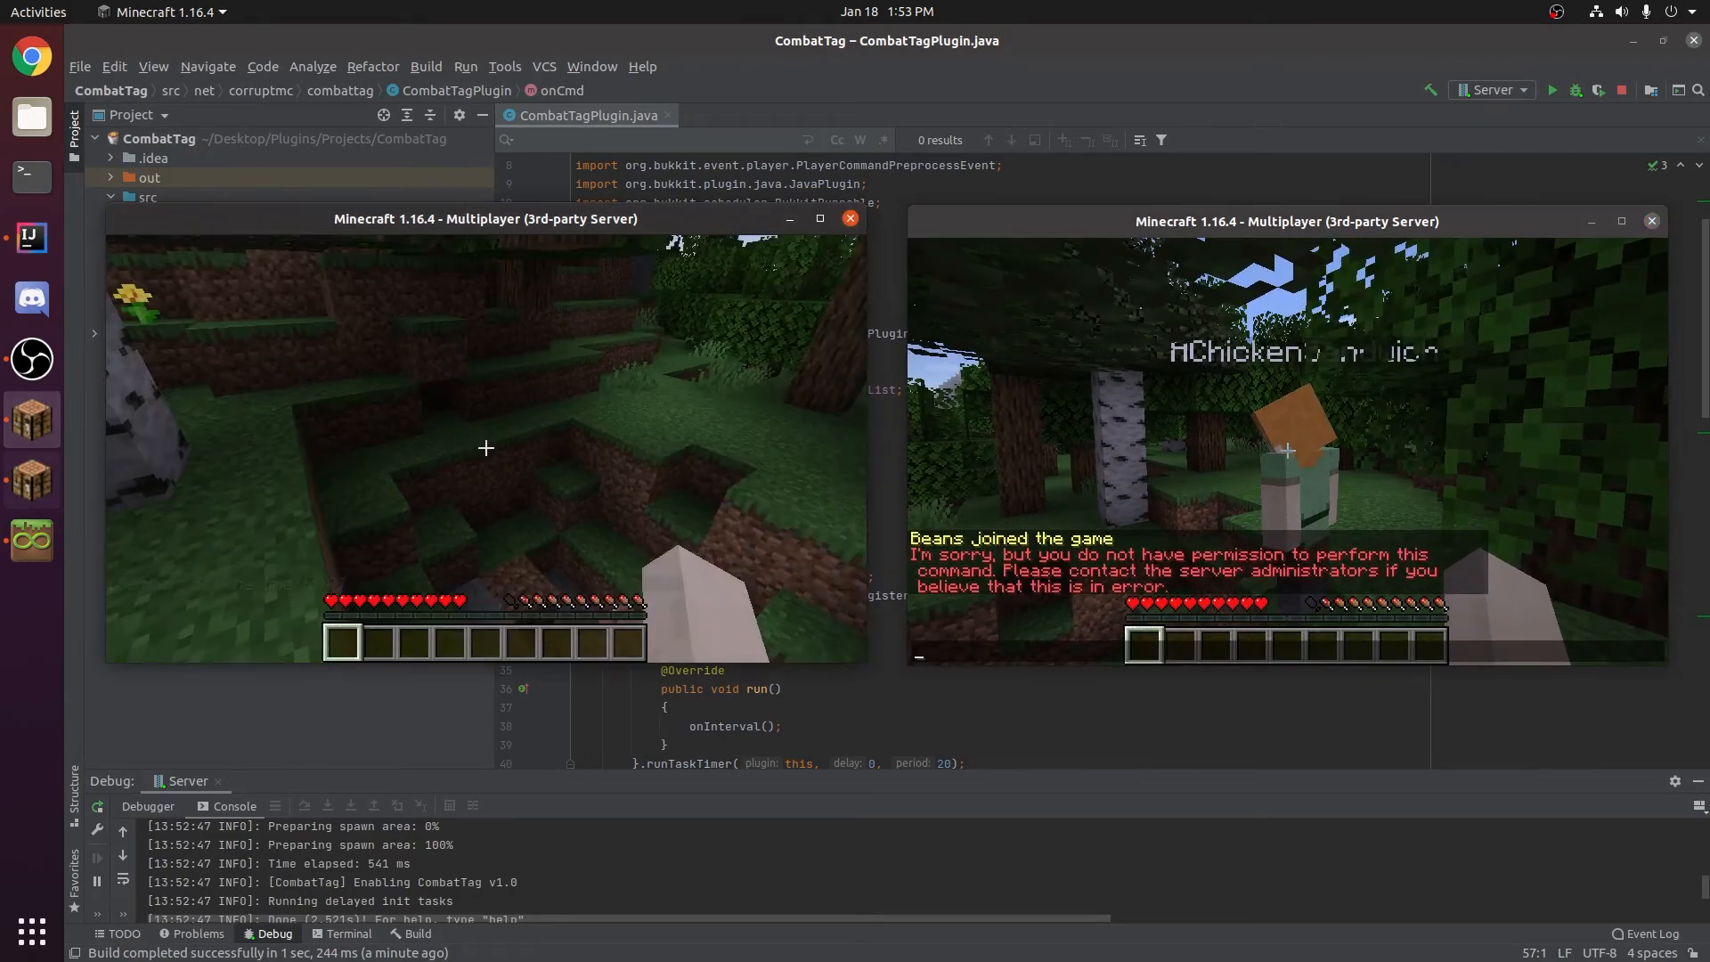